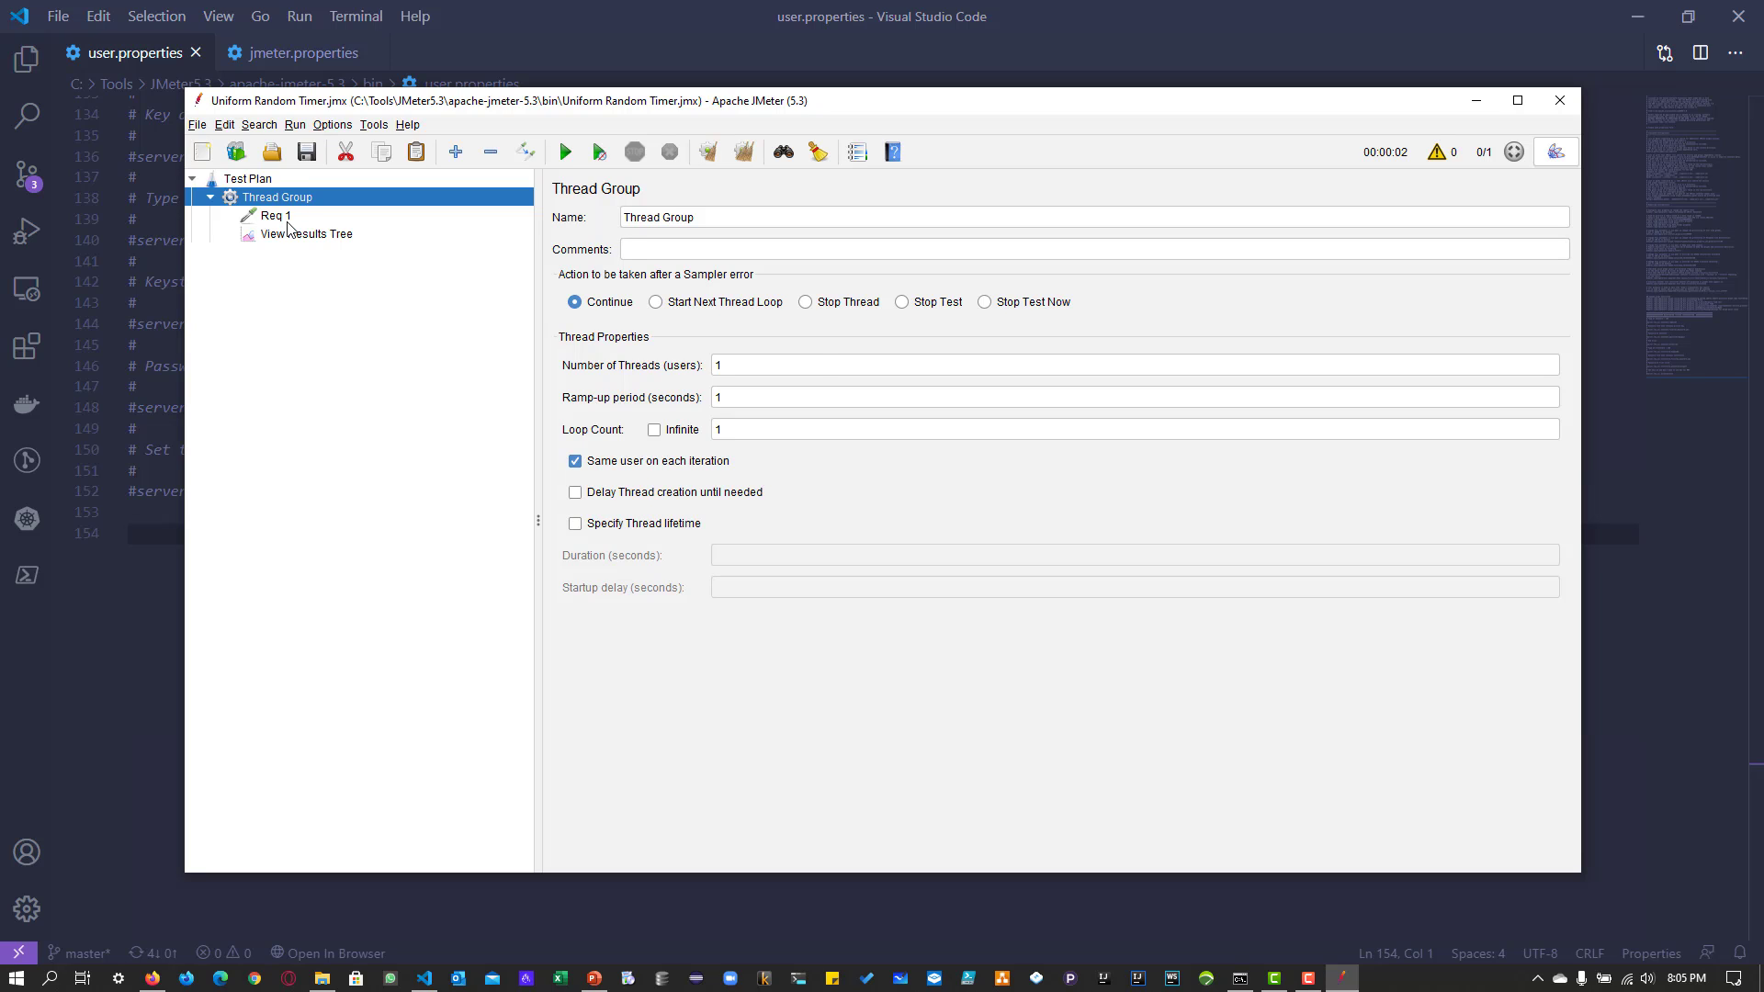
# Give the Req 1 sampler a child Uniform Random Timer, default 100 ms maximum and 0 offset
pyautogui.click(275, 215)
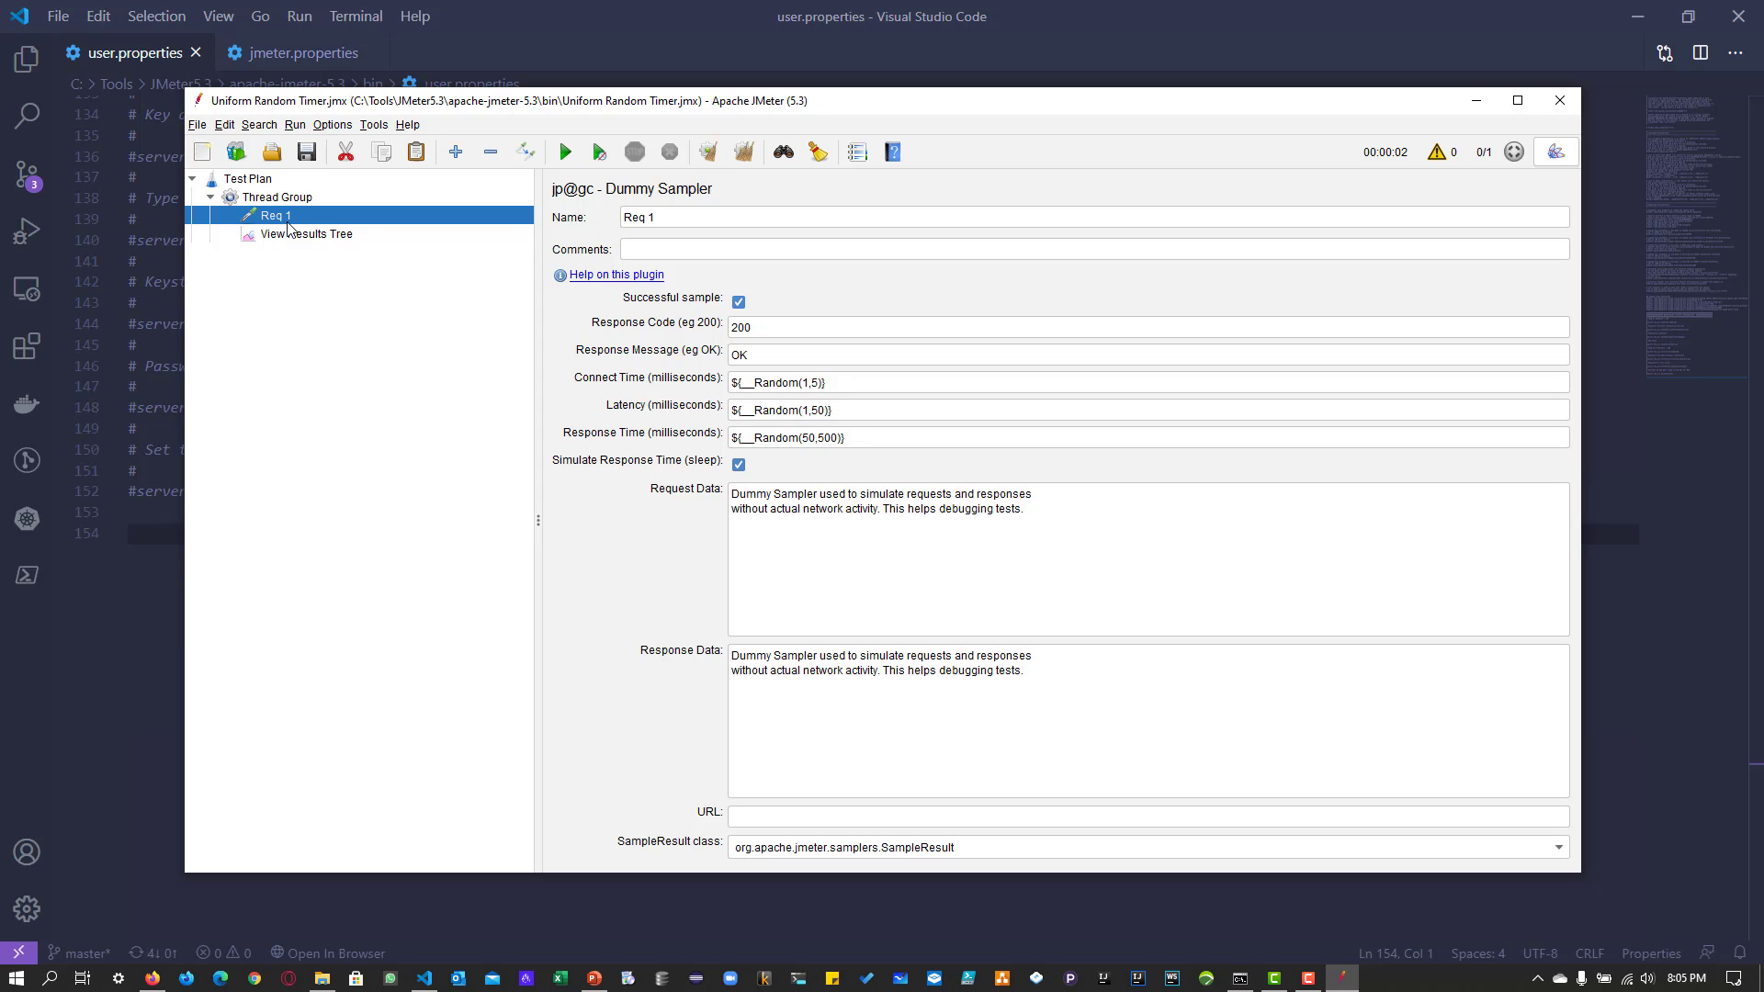
pyautogui.rightClick(276, 215)
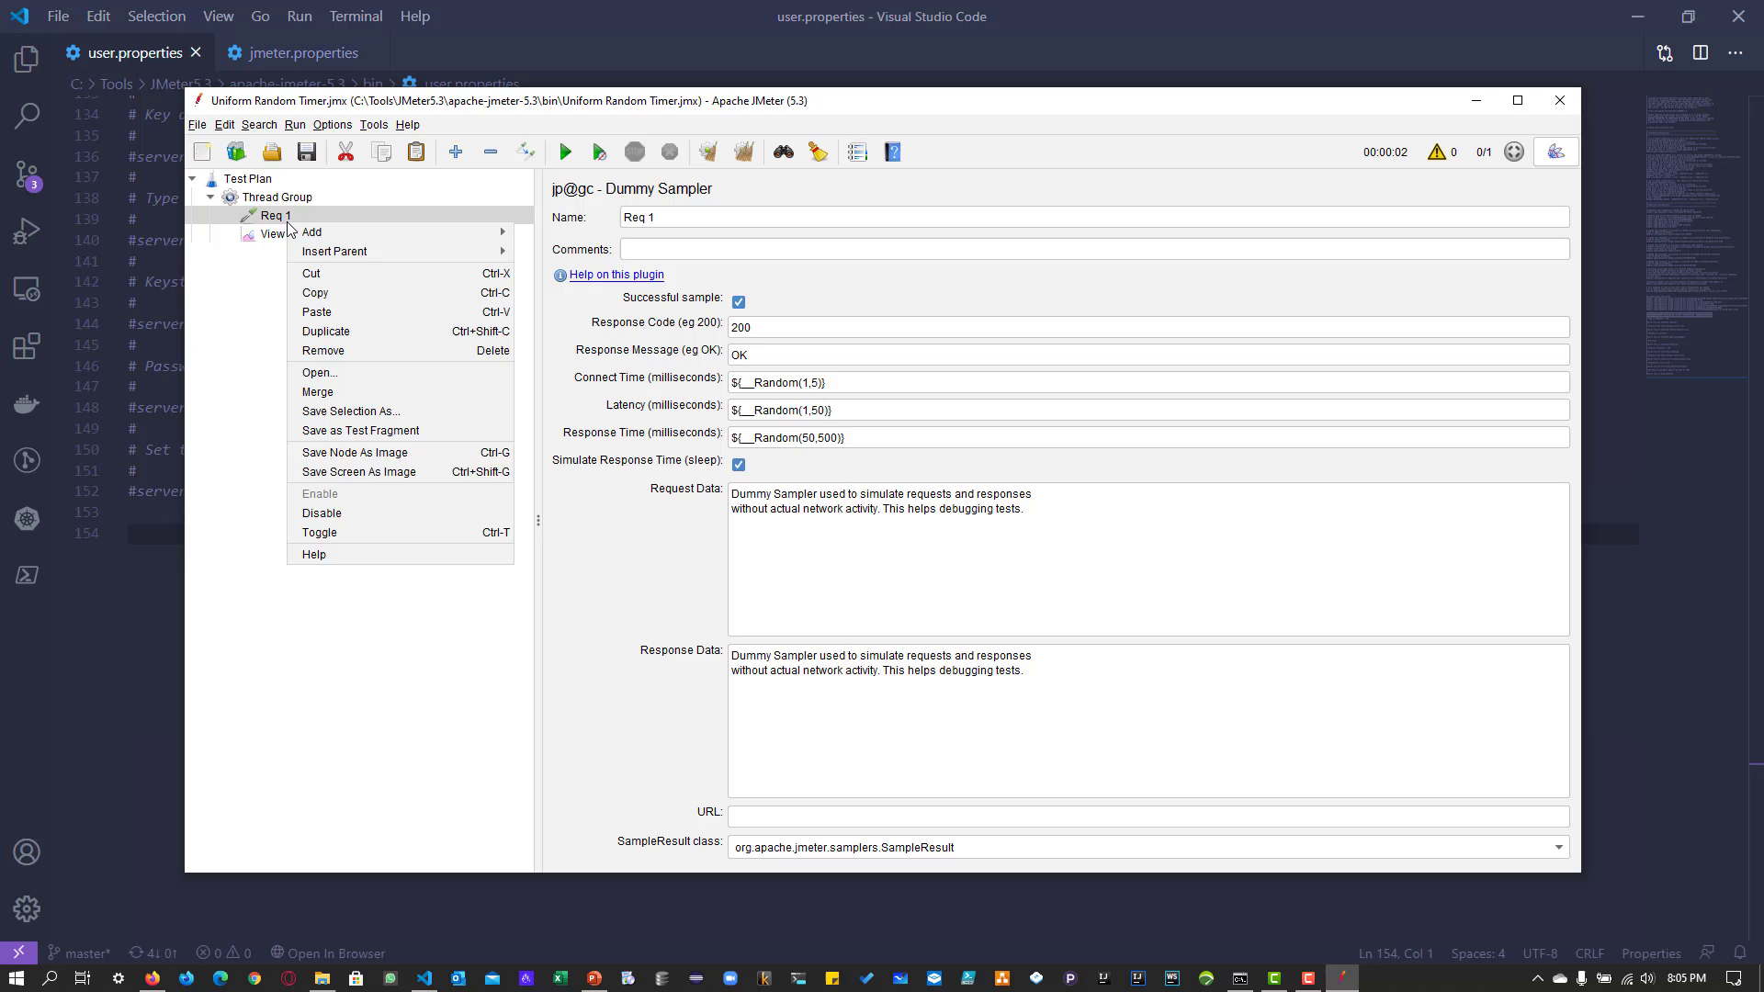
pyautogui.moveTo(312, 231)
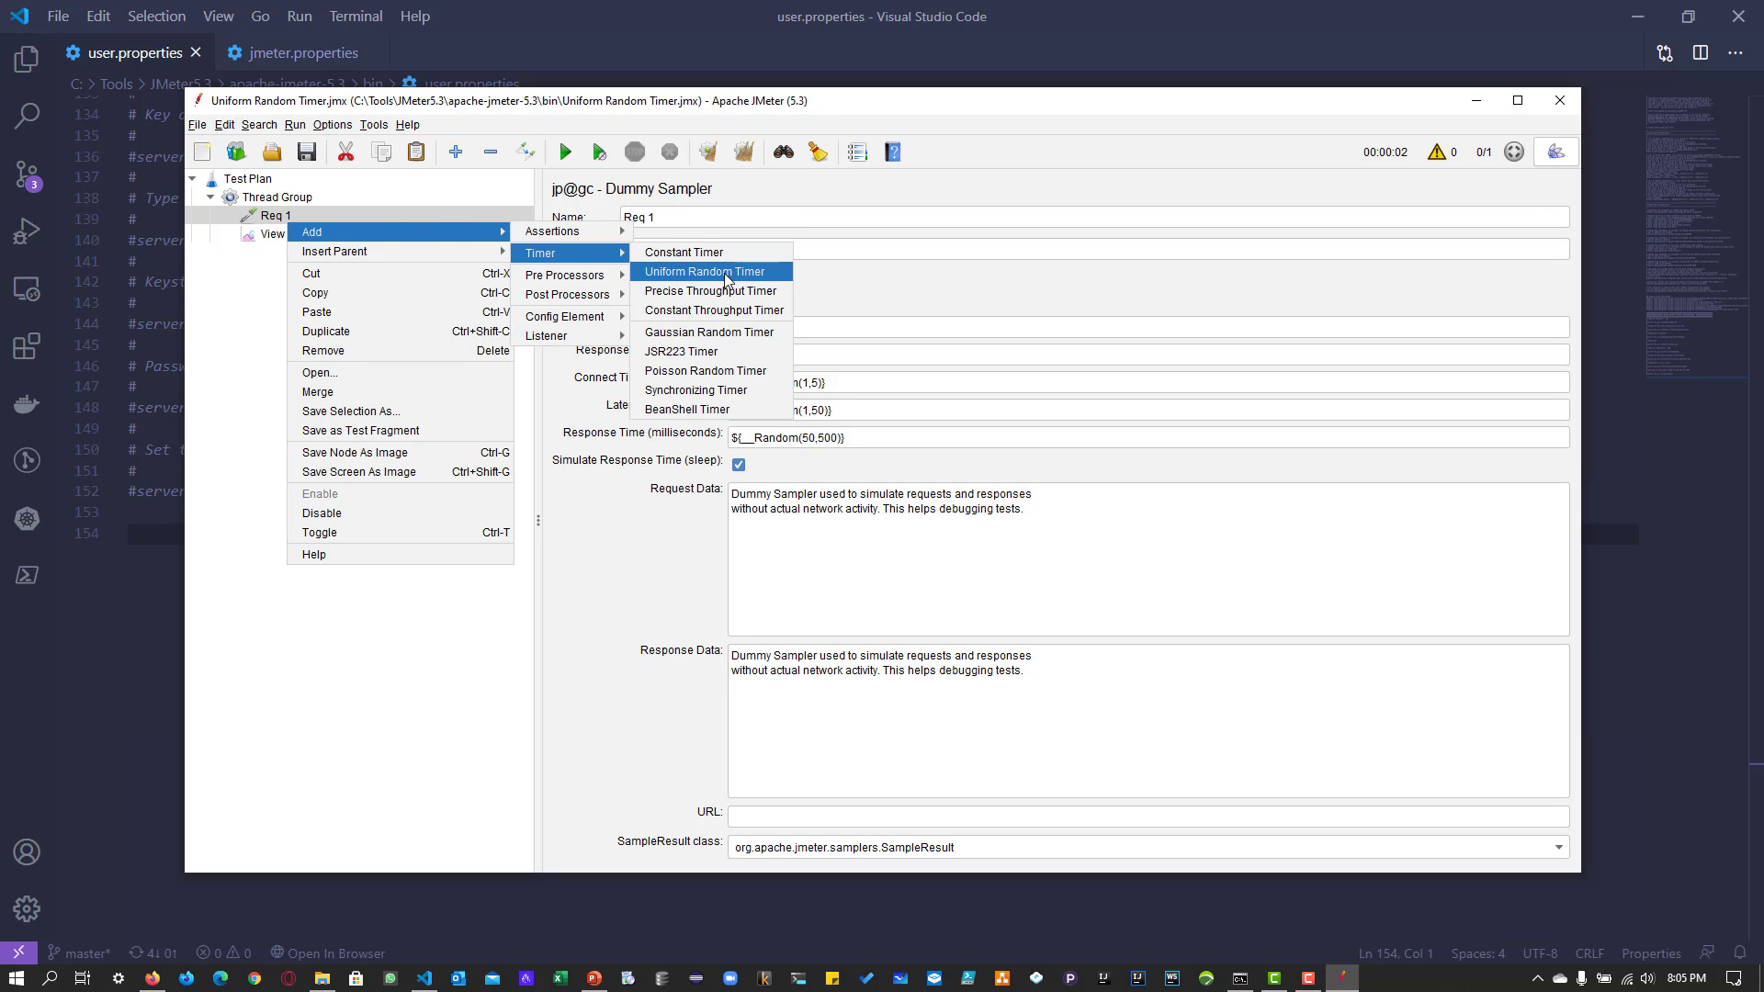
pyautogui.click(710, 271)
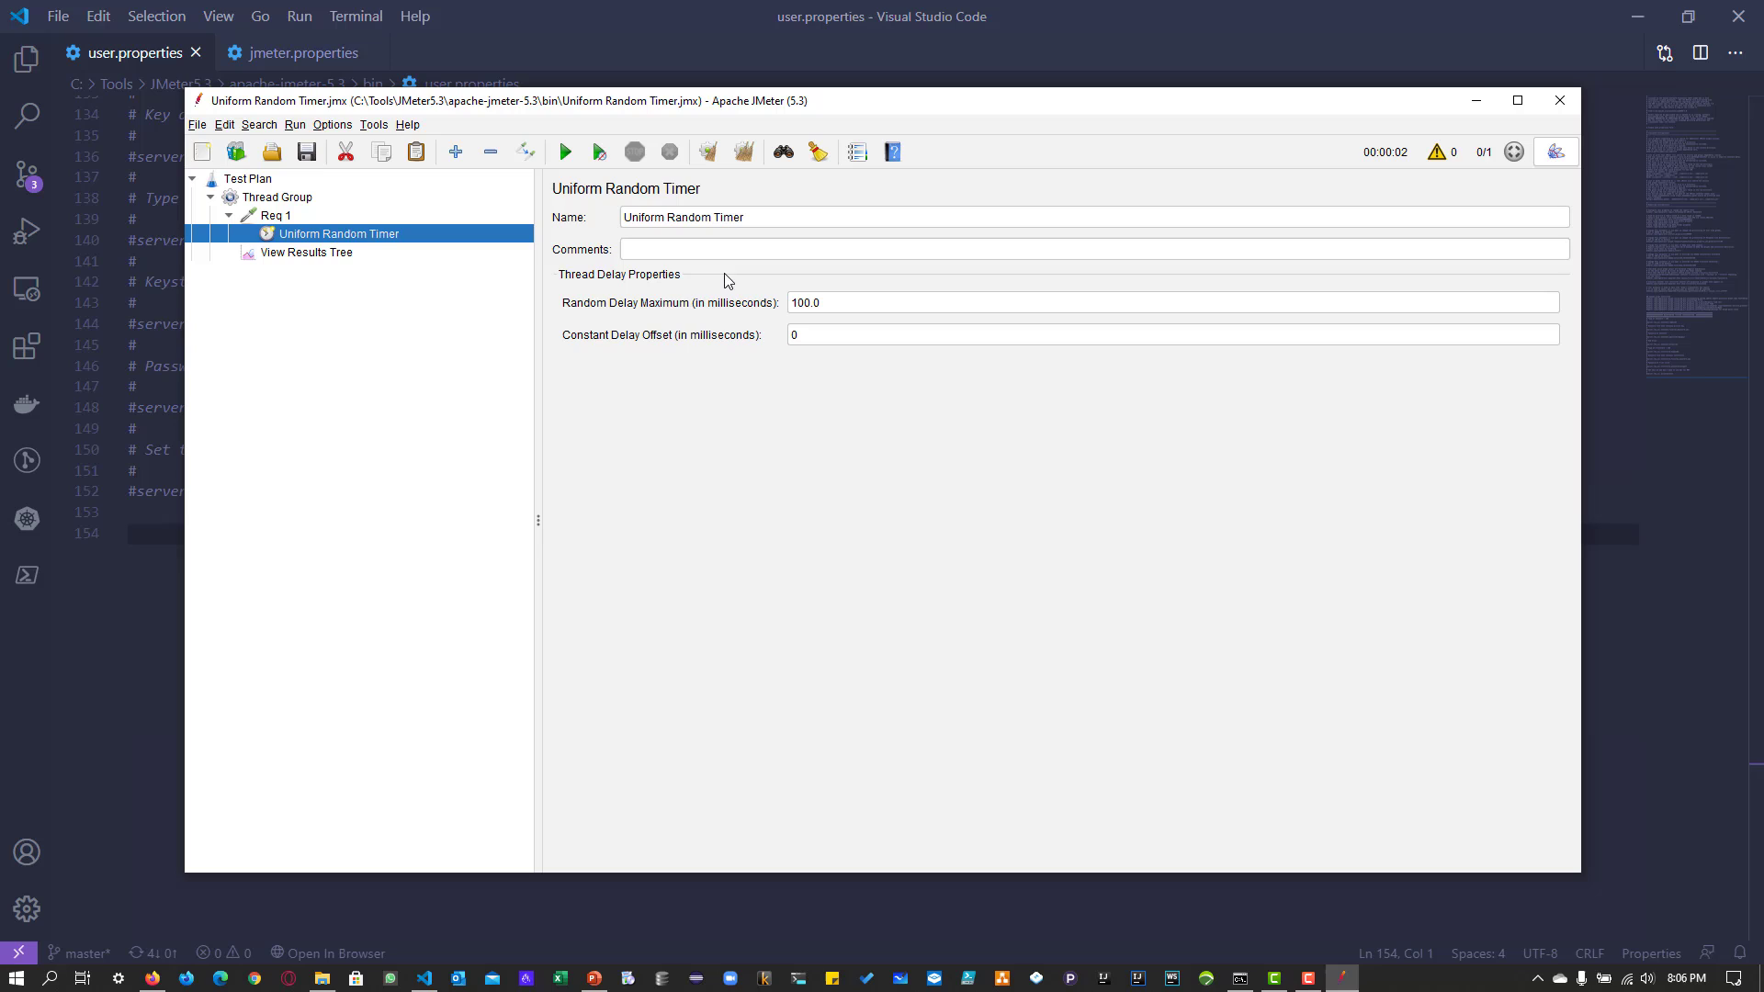
pyautogui.moveTo(670, 322)
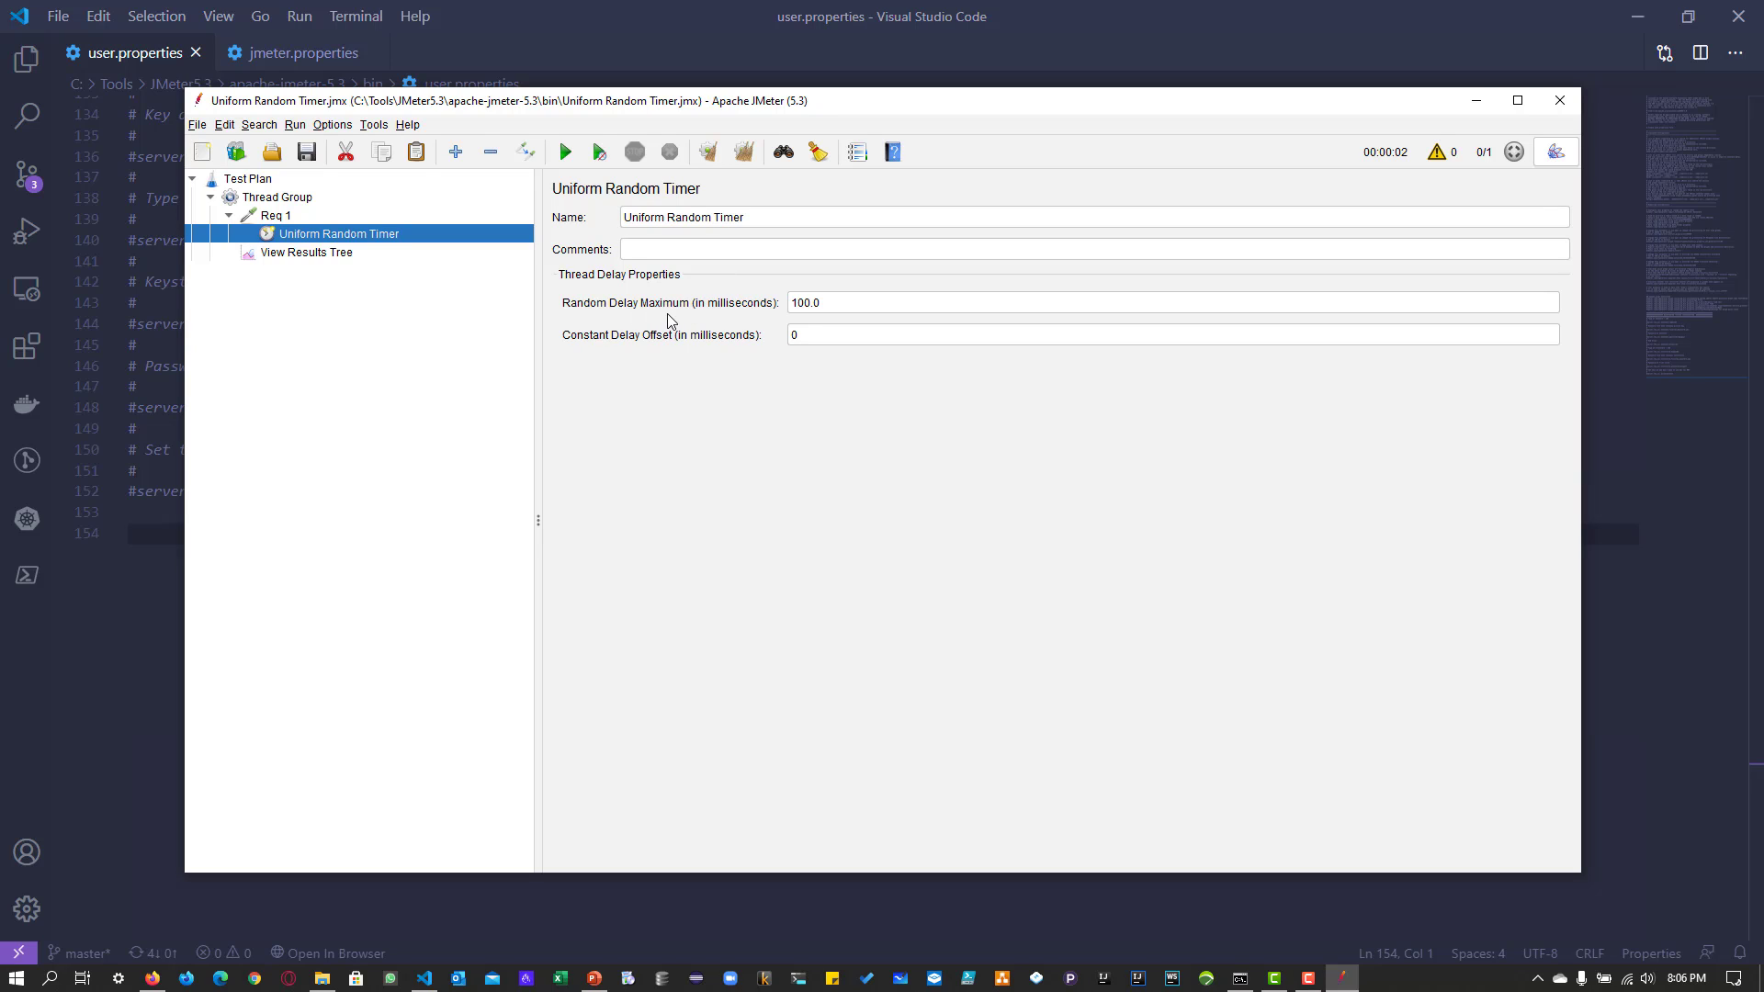
pyautogui.moveTo(601, 364)
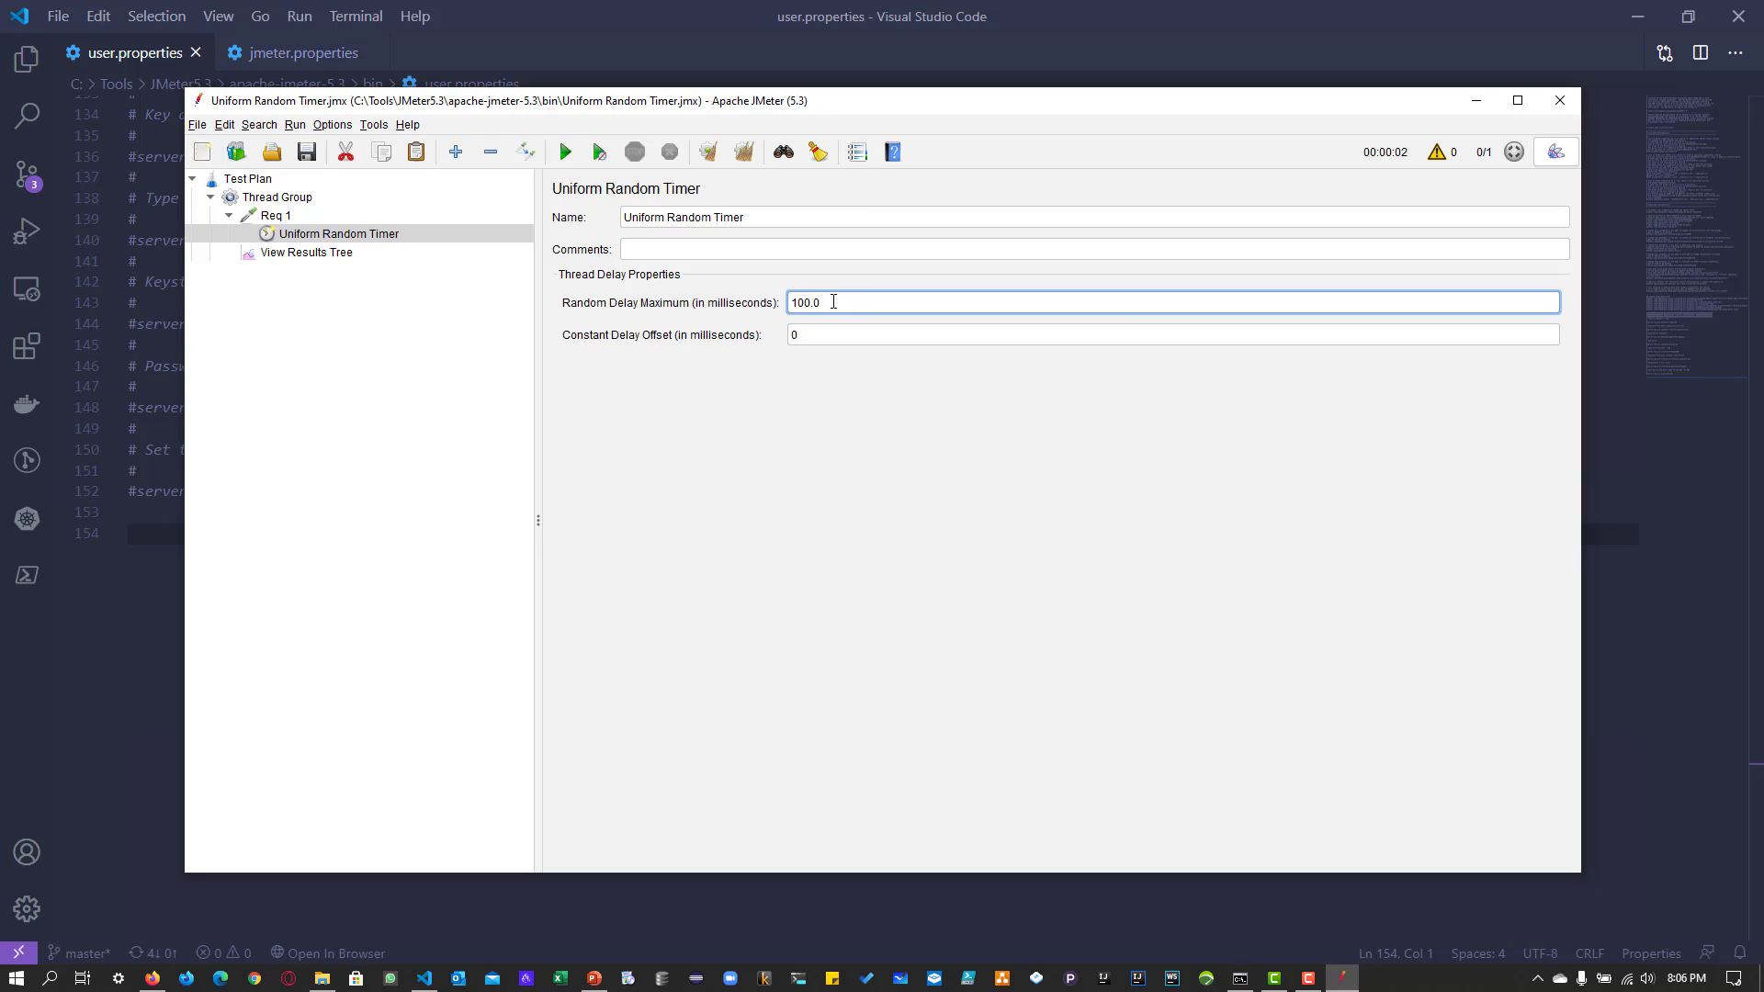
# Set the timer to 3000 ms random maximum and 1000 ms offset, then show View Results Tree
pyautogui.write('3000')
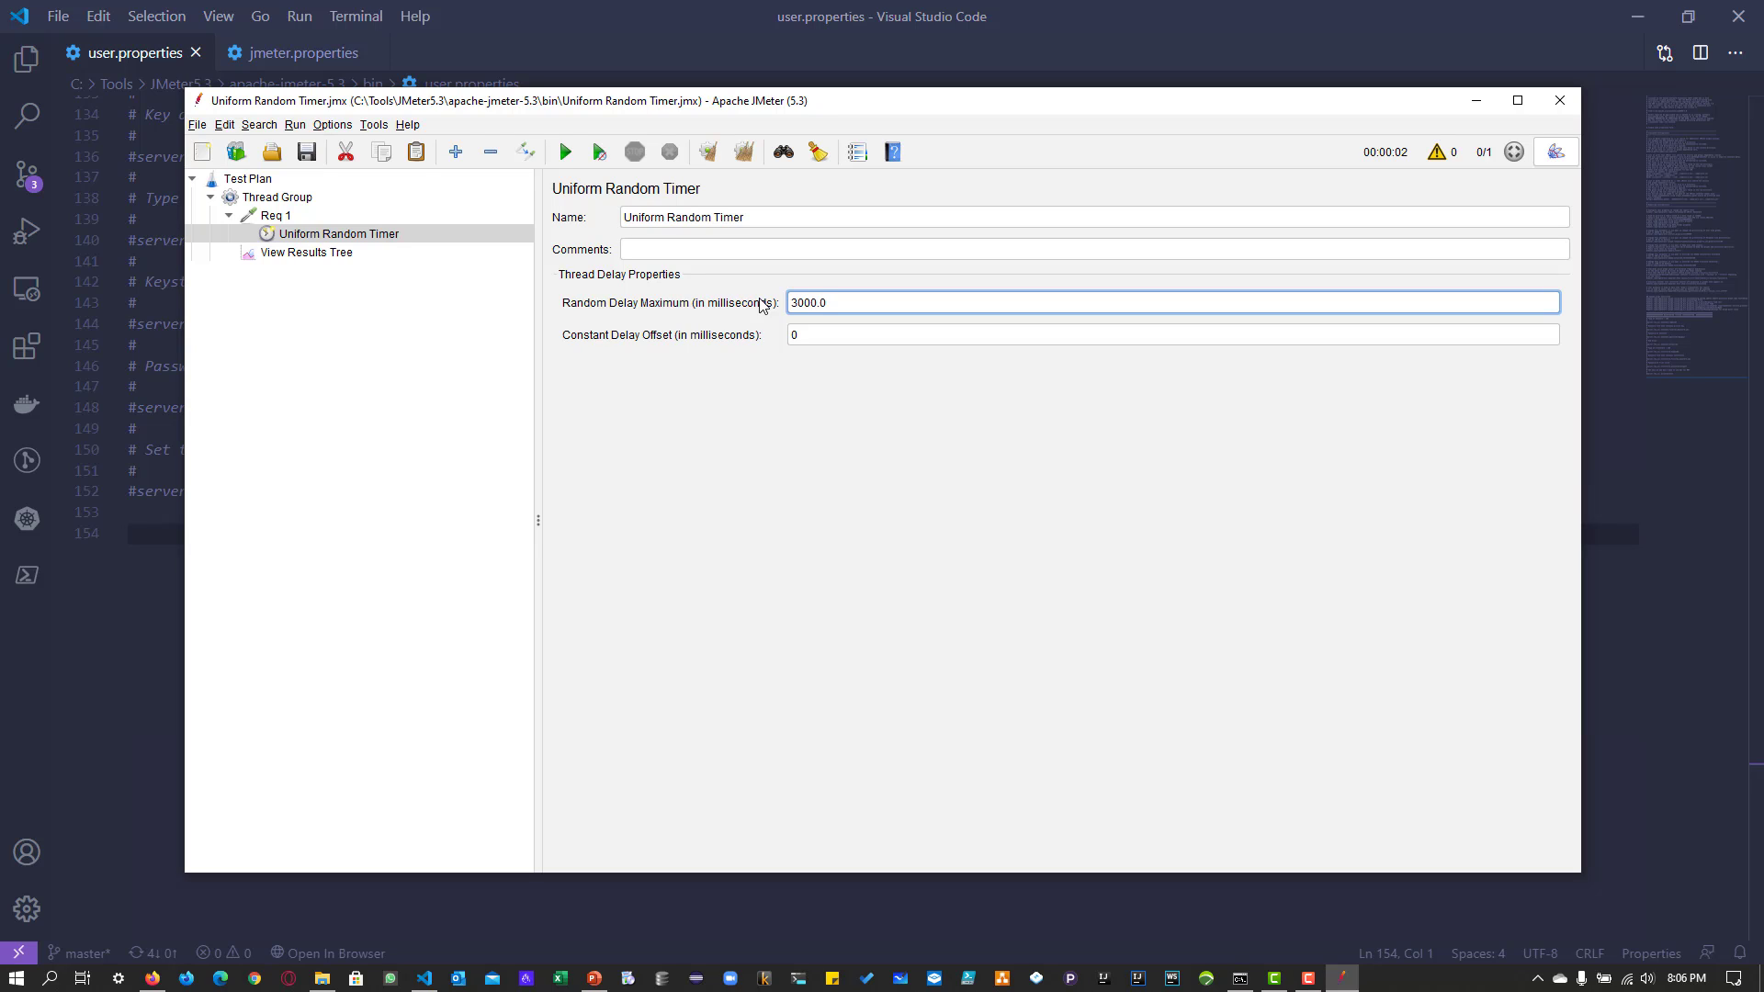
pyautogui.click(1173, 302)
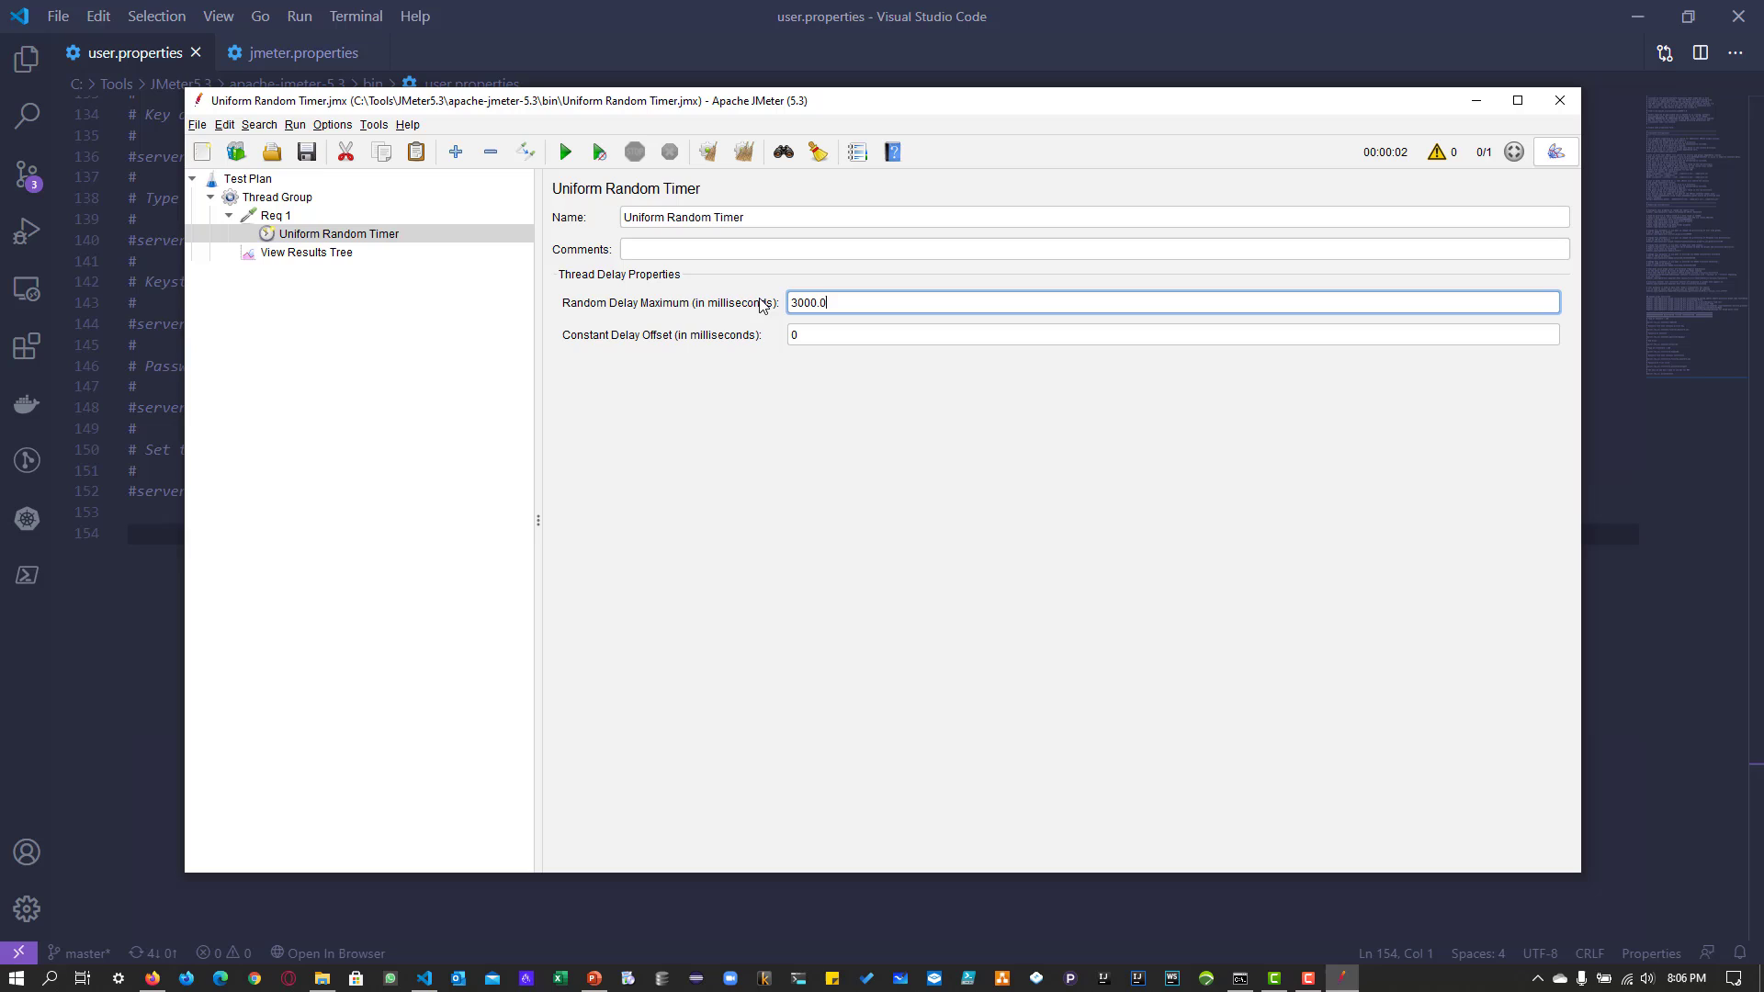
pyautogui.click(1124, 335)
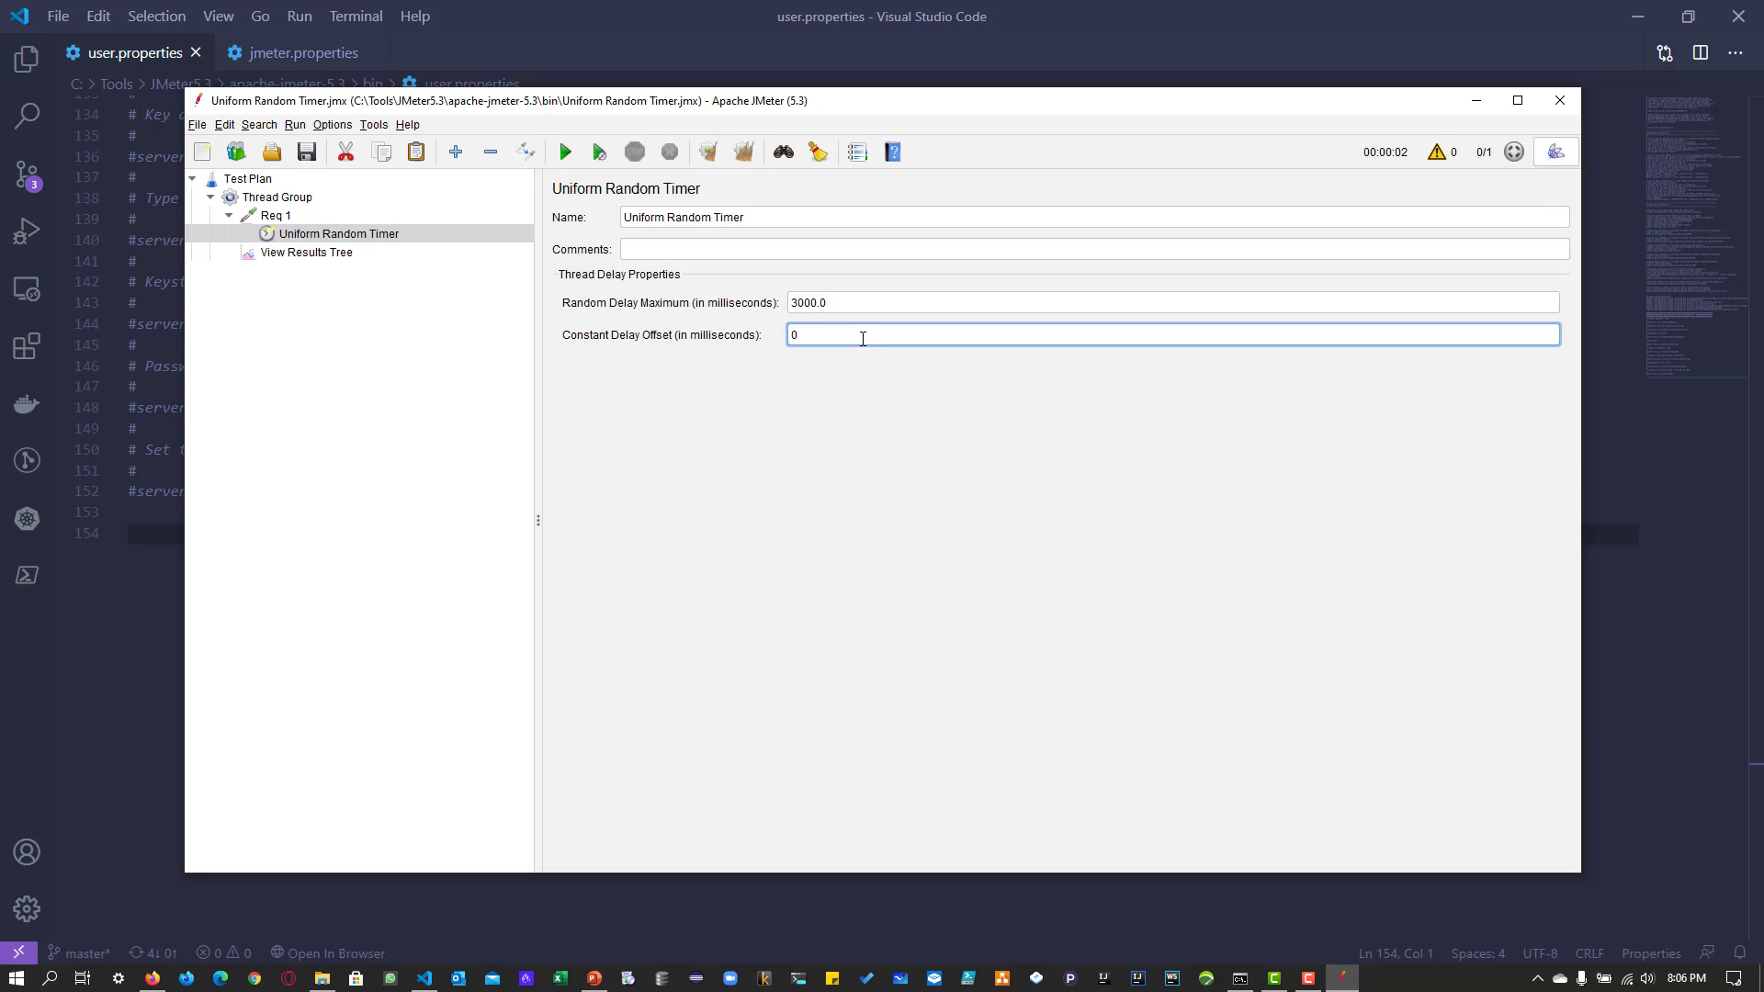
pyautogui.doubleClick(793, 334)
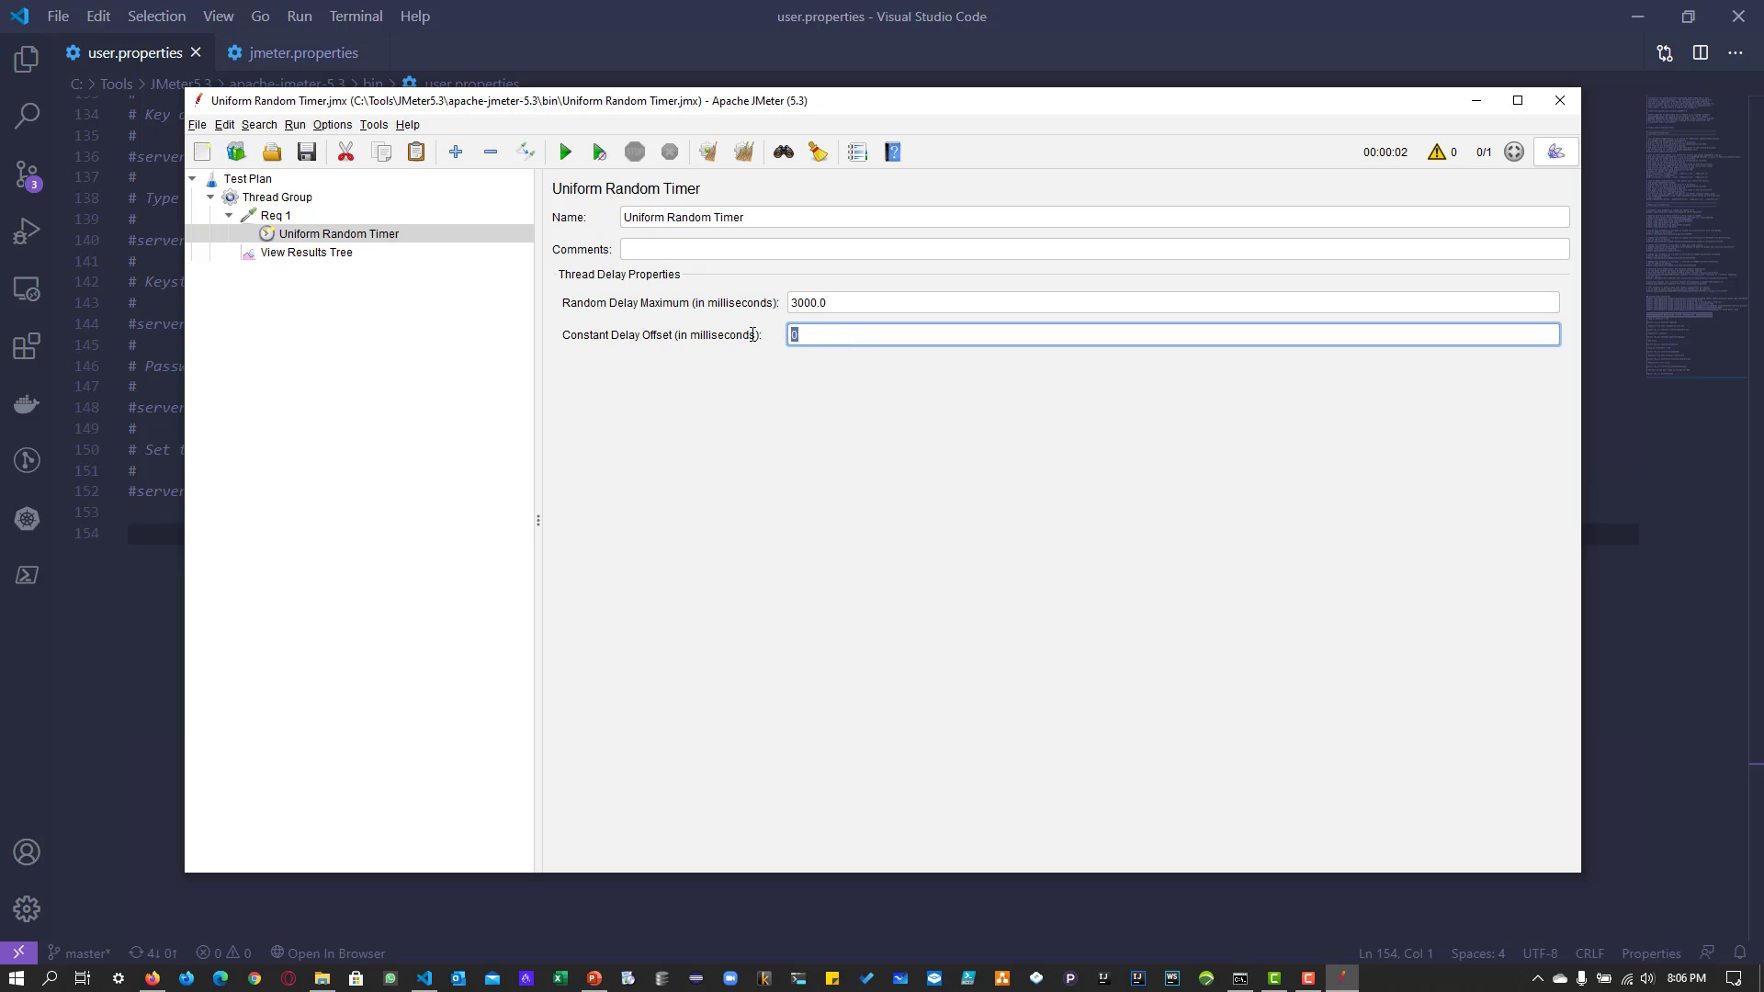
pyautogui.write('1000.0')
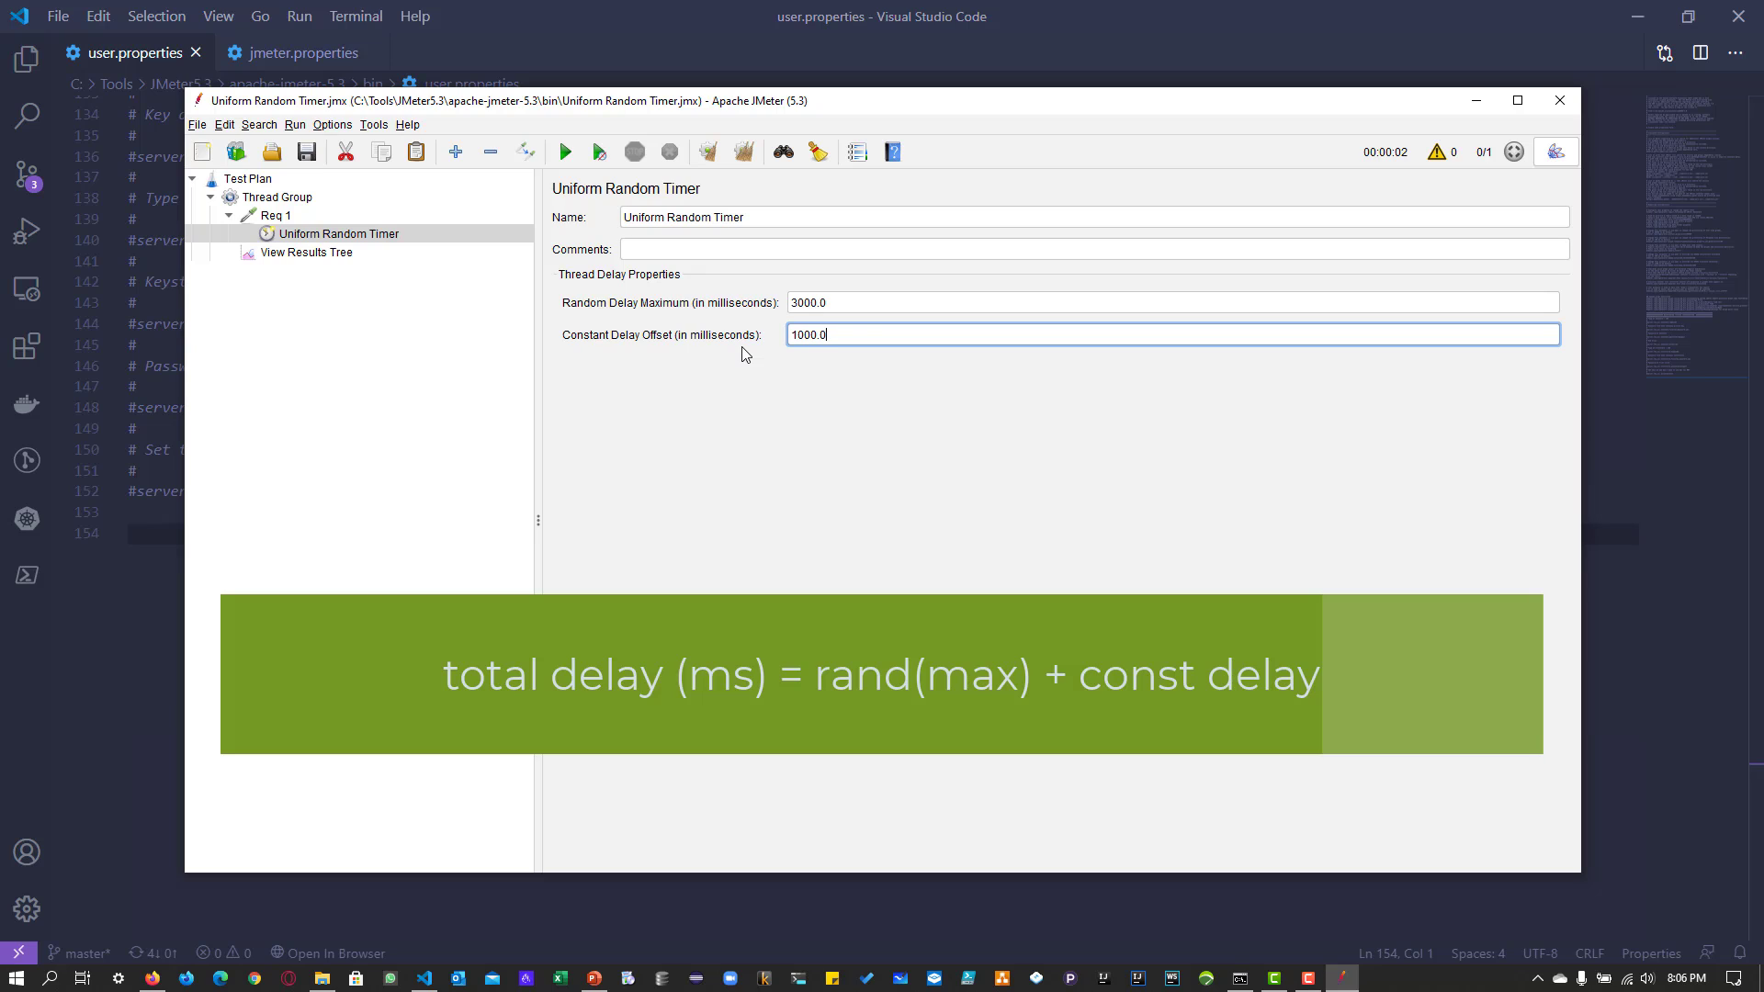
pyautogui.moveTo(862, 332)
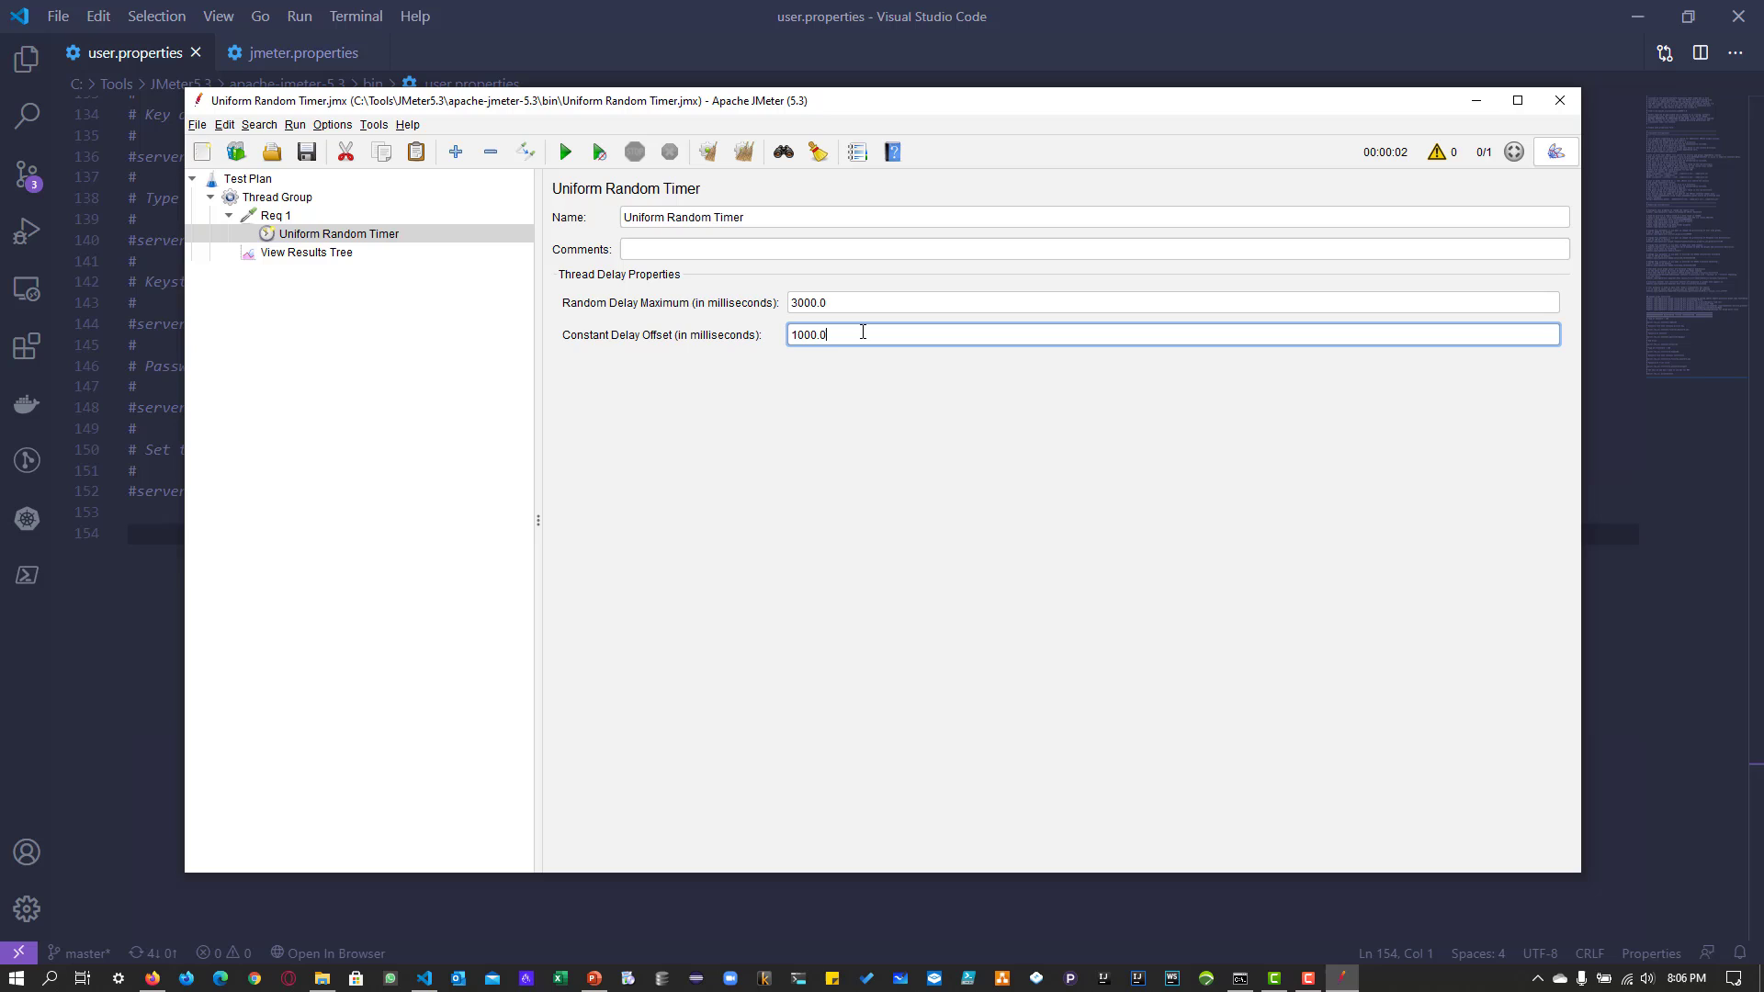
pyautogui.moveTo(284, 259)
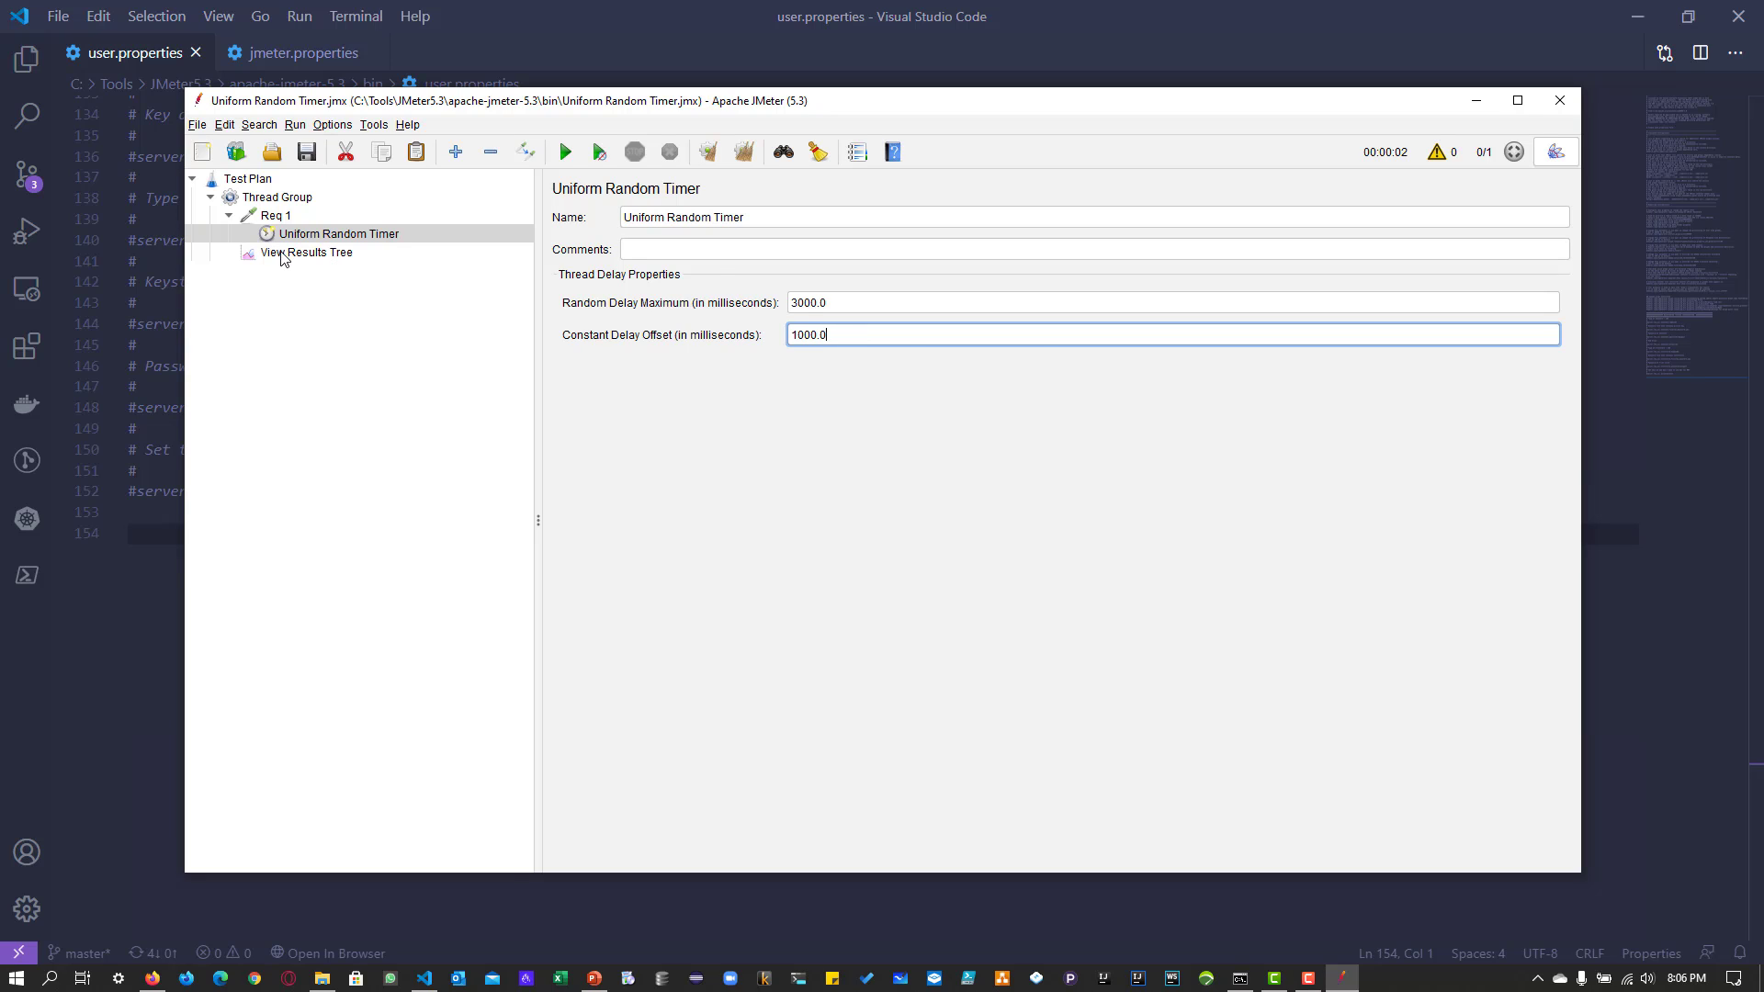
pyautogui.click(309, 251)
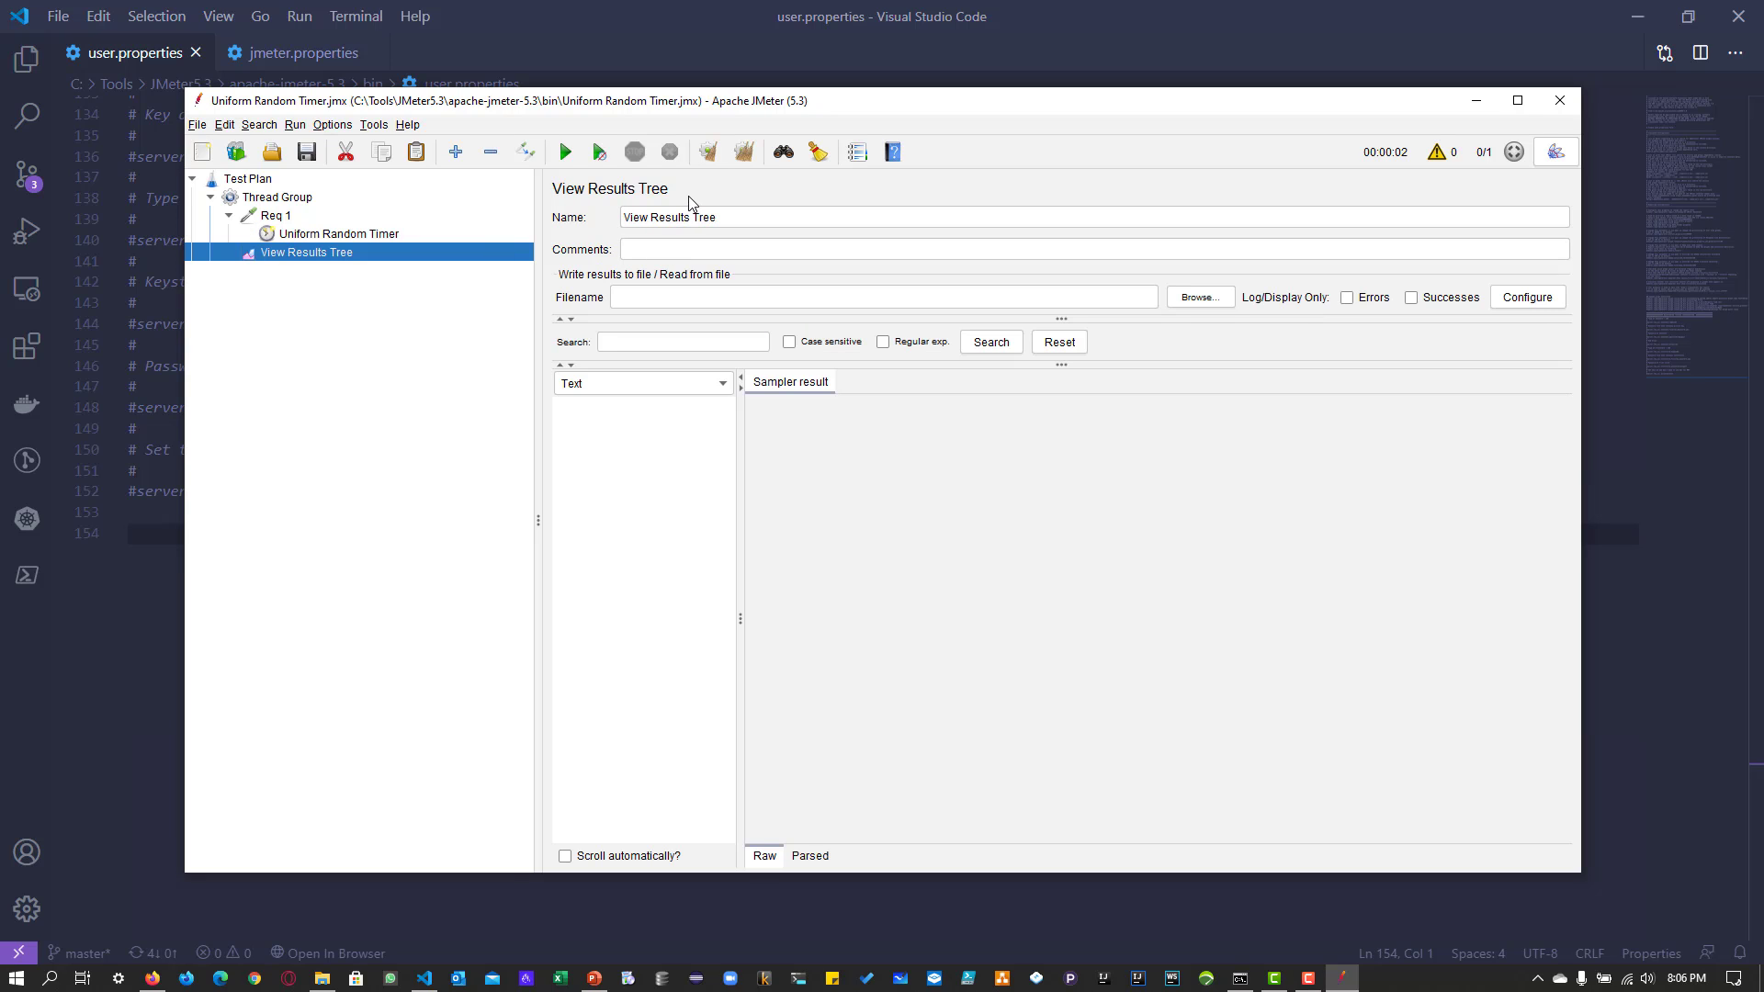
pyautogui.moveTo(1393, 180)
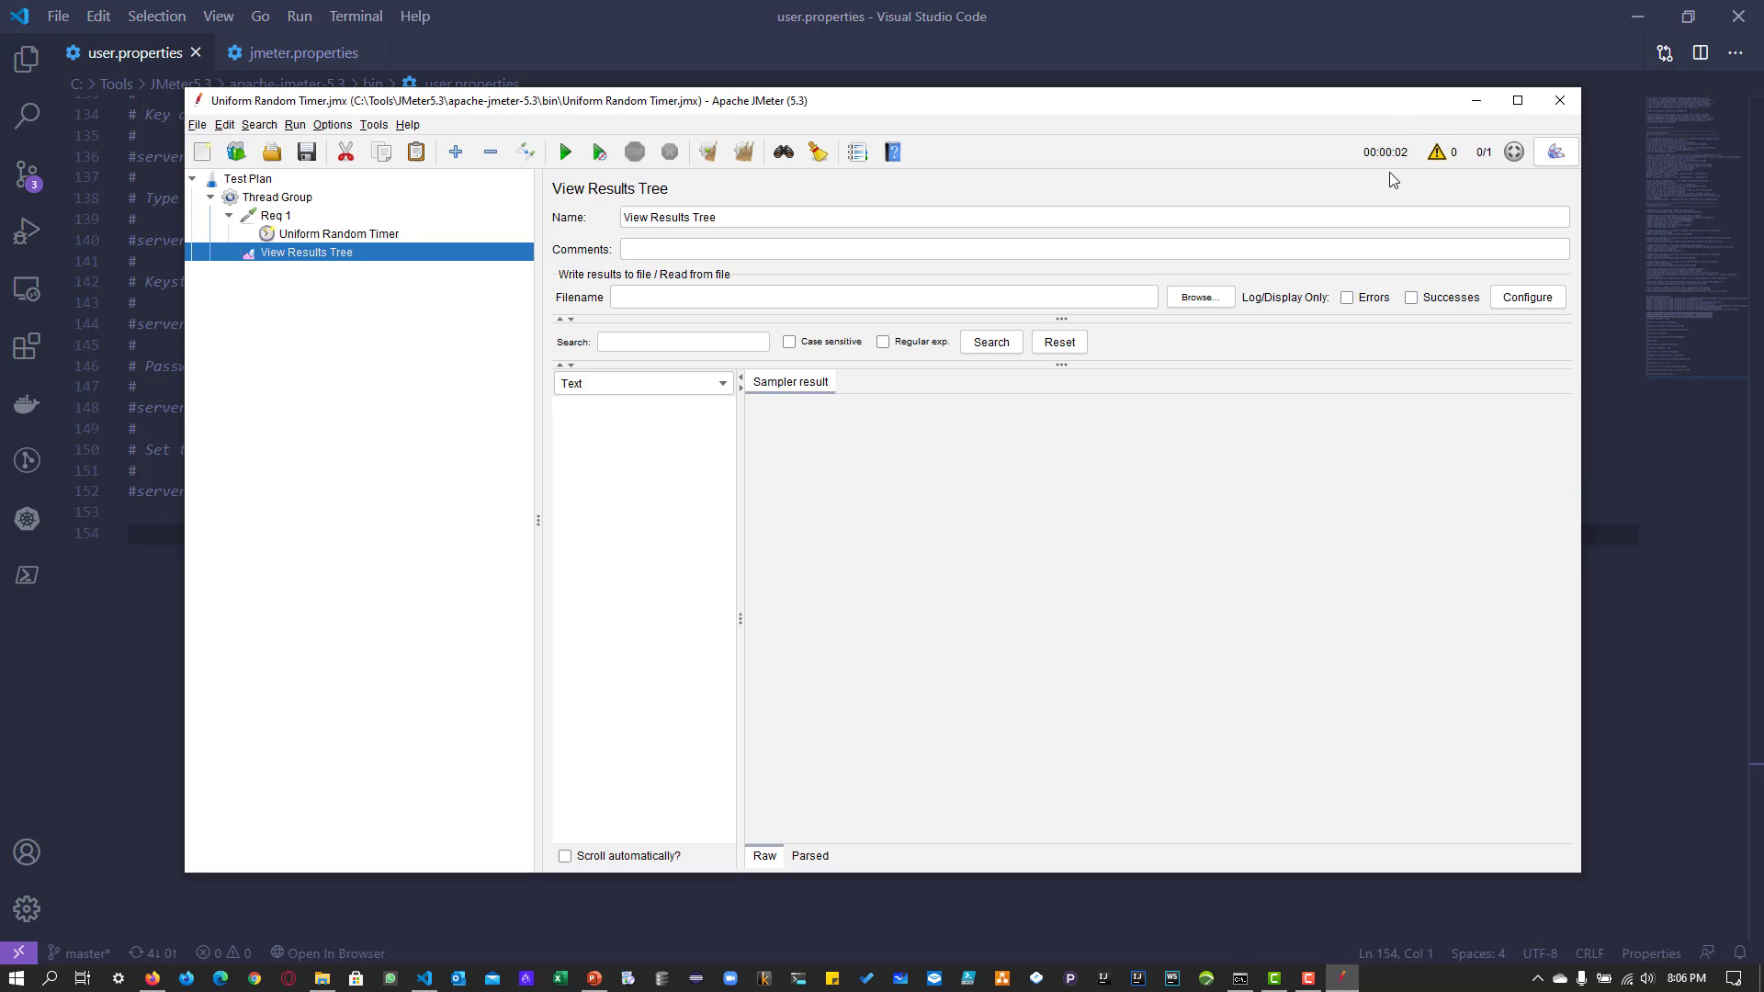
pyautogui.moveTo(1400, 182)
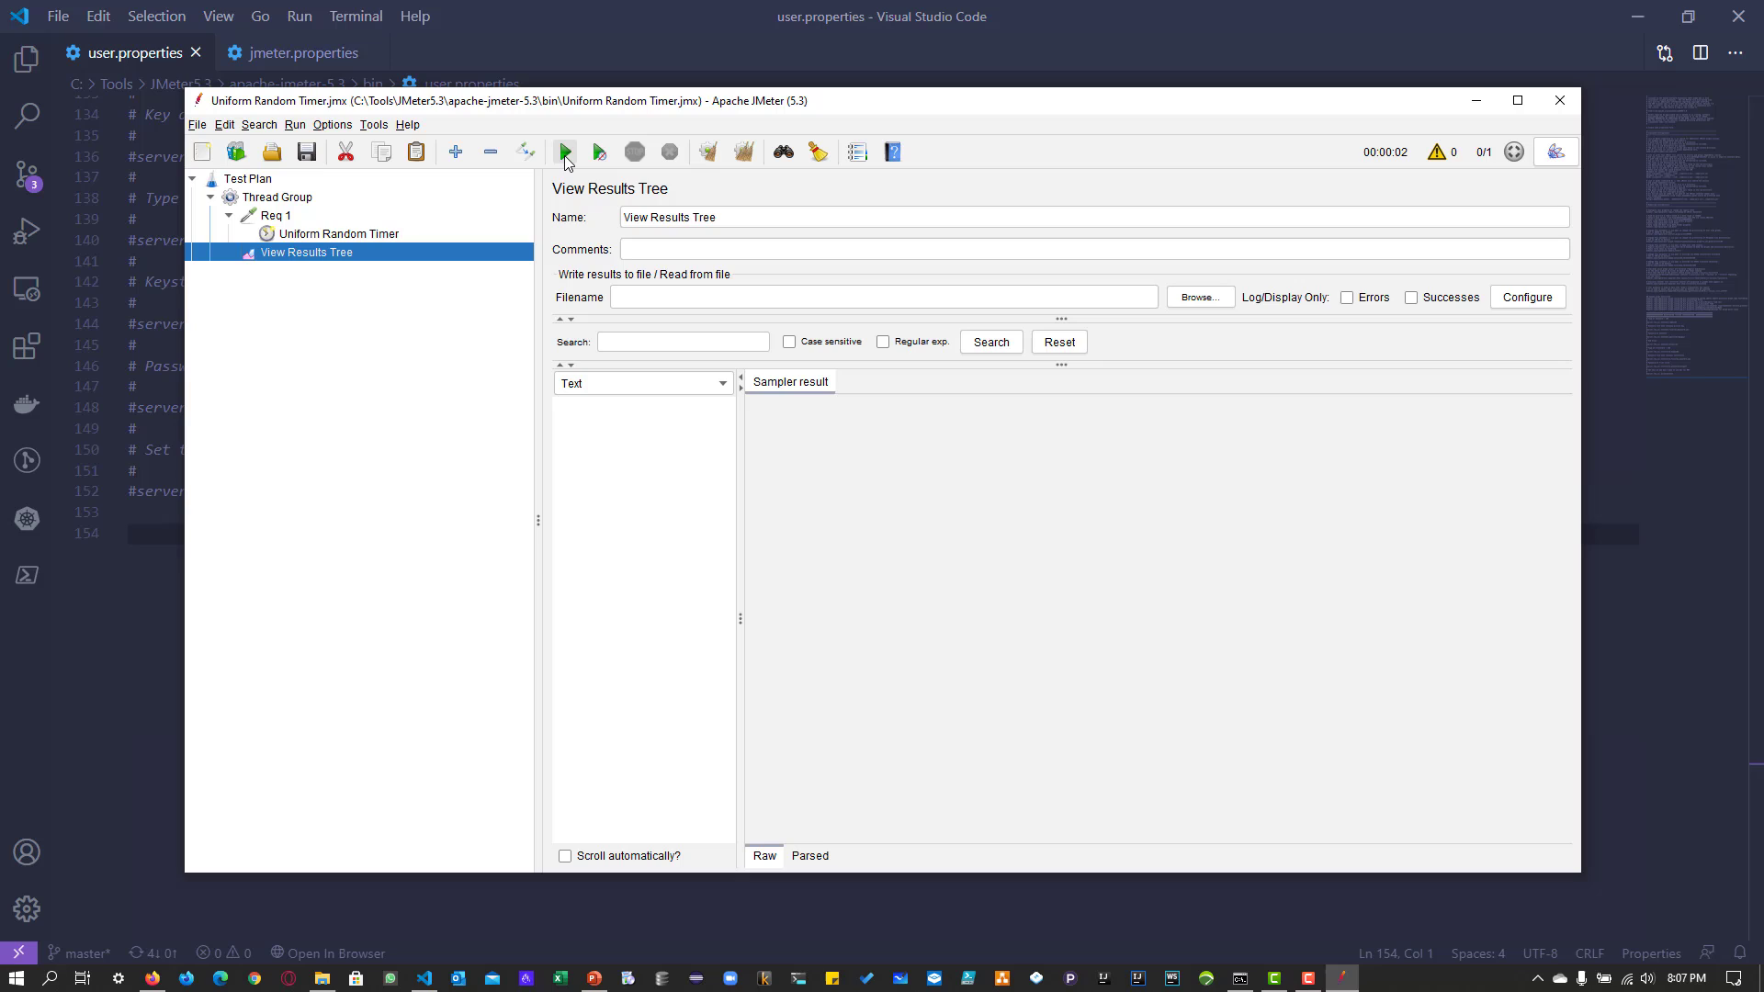
# Run the plan, clear results and rerun for two Req 1 samples, then reselect the timer
pyautogui.click(565, 152)
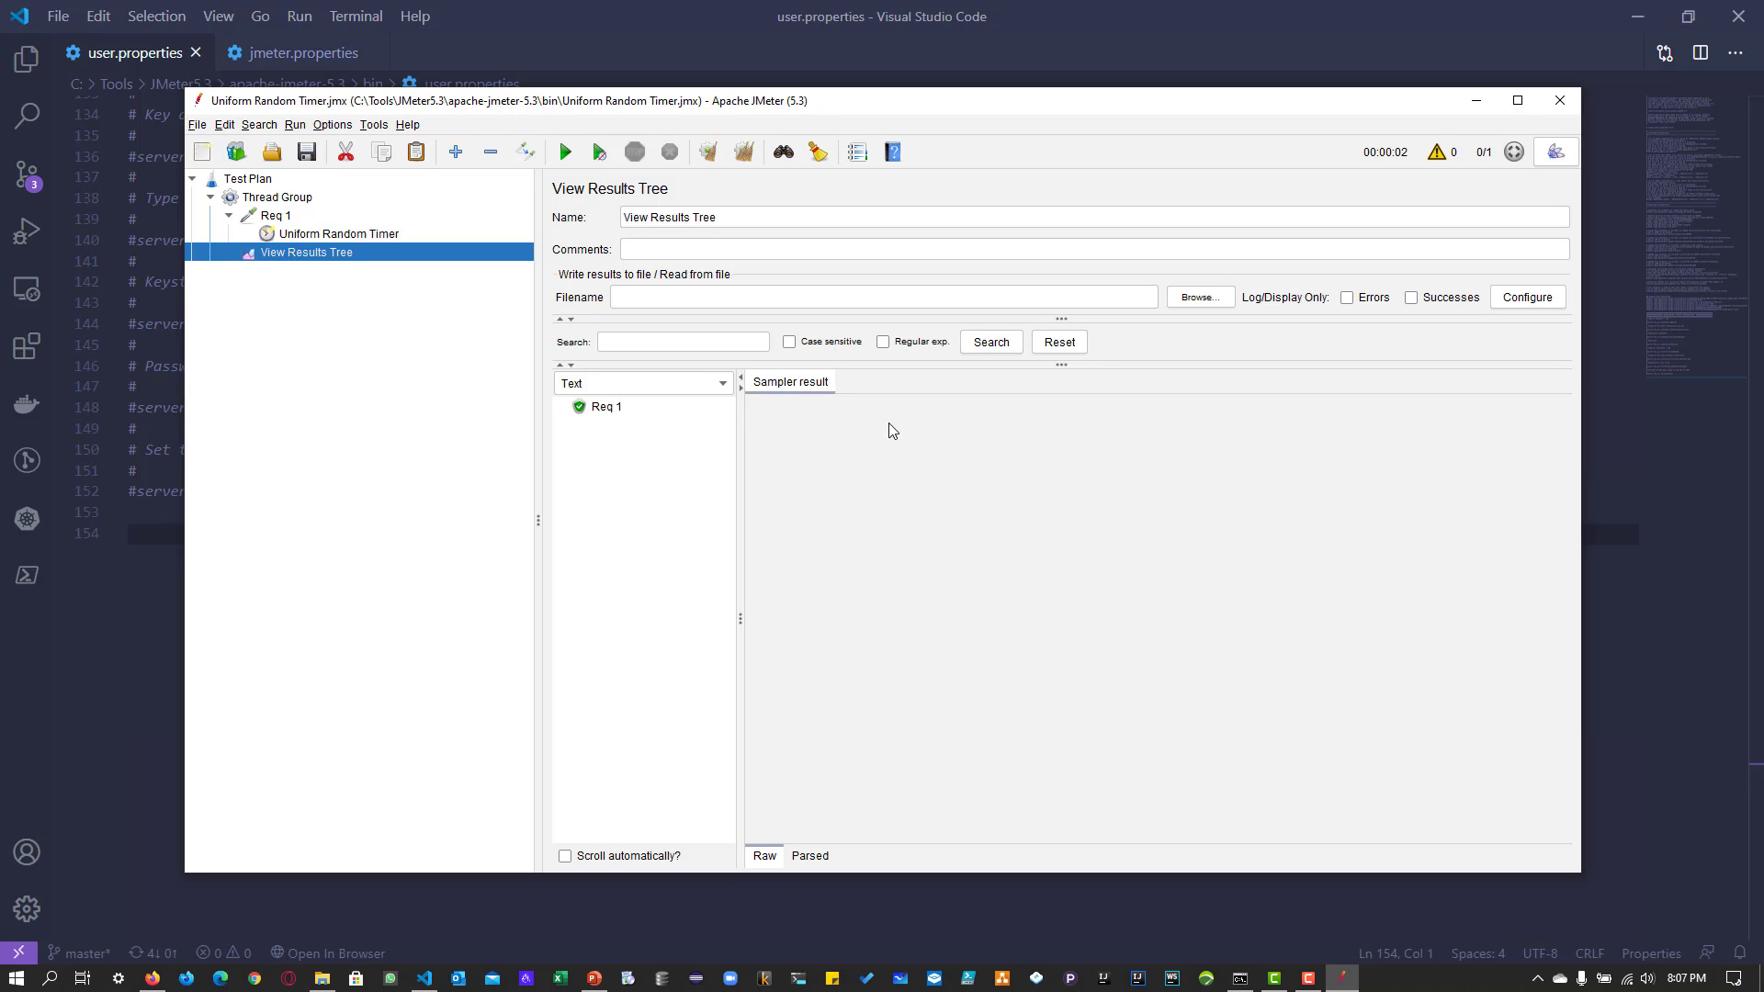
pyautogui.moveTo(624, 410)
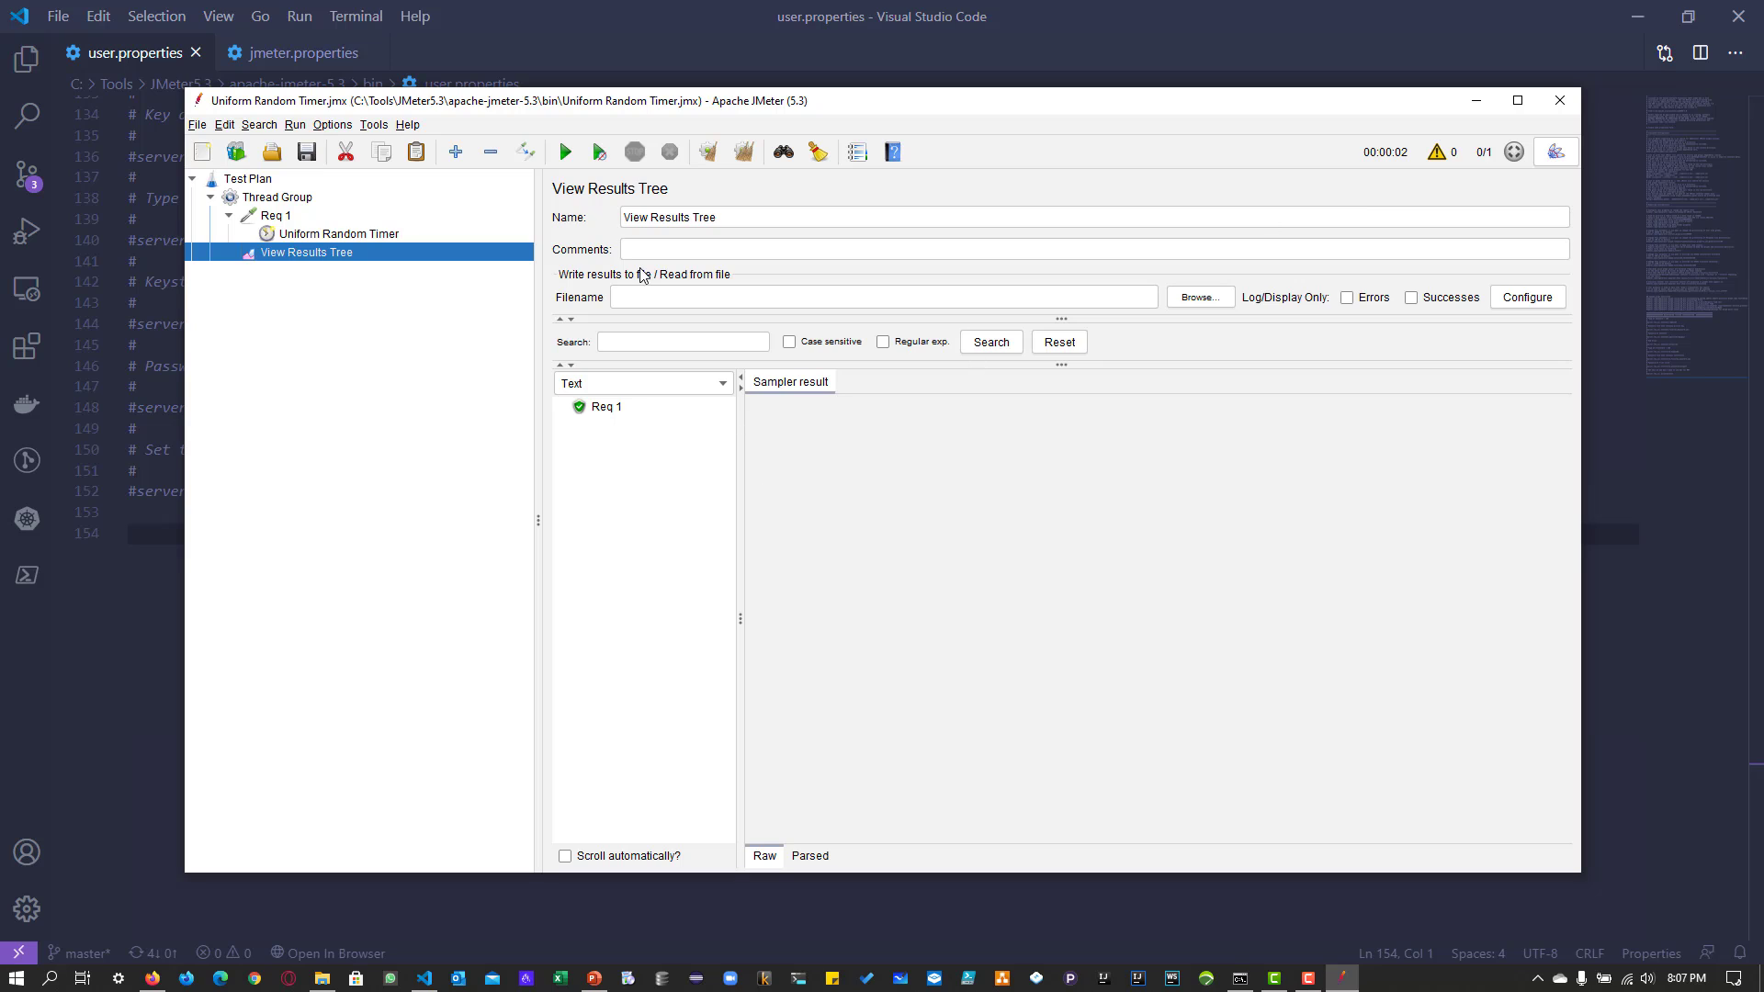
pyautogui.click(741, 151)
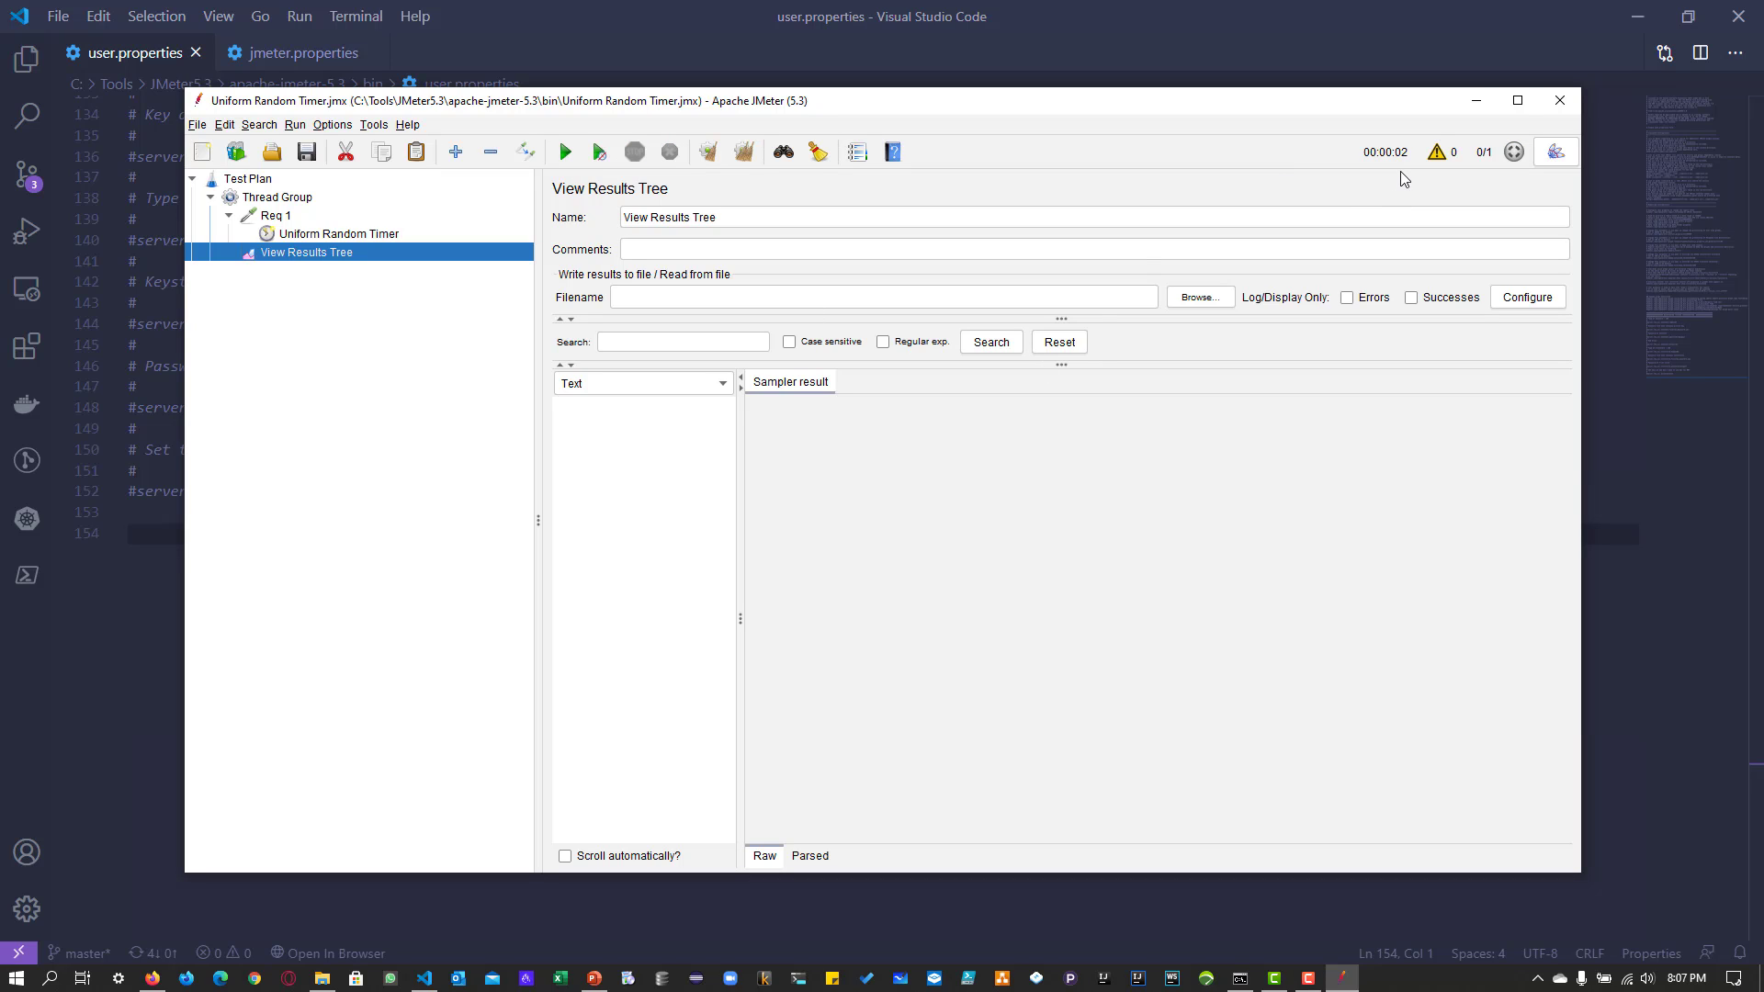
pyautogui.click(565, 152)
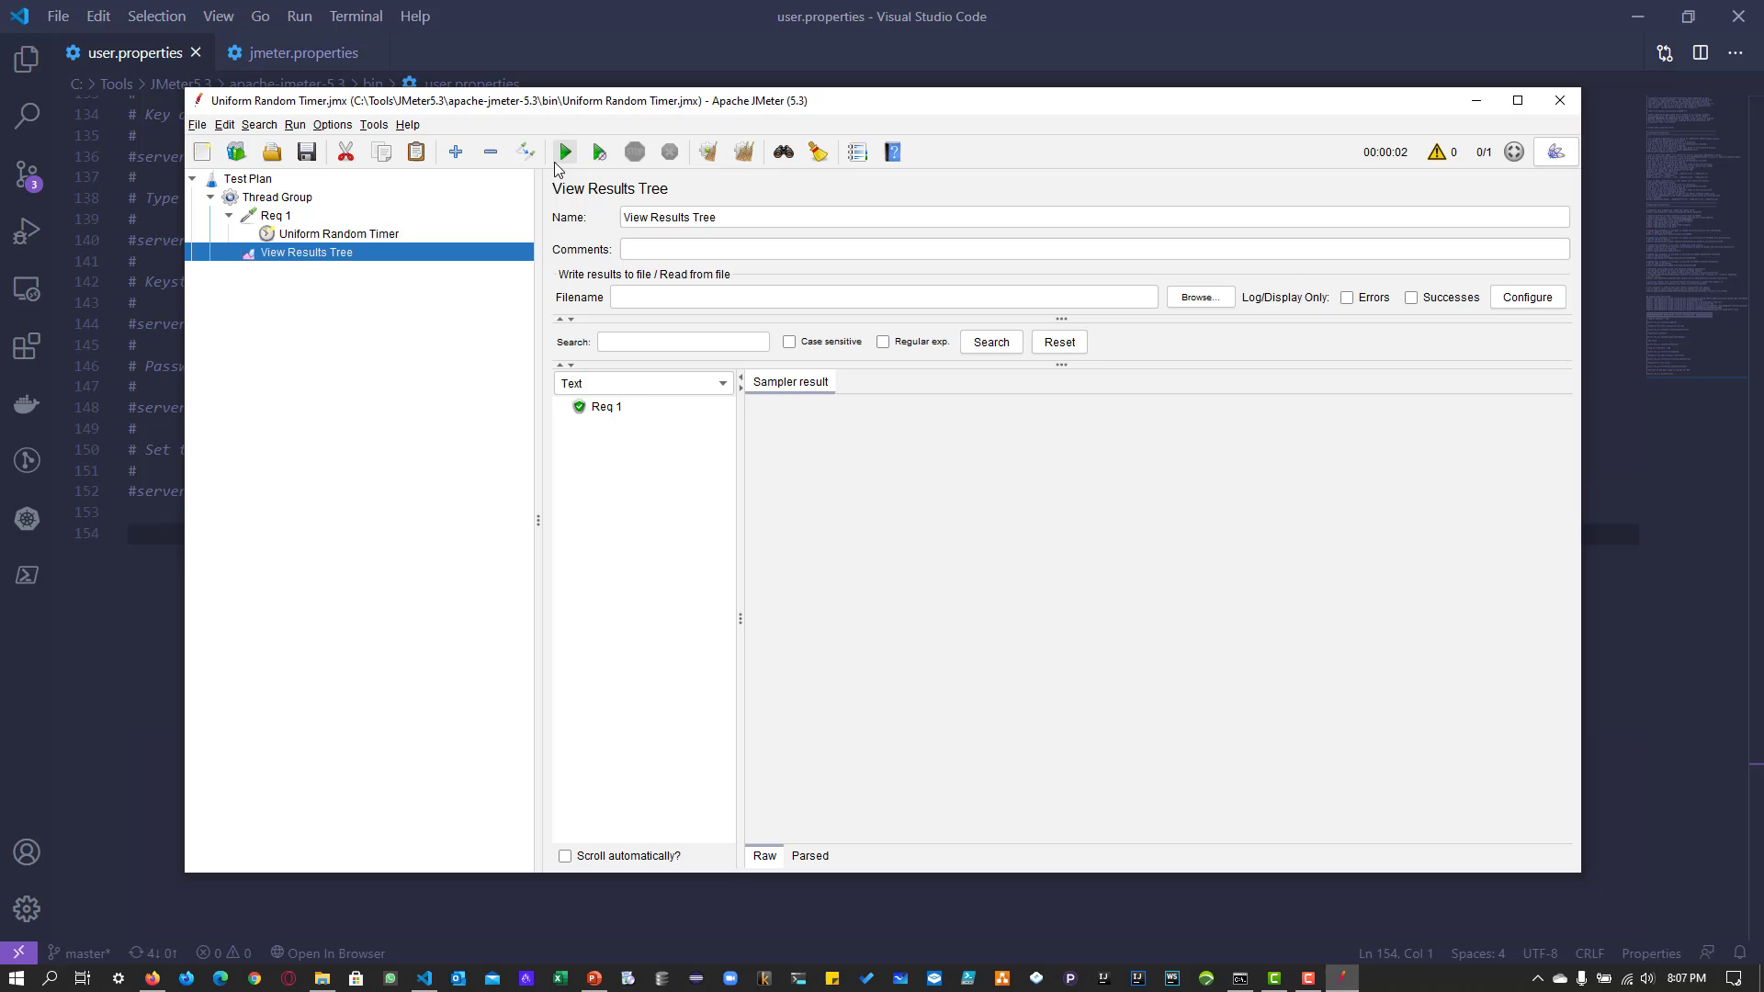
pyautogui.click(565, 152)
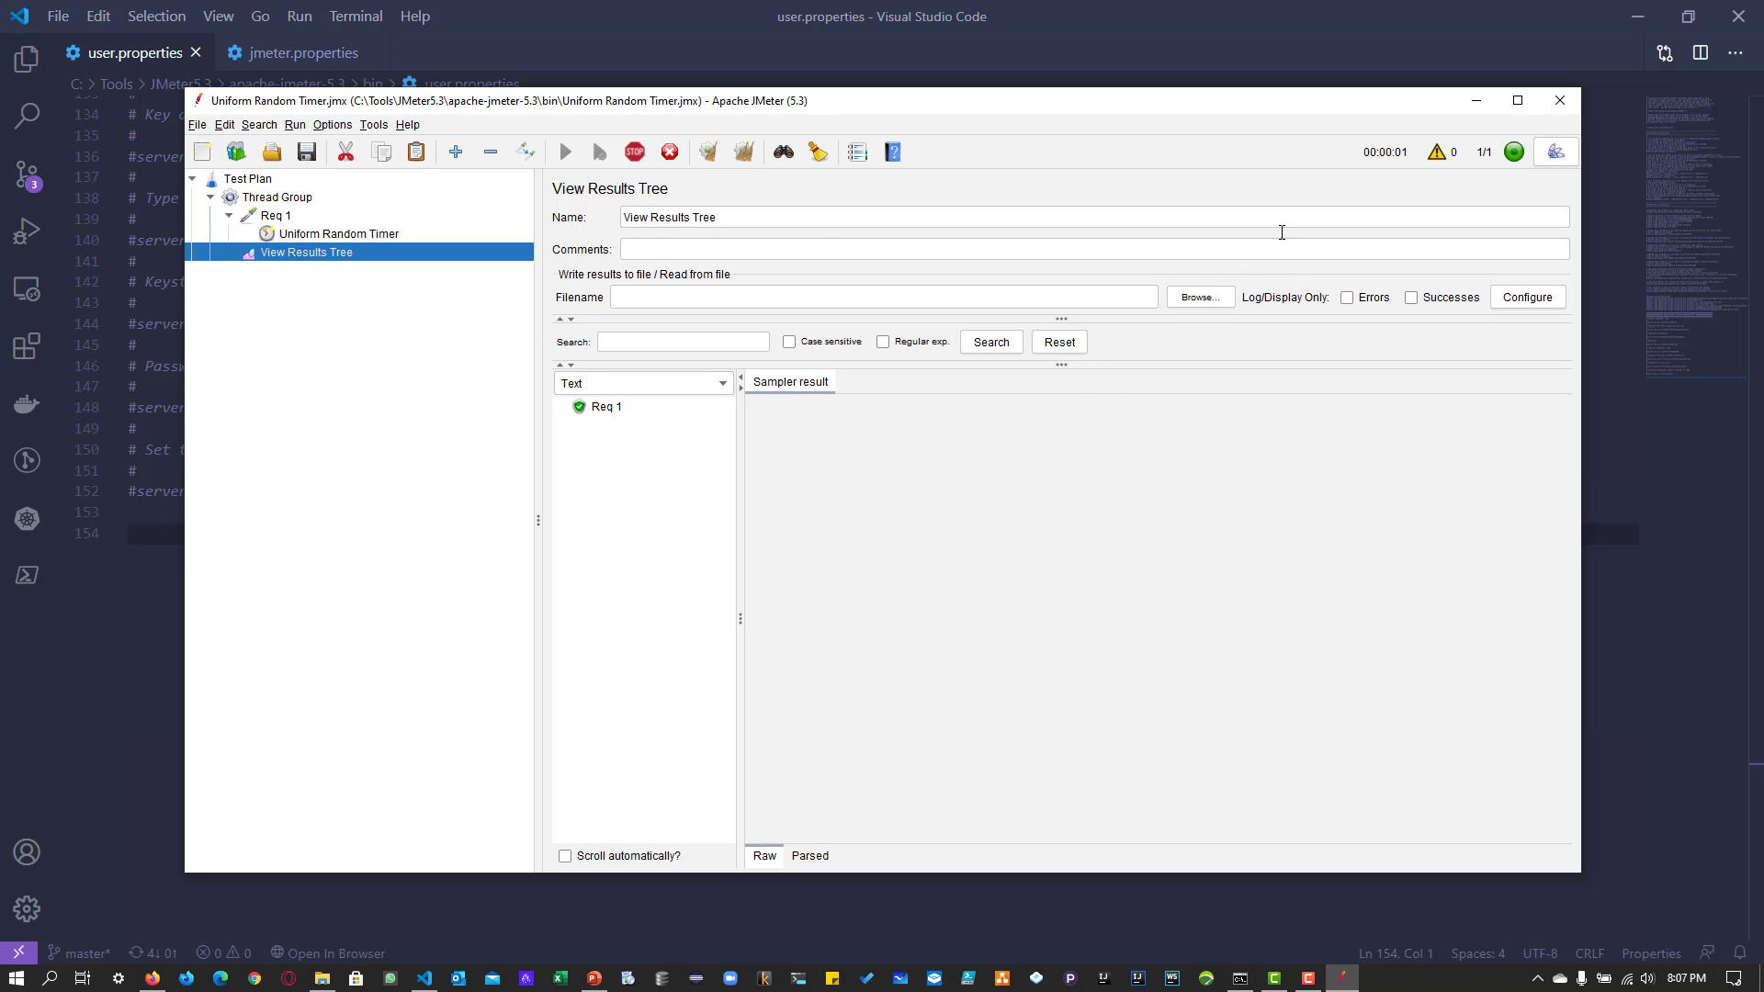
pyautogui.click(566, 151)
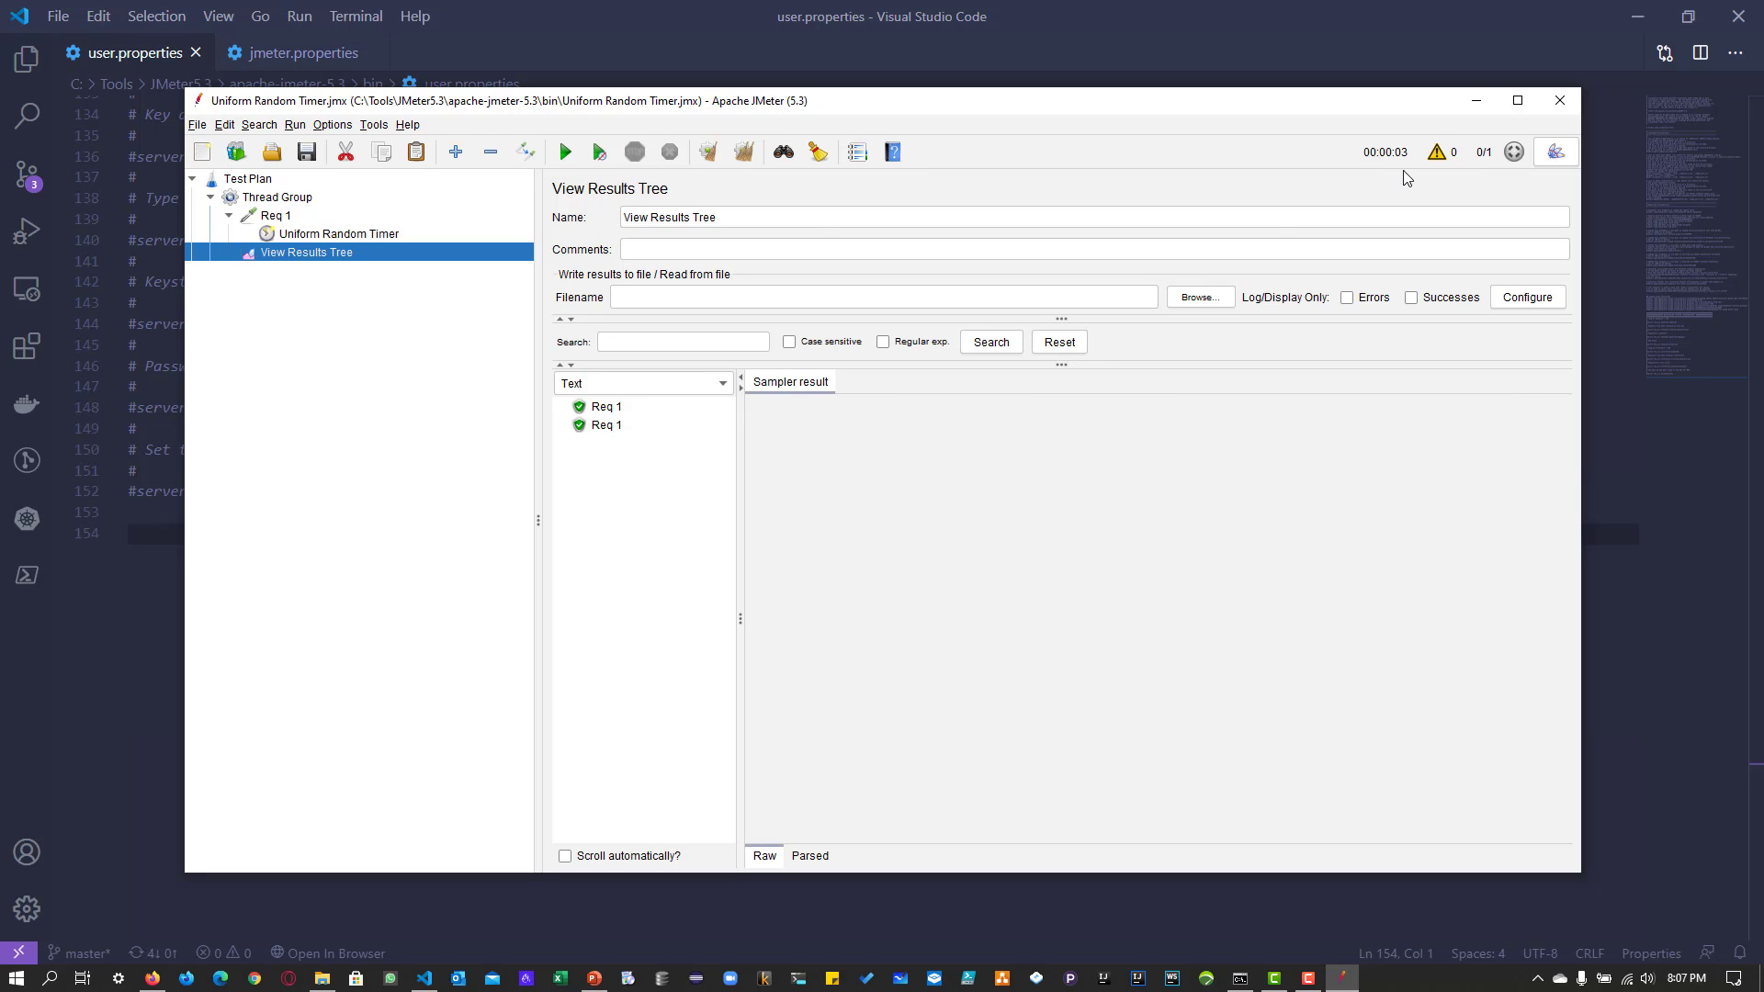
pyautogui.moveTo(1385, 152)
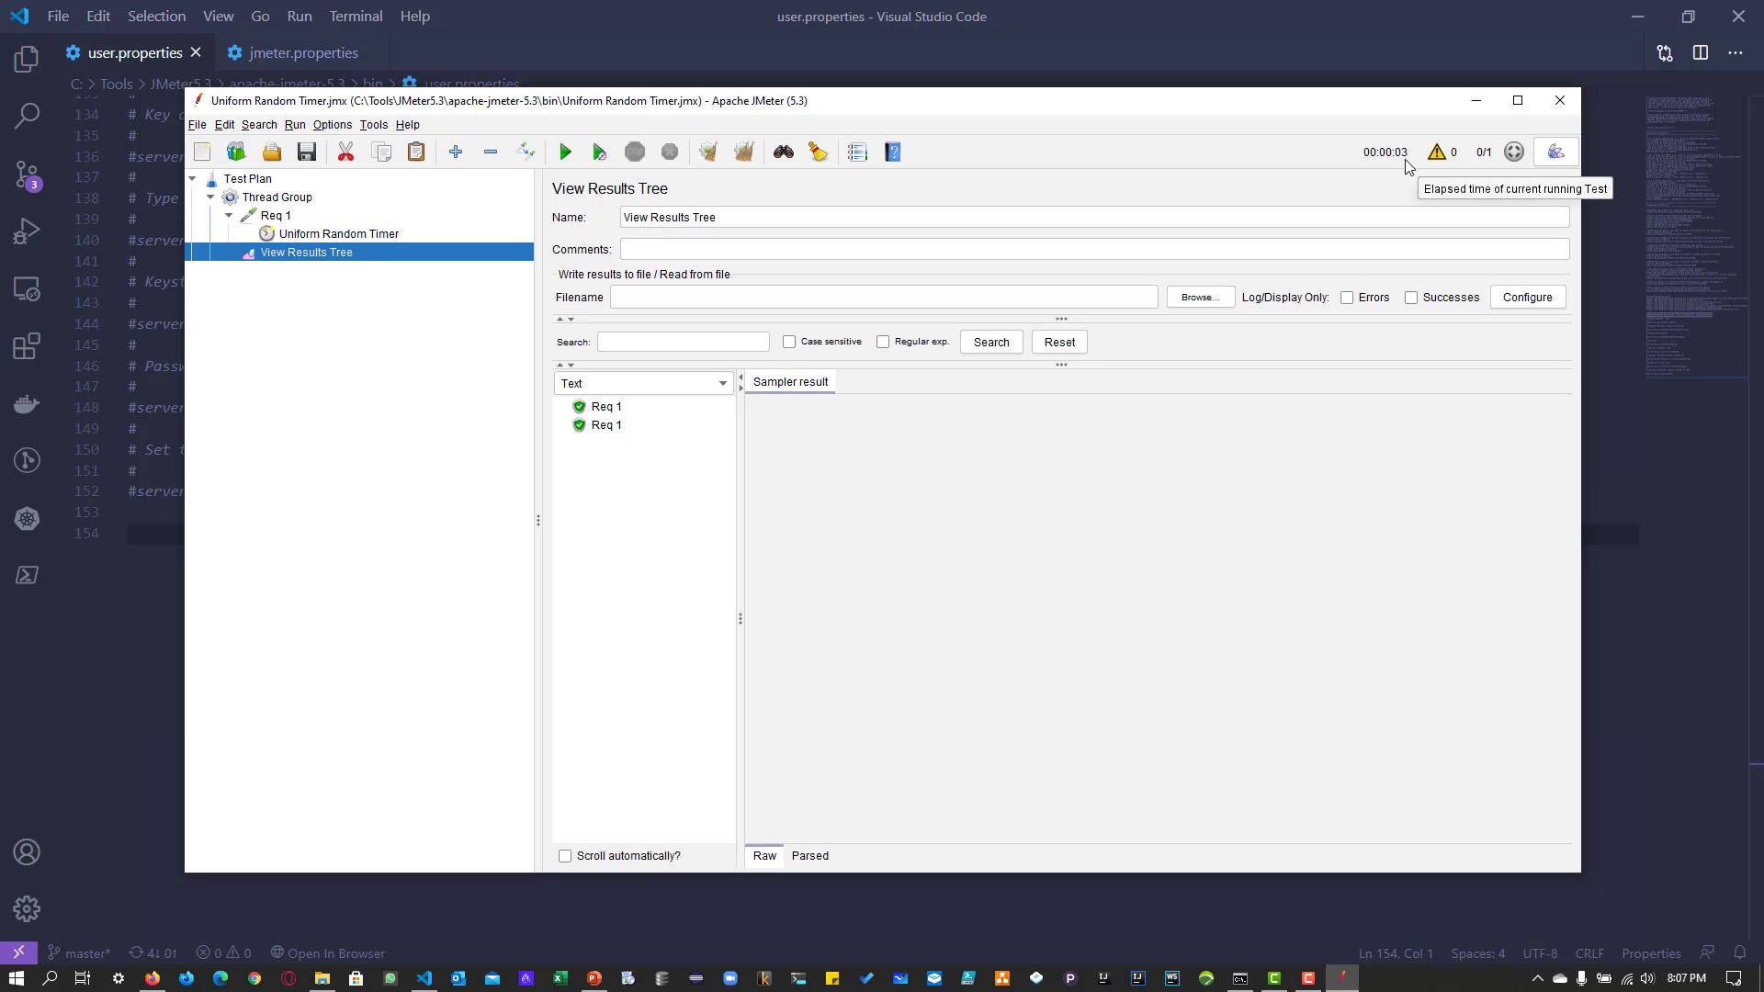
pyautogui.click(340, 232)
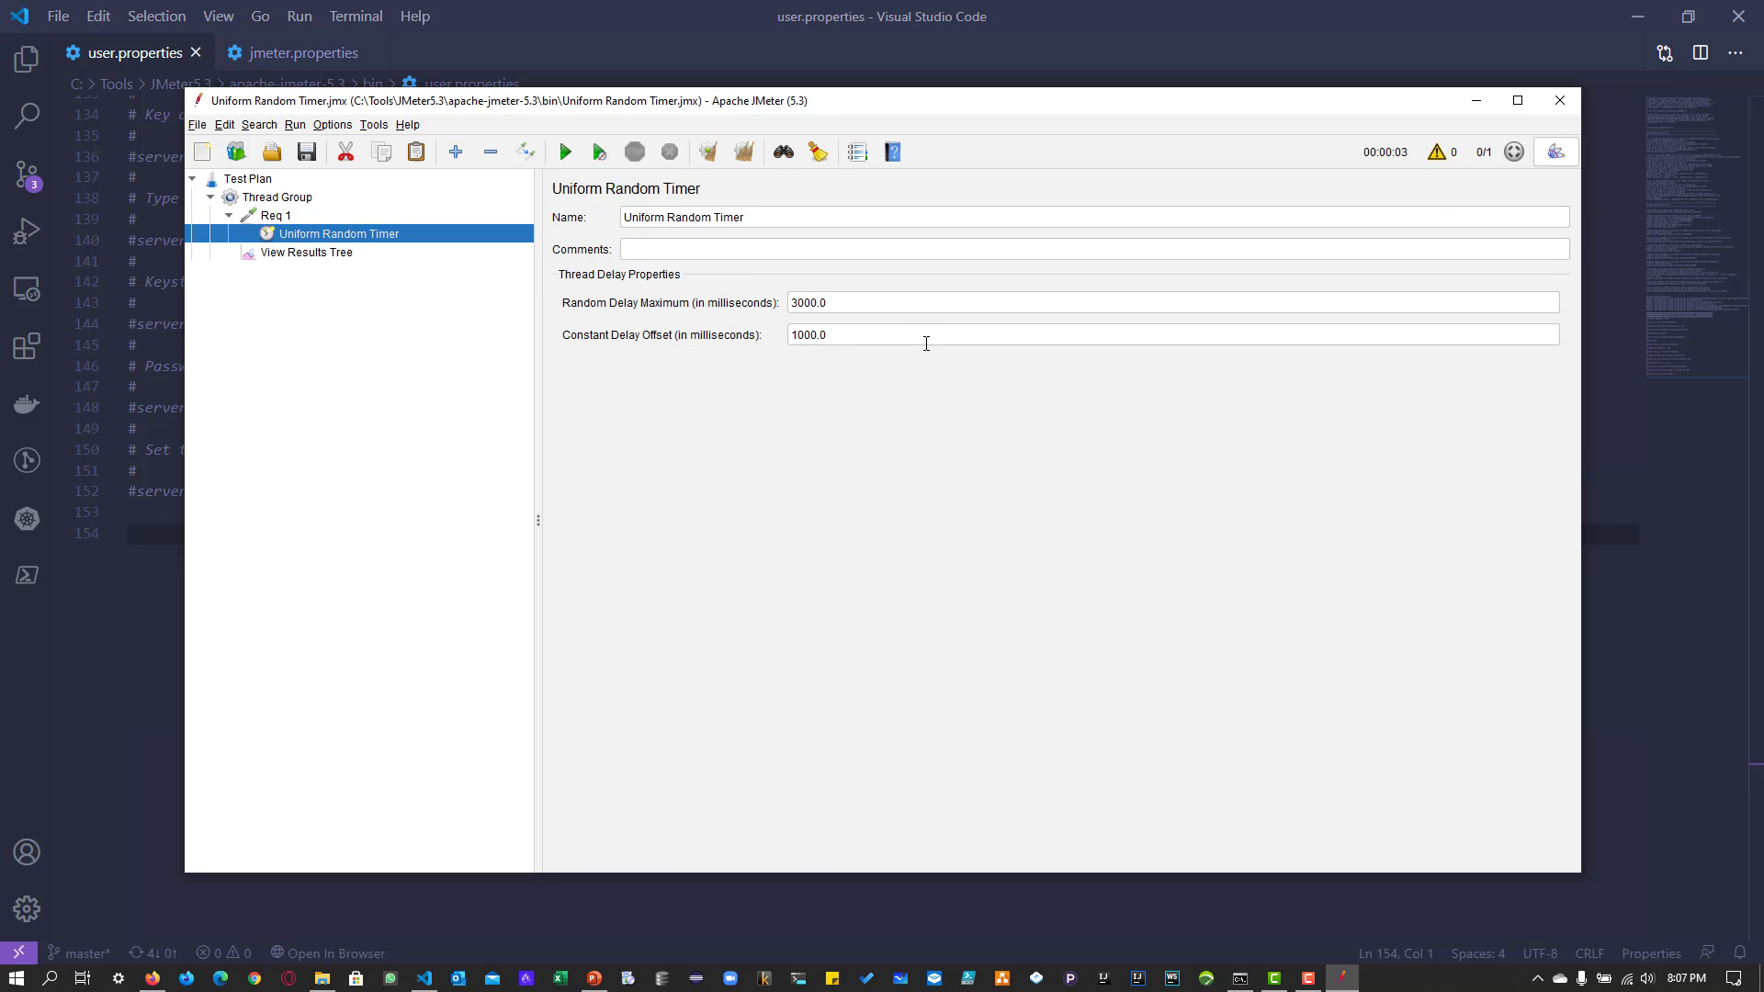
pyautogui.moveTo(881, 309)
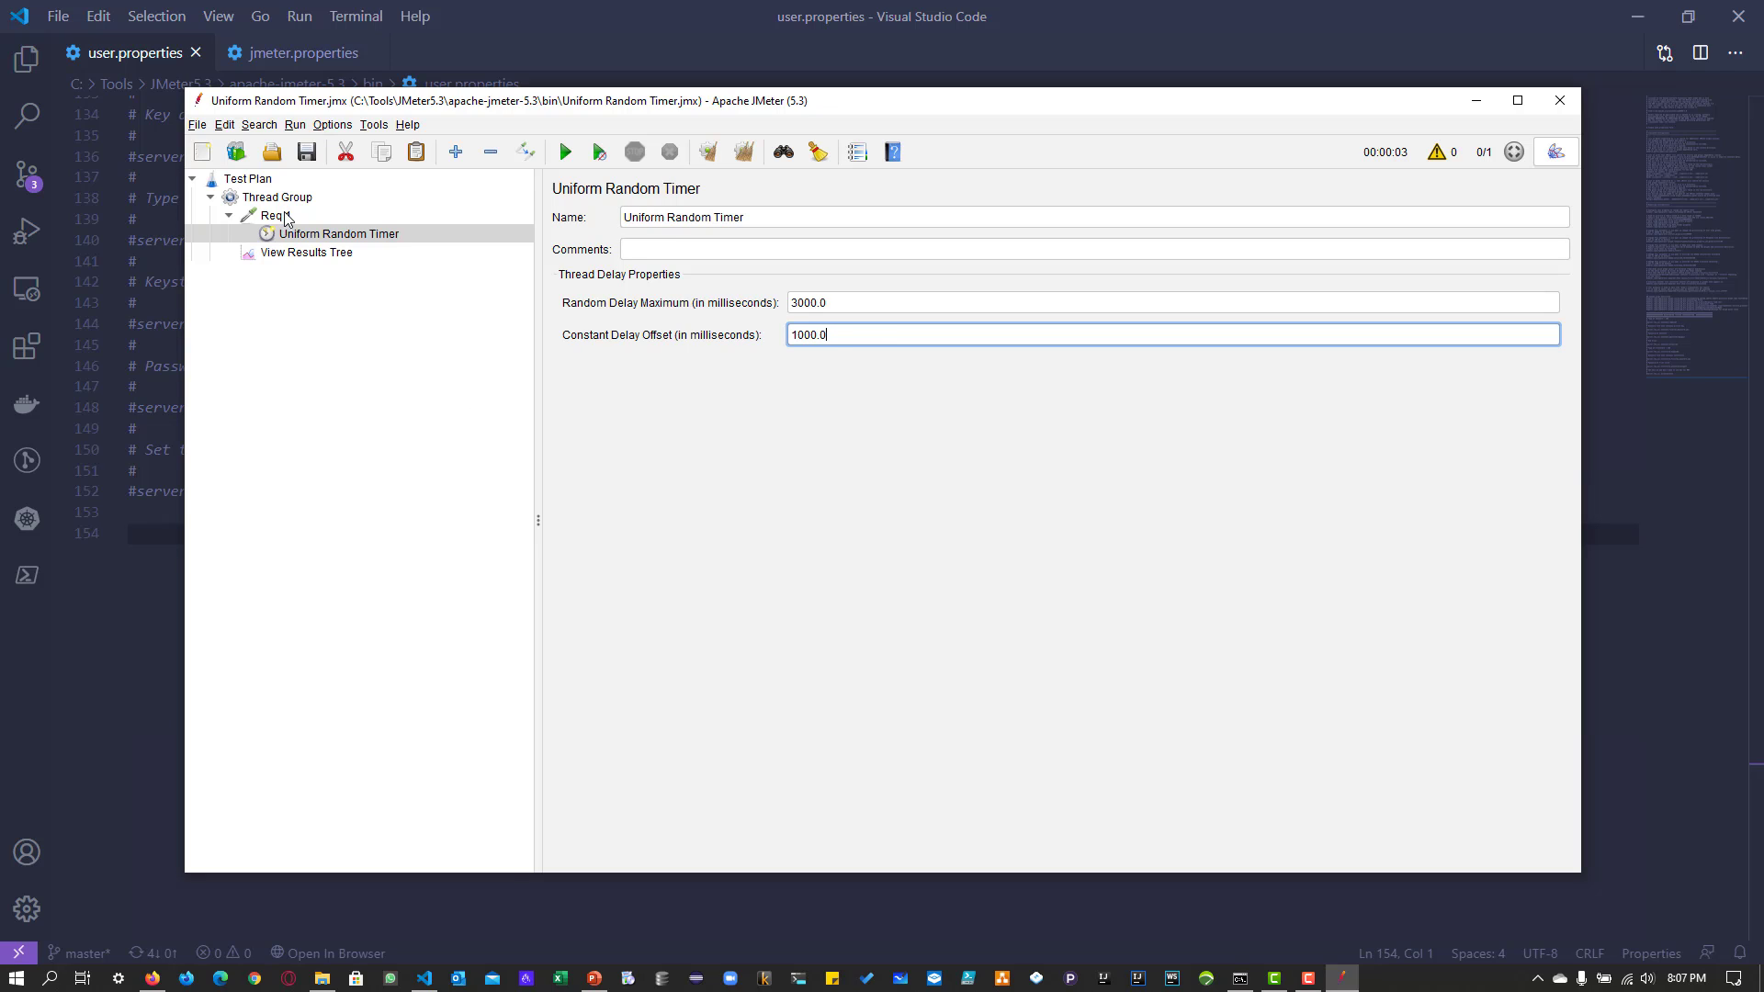
# Copy Req 1 as Req 2, remove its timer, and add one thread-group Uniform Random Timer
pyautogui.click(276, 215)
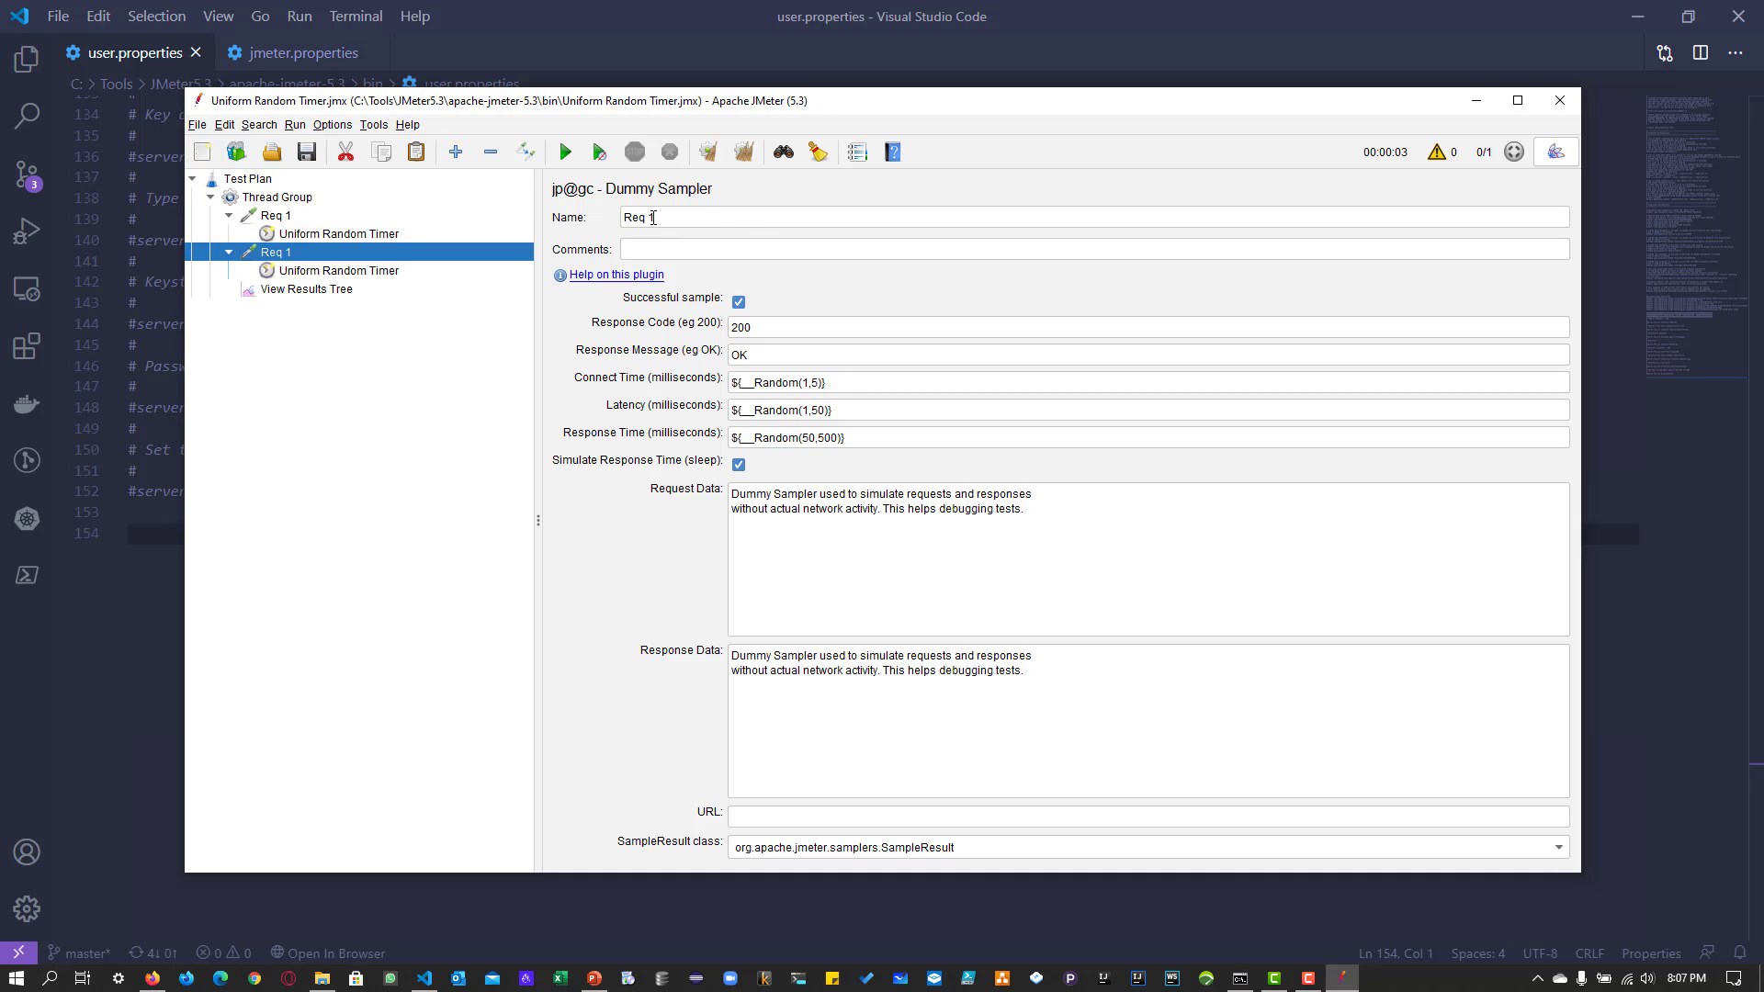
pyautogui.write('Req 2')
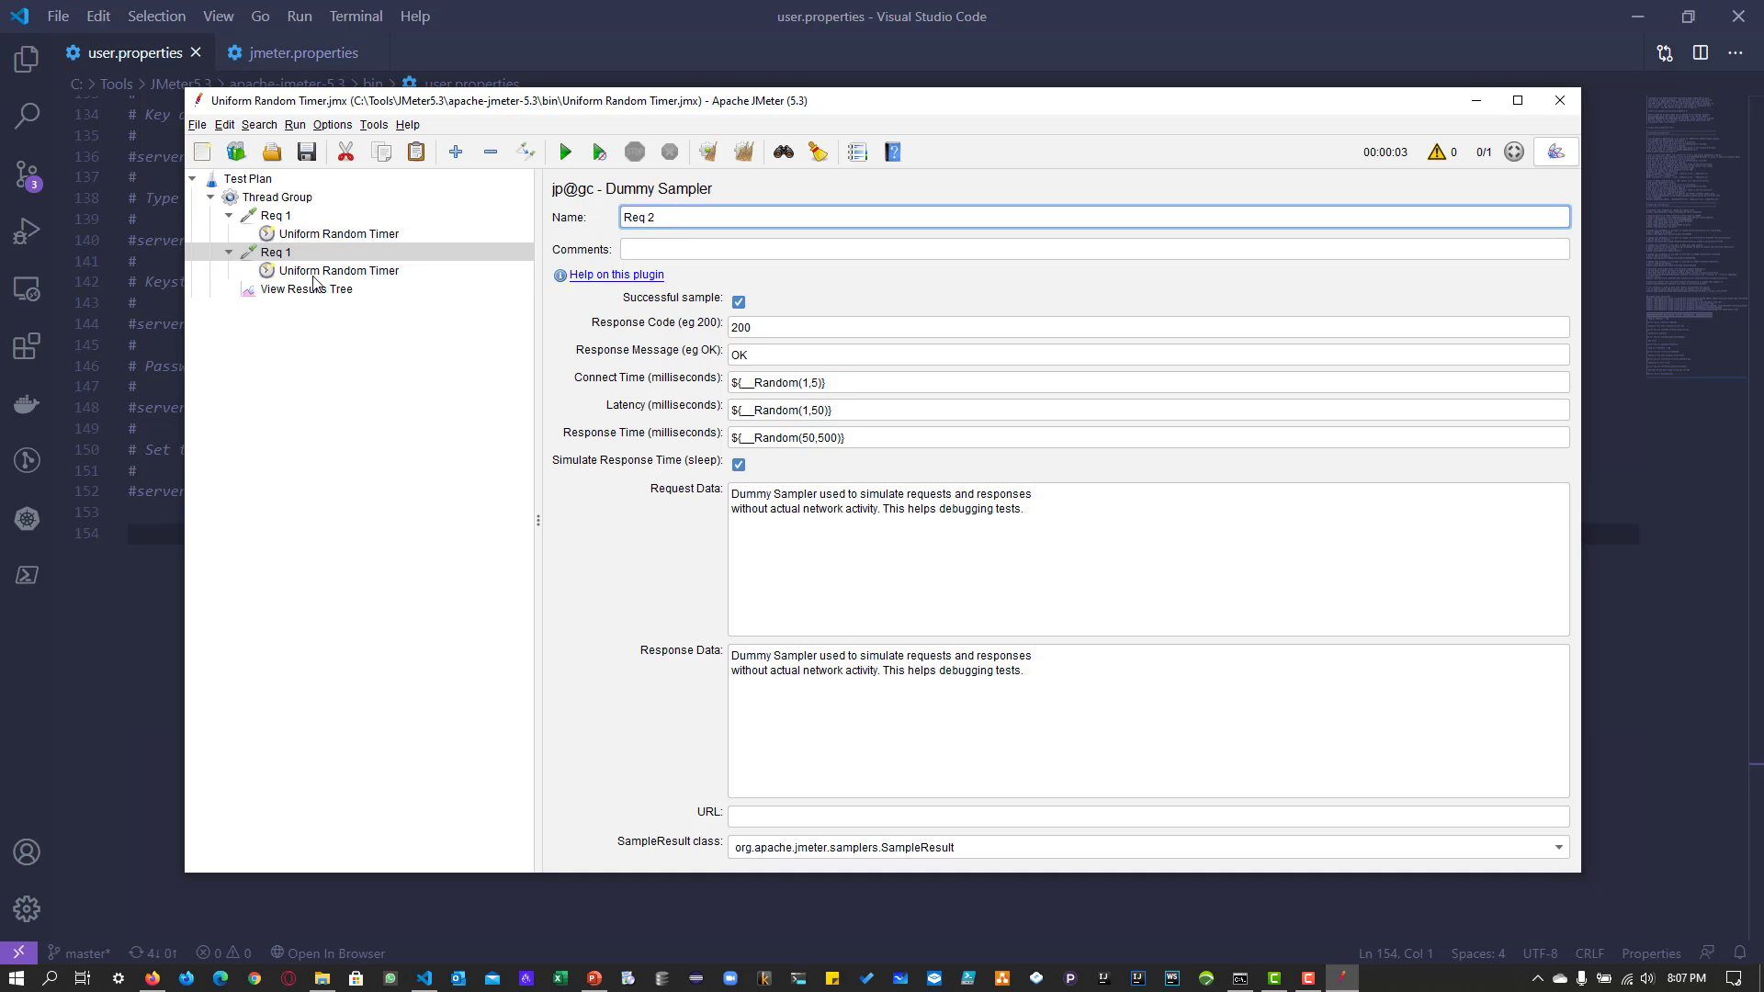
pyautogui.click(336, 233)
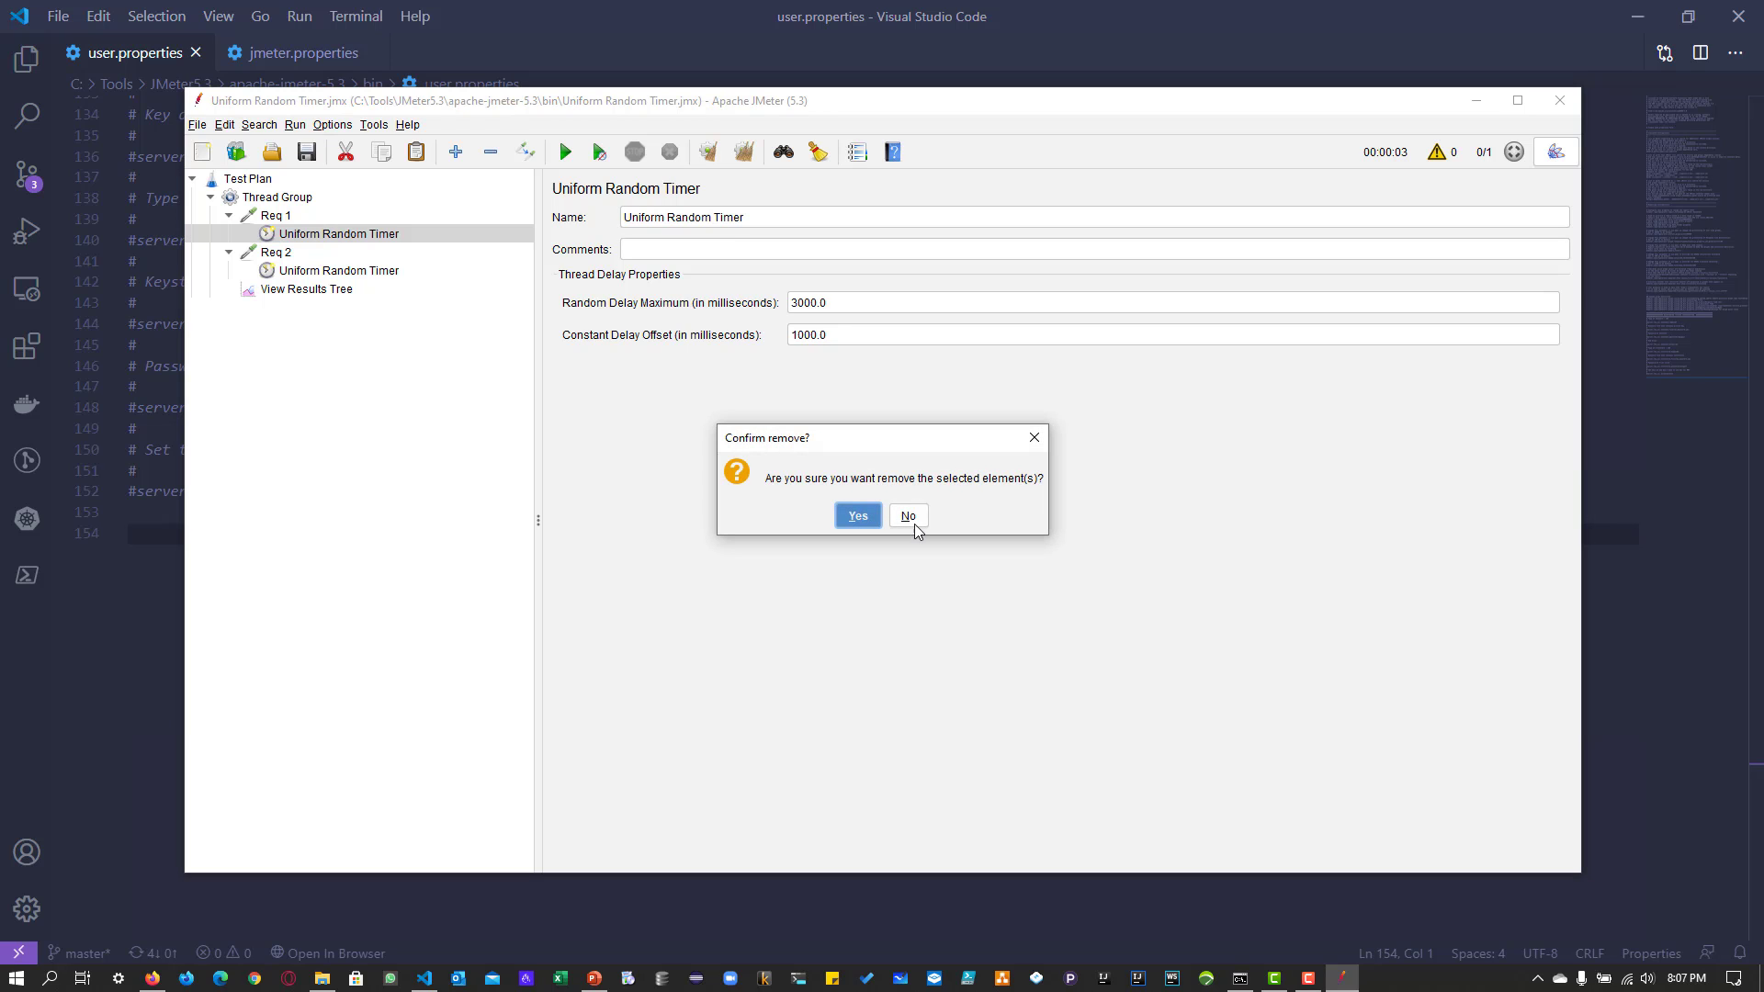
pyautogui.click(857, 515)
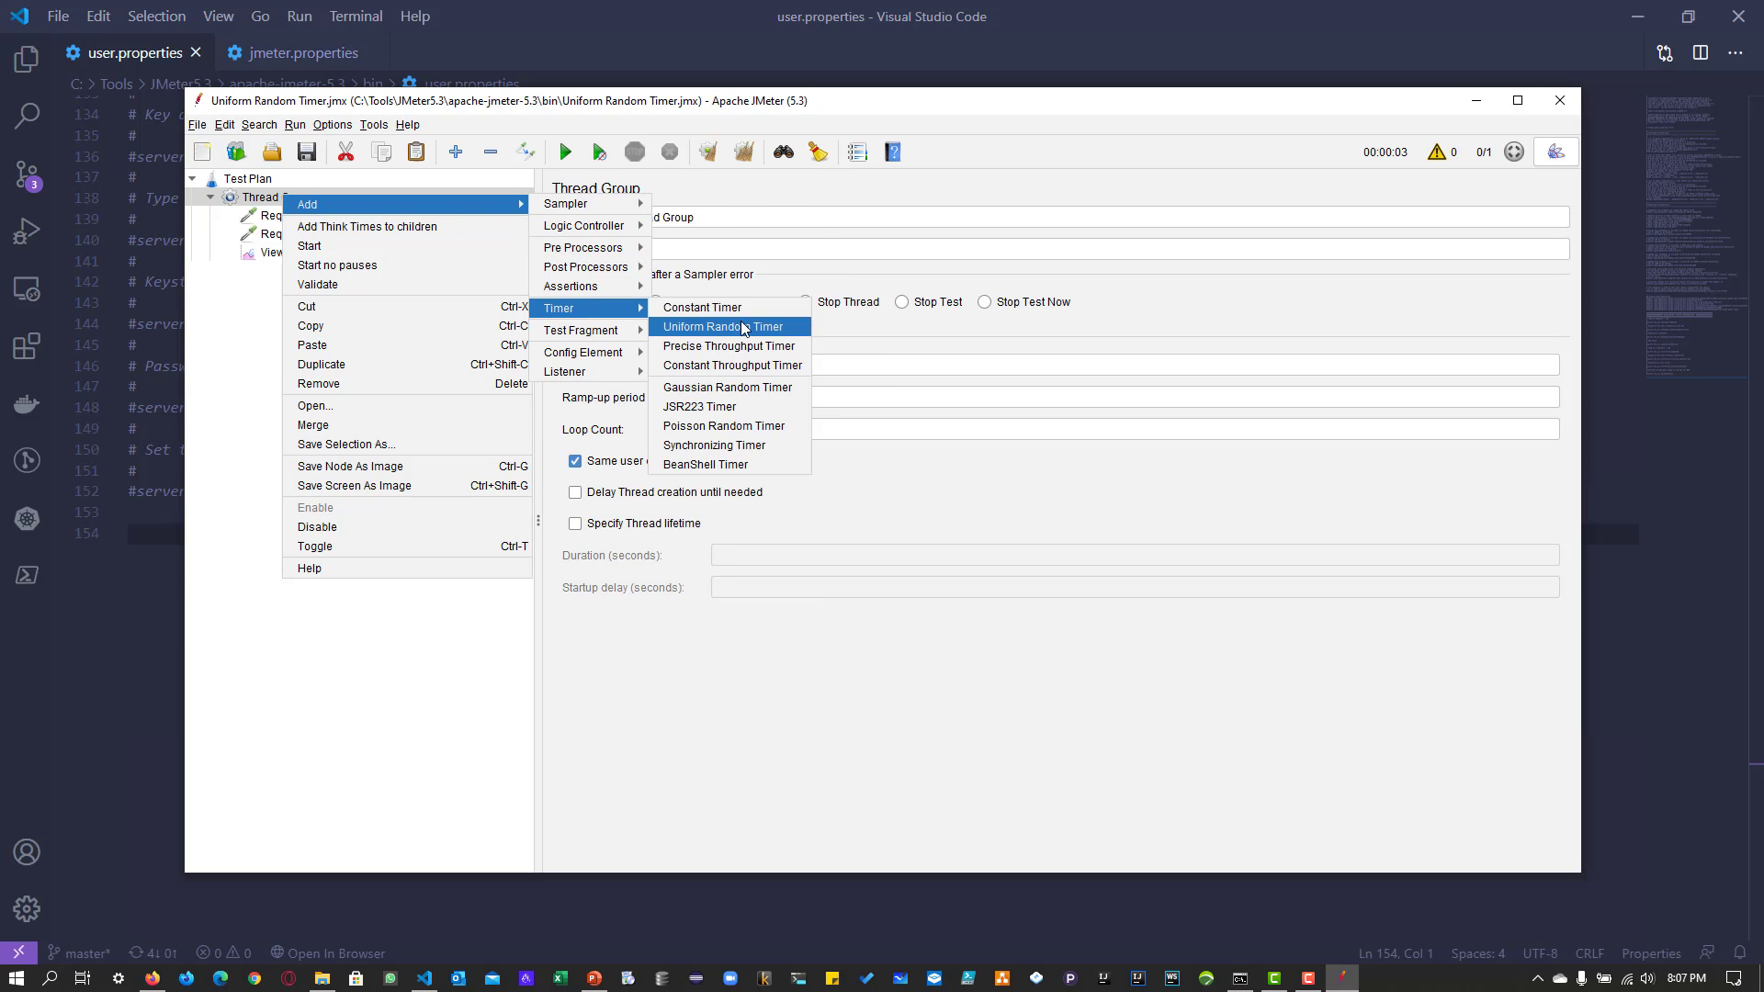
pyautogui.click(723, 326)
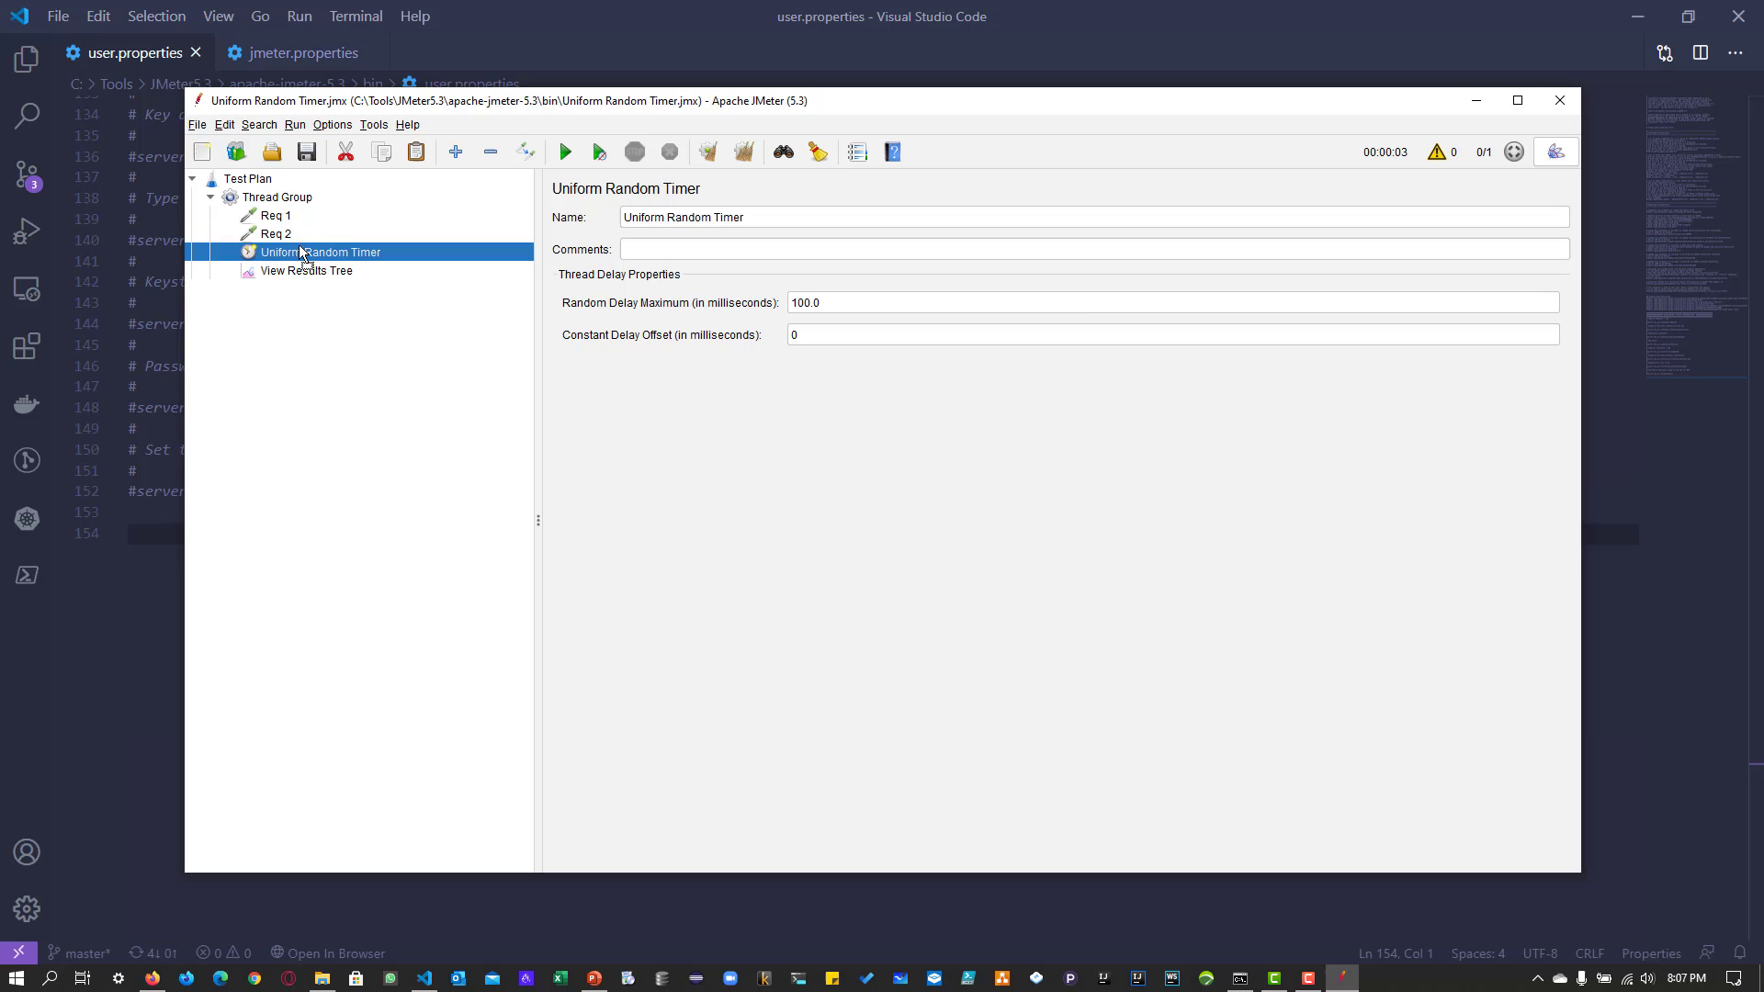
# Set the shared timer's Random Delay Maximum to 3000.0 ms and show the emptied results list
pyautogui.click(306, 270)
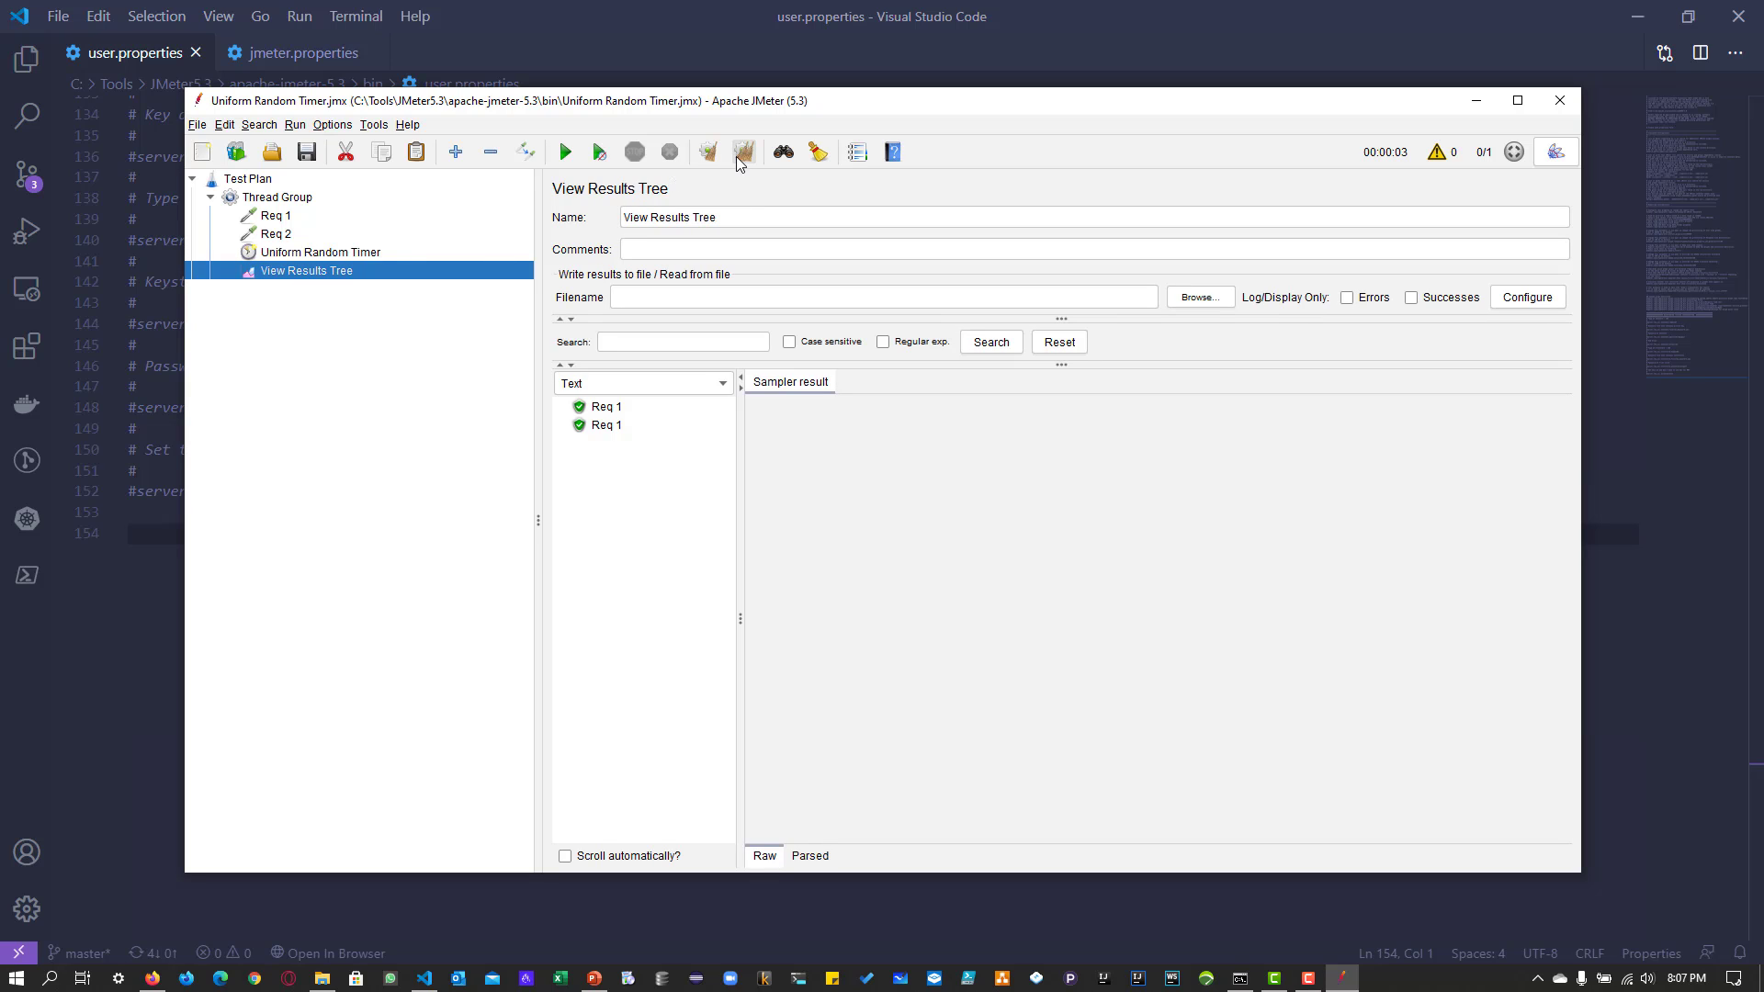
pyautogui.click(320, 252)
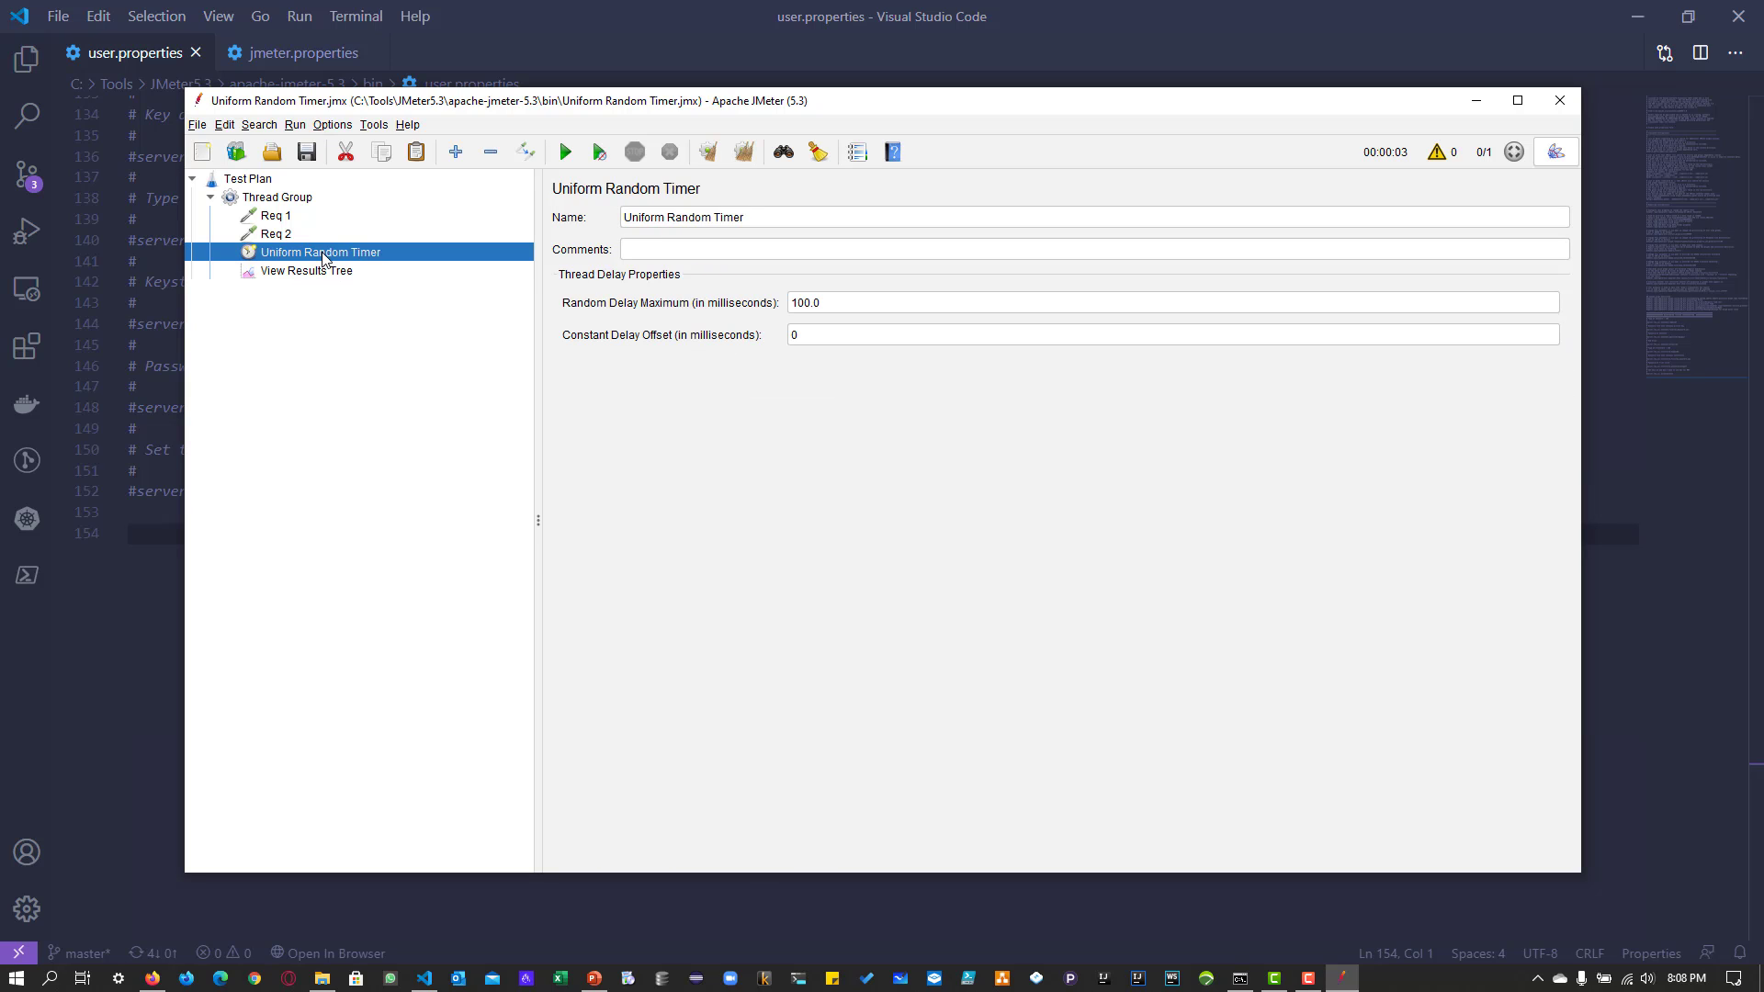
pyautogui.moveTo(275, 231)
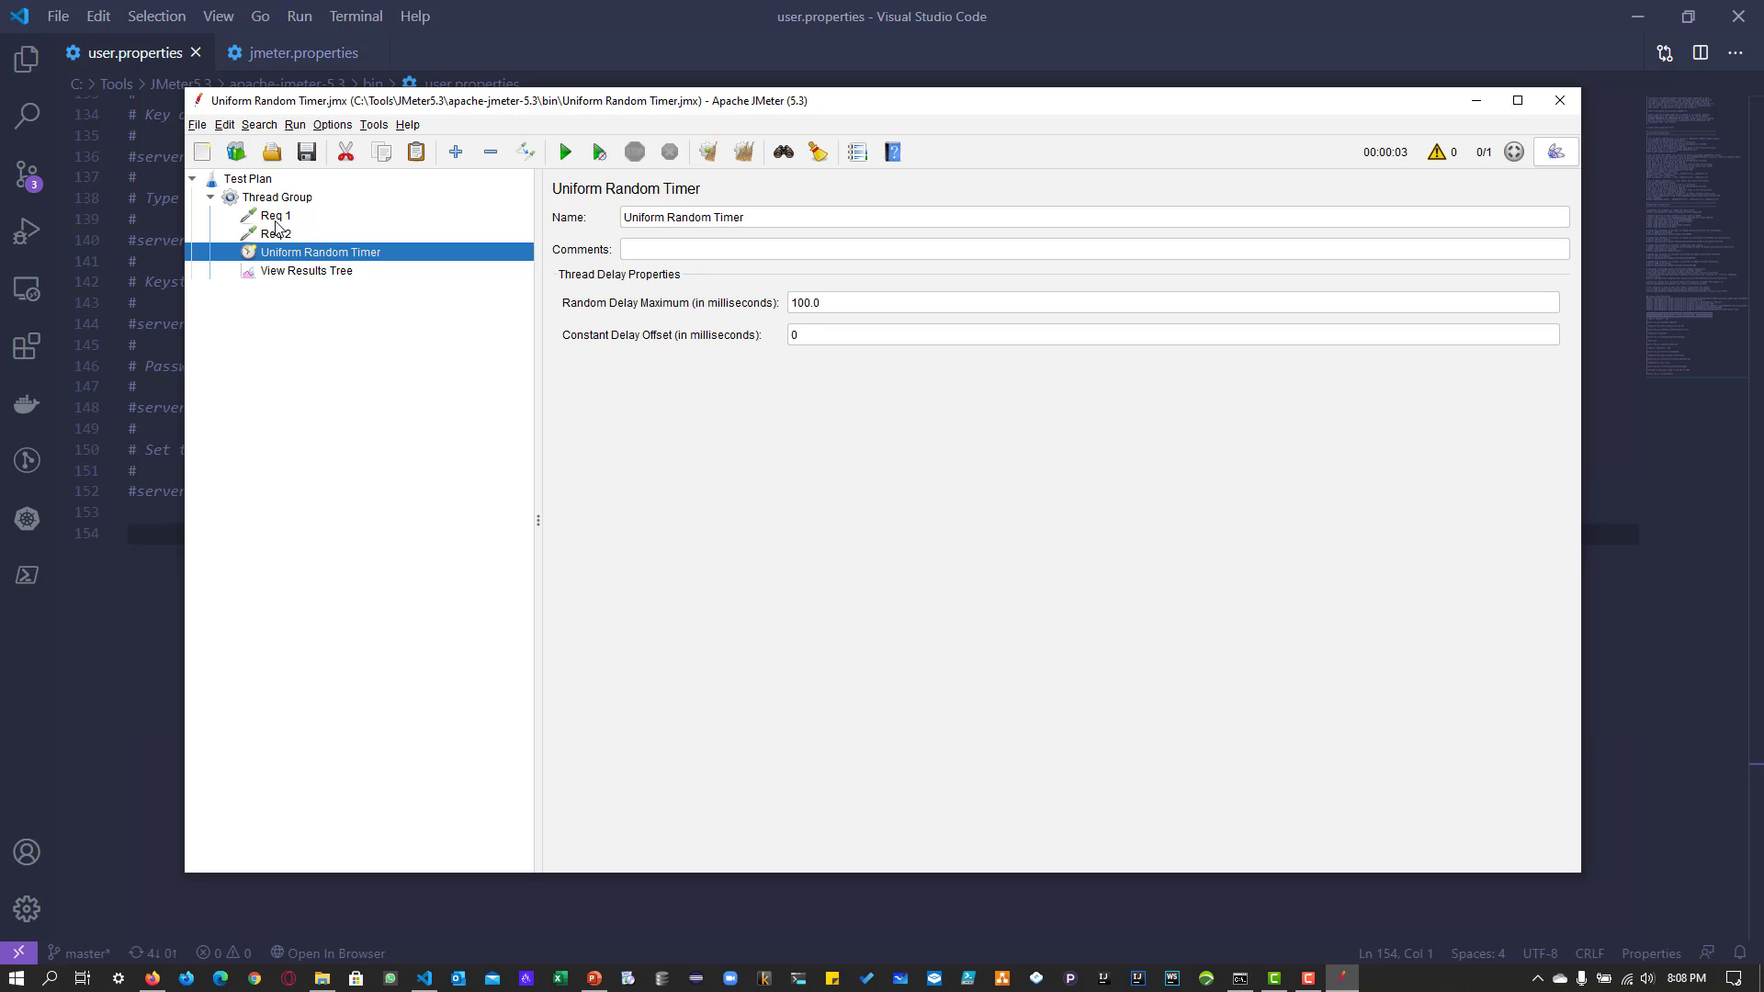
pyautogui.moveTo(280, 256)
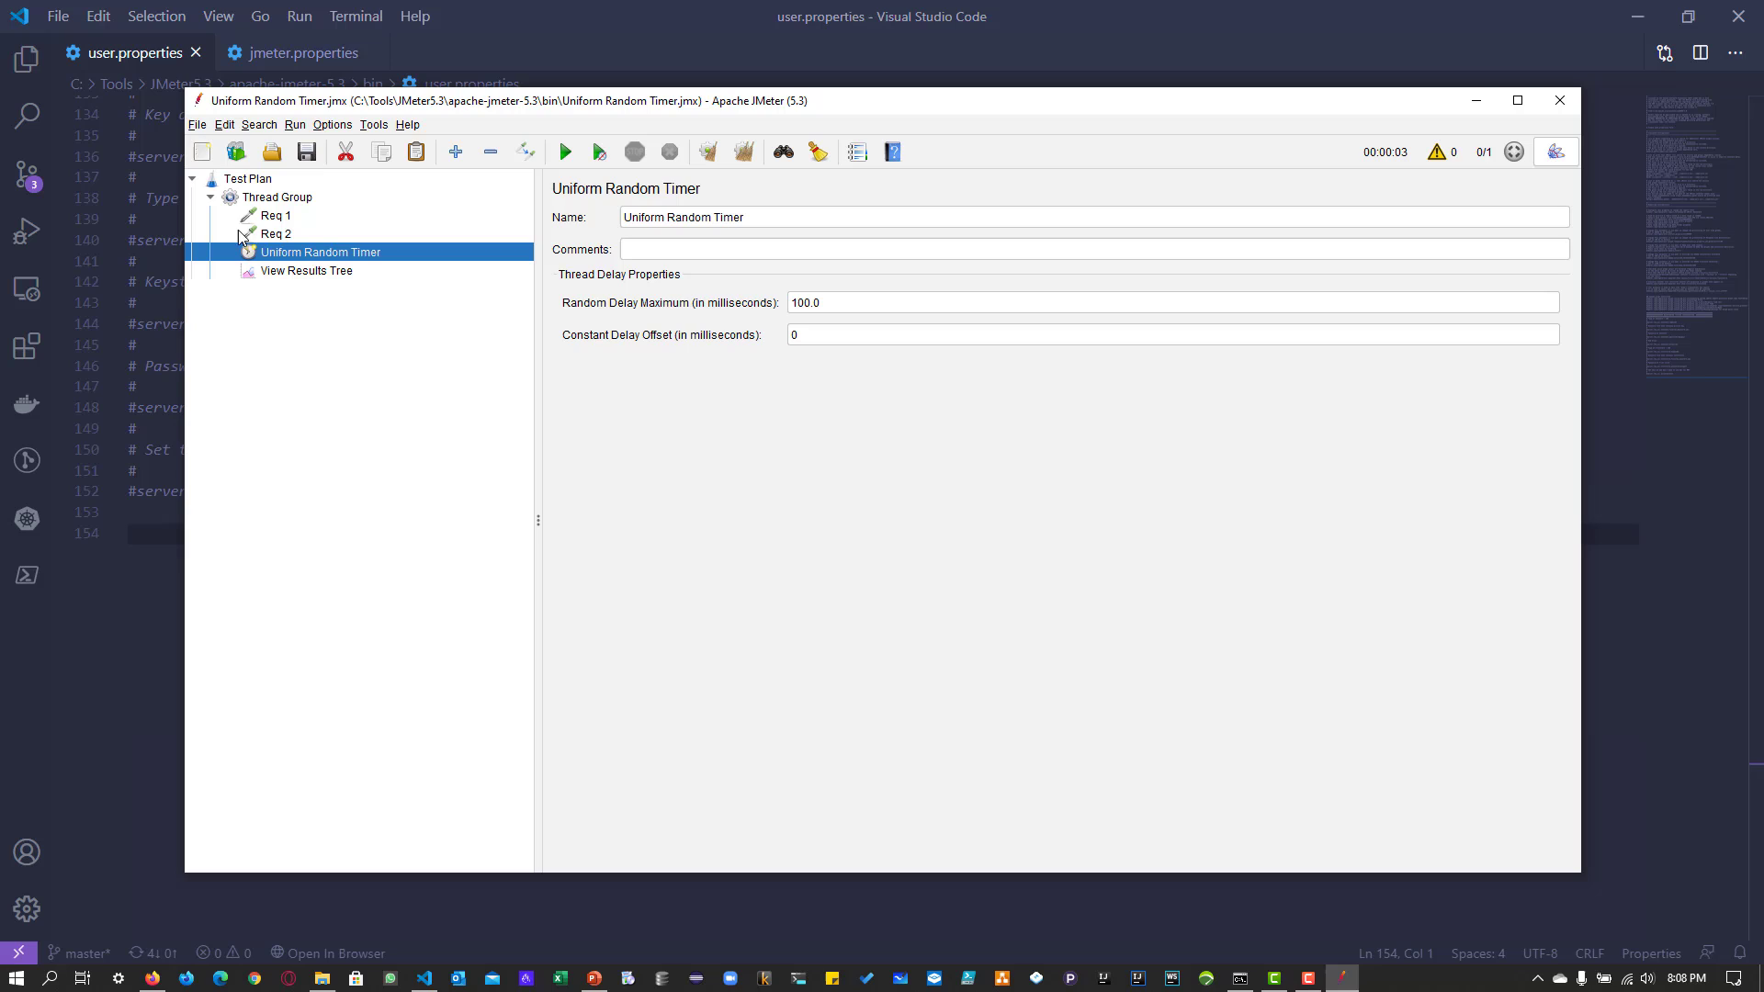
pyautogui.moveTo(458, 290)
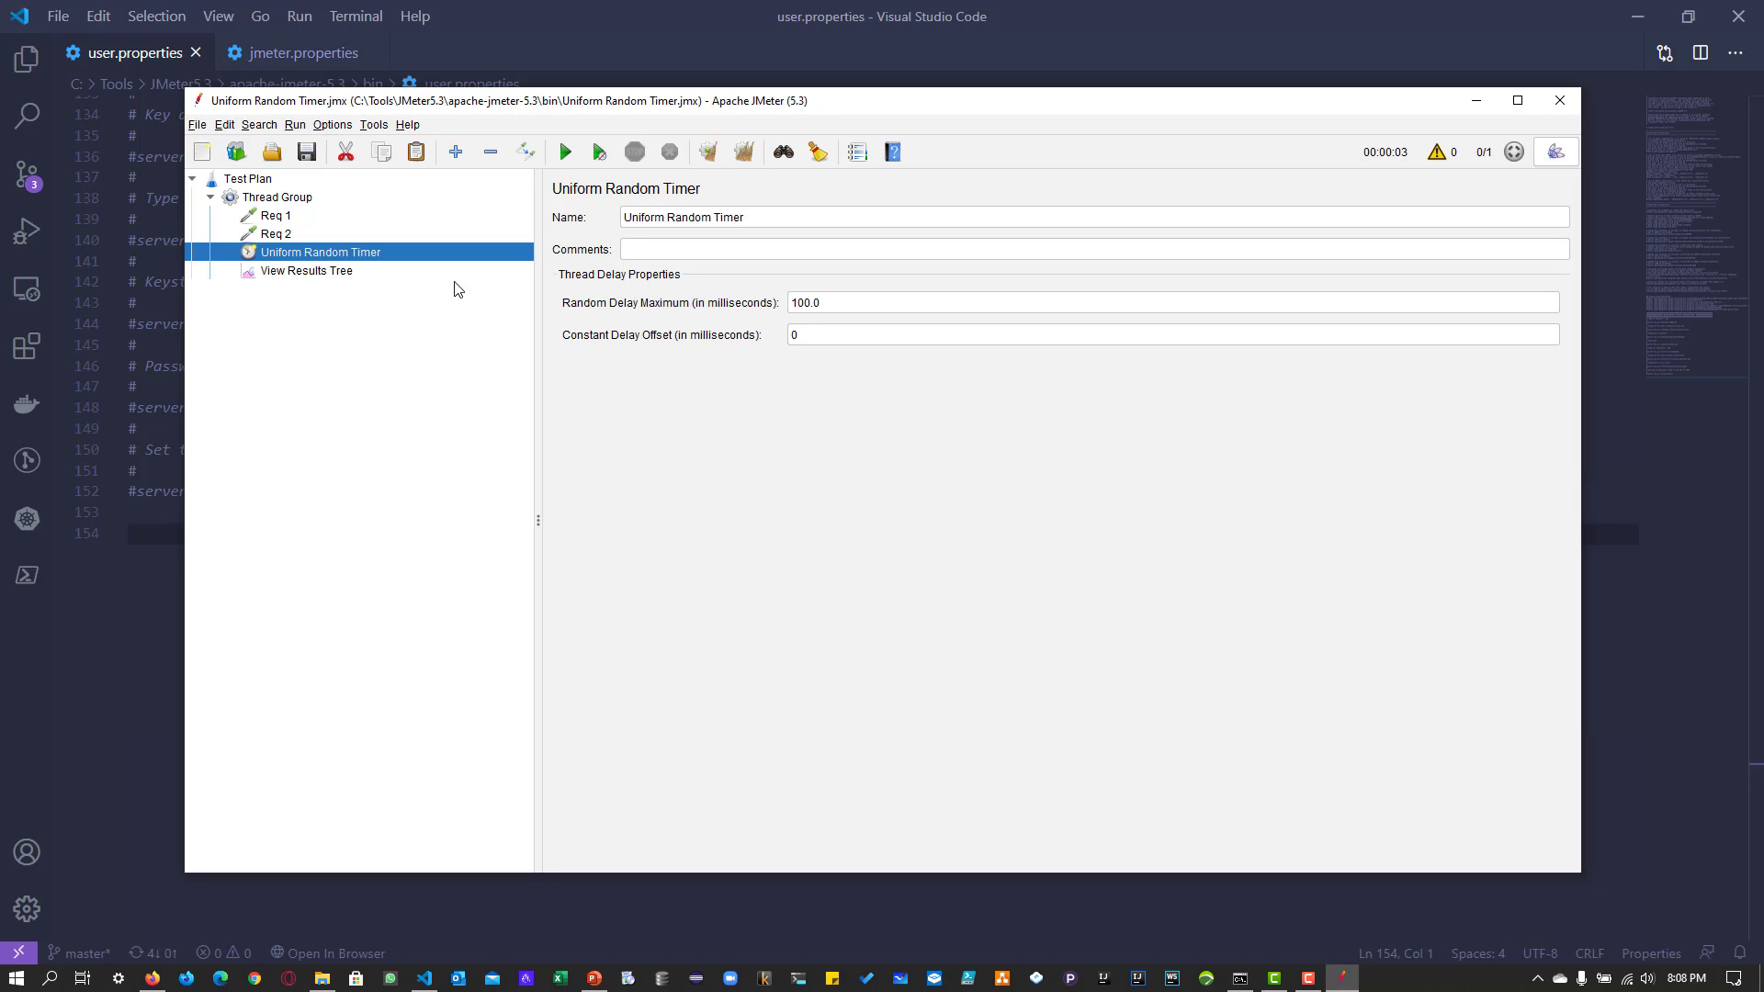
pyautogui.moveTo(327, 261)
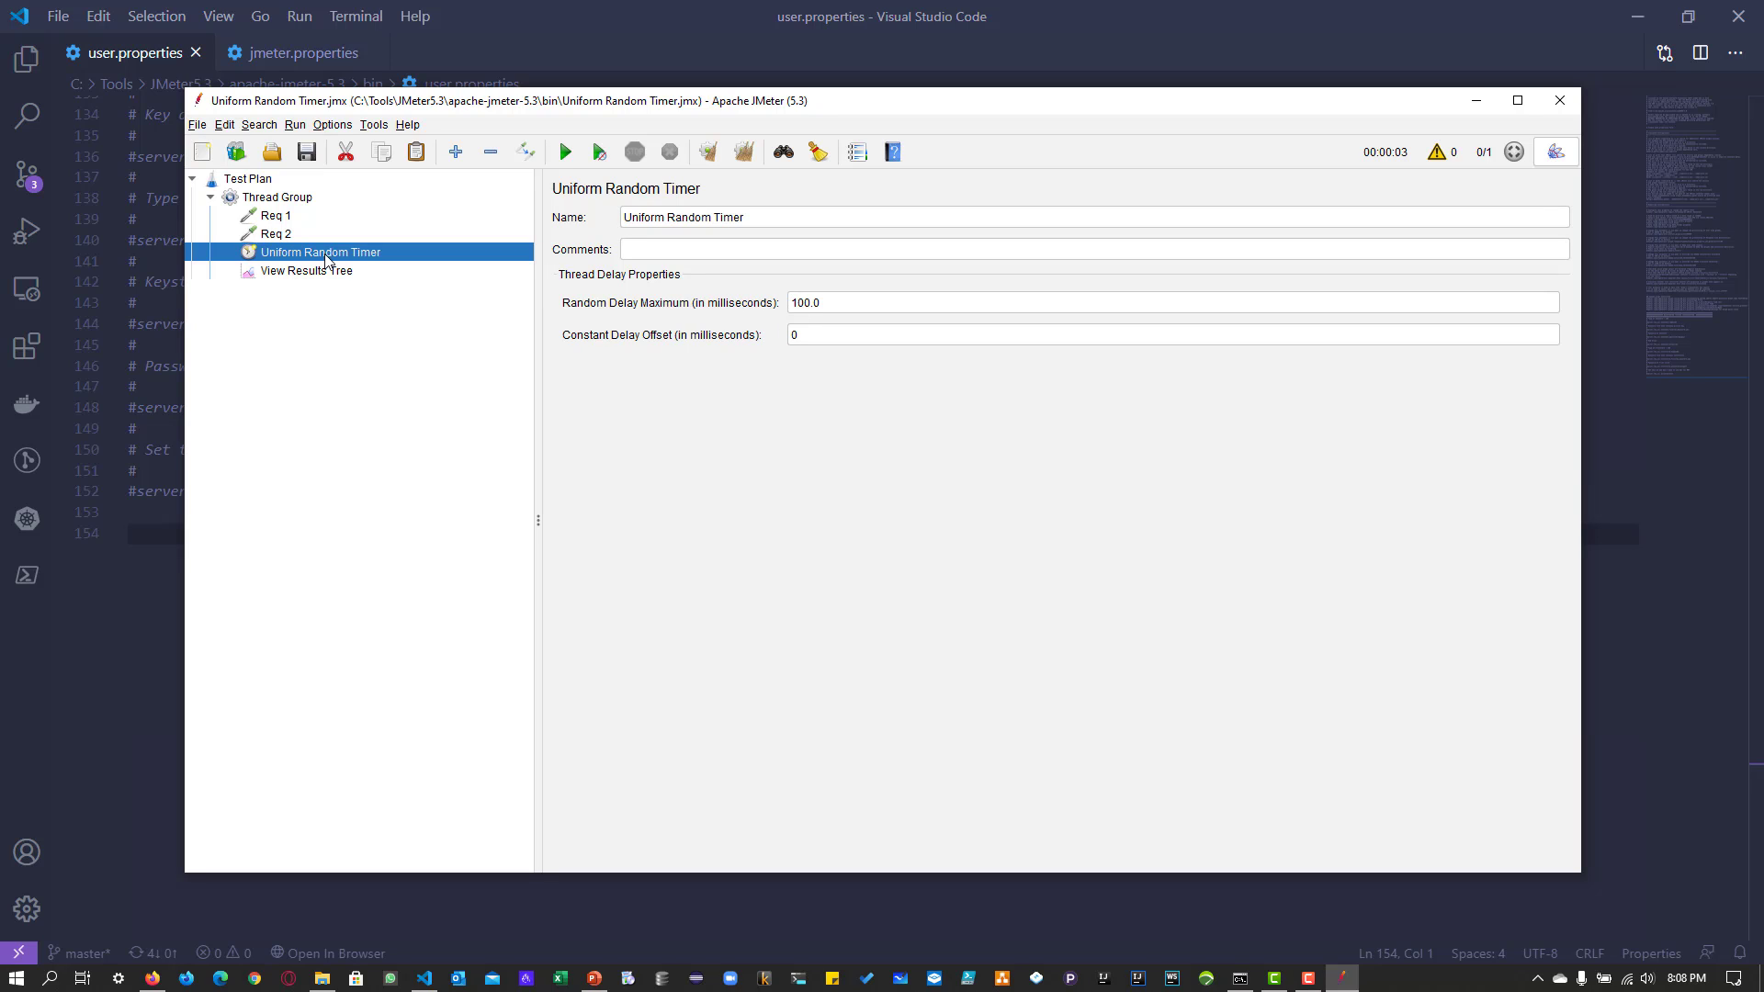
pyautogui.click(1170, 302)
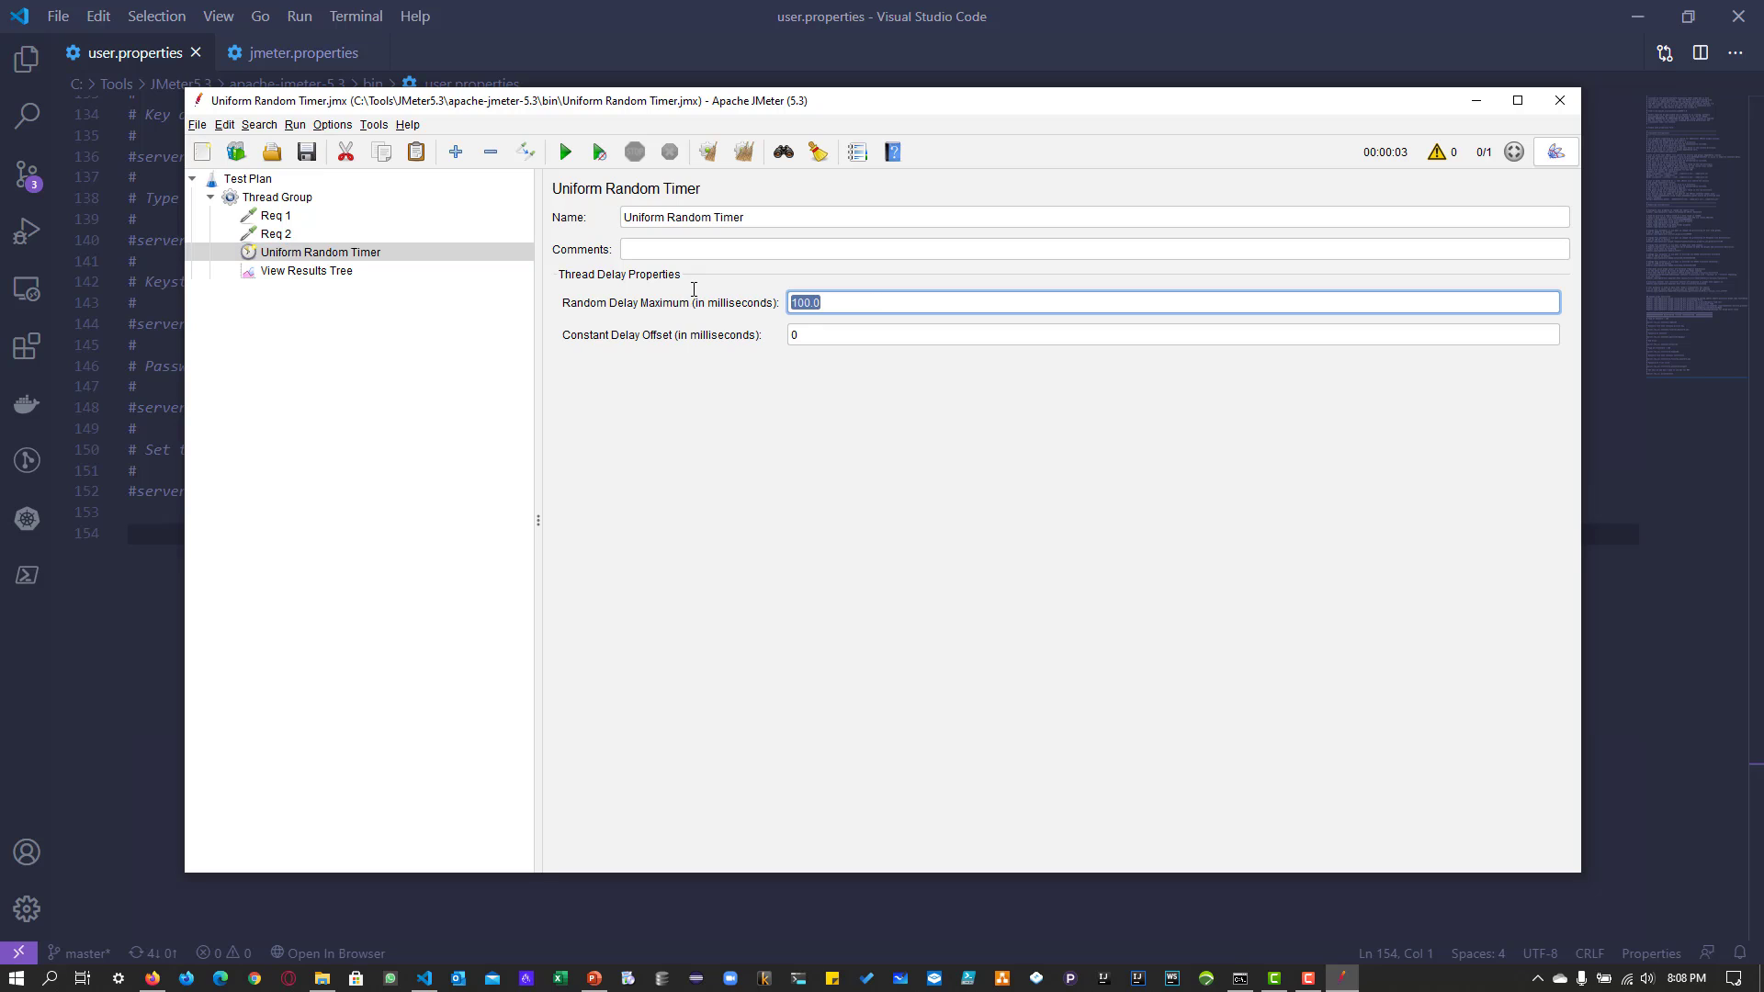
pyautogui.write('3000.0')
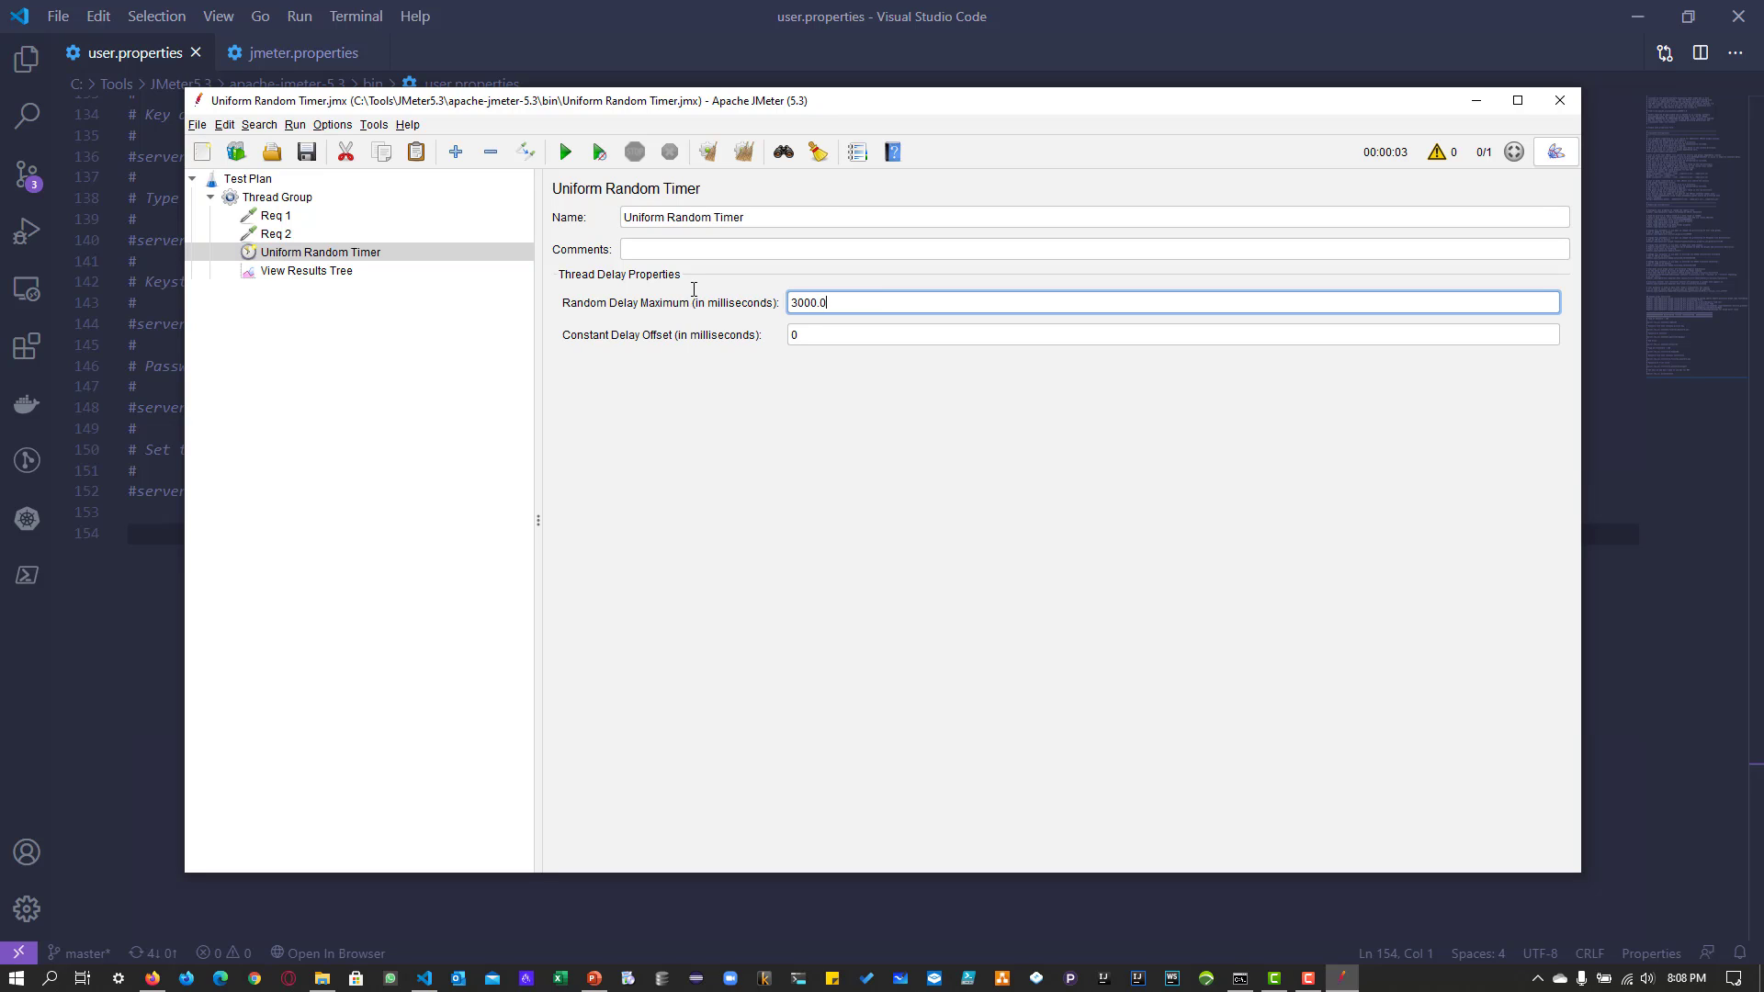
pyautogui.click(1124, 335)
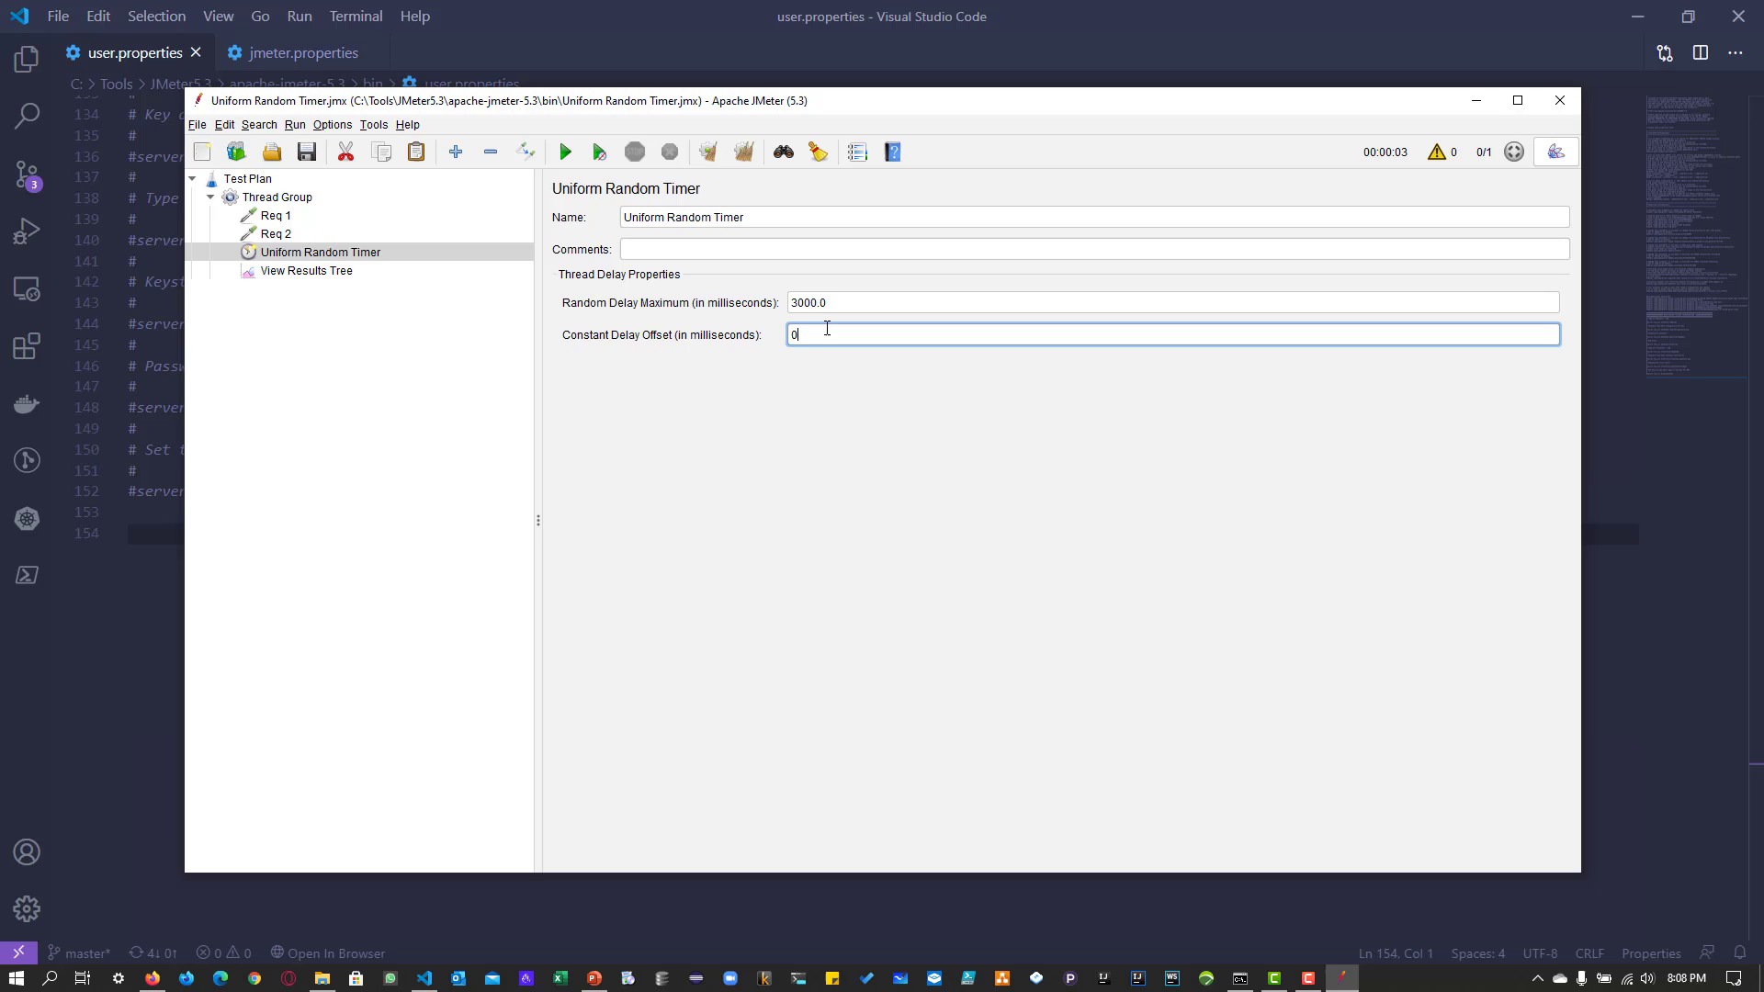
pyautogui.click(306, 270)
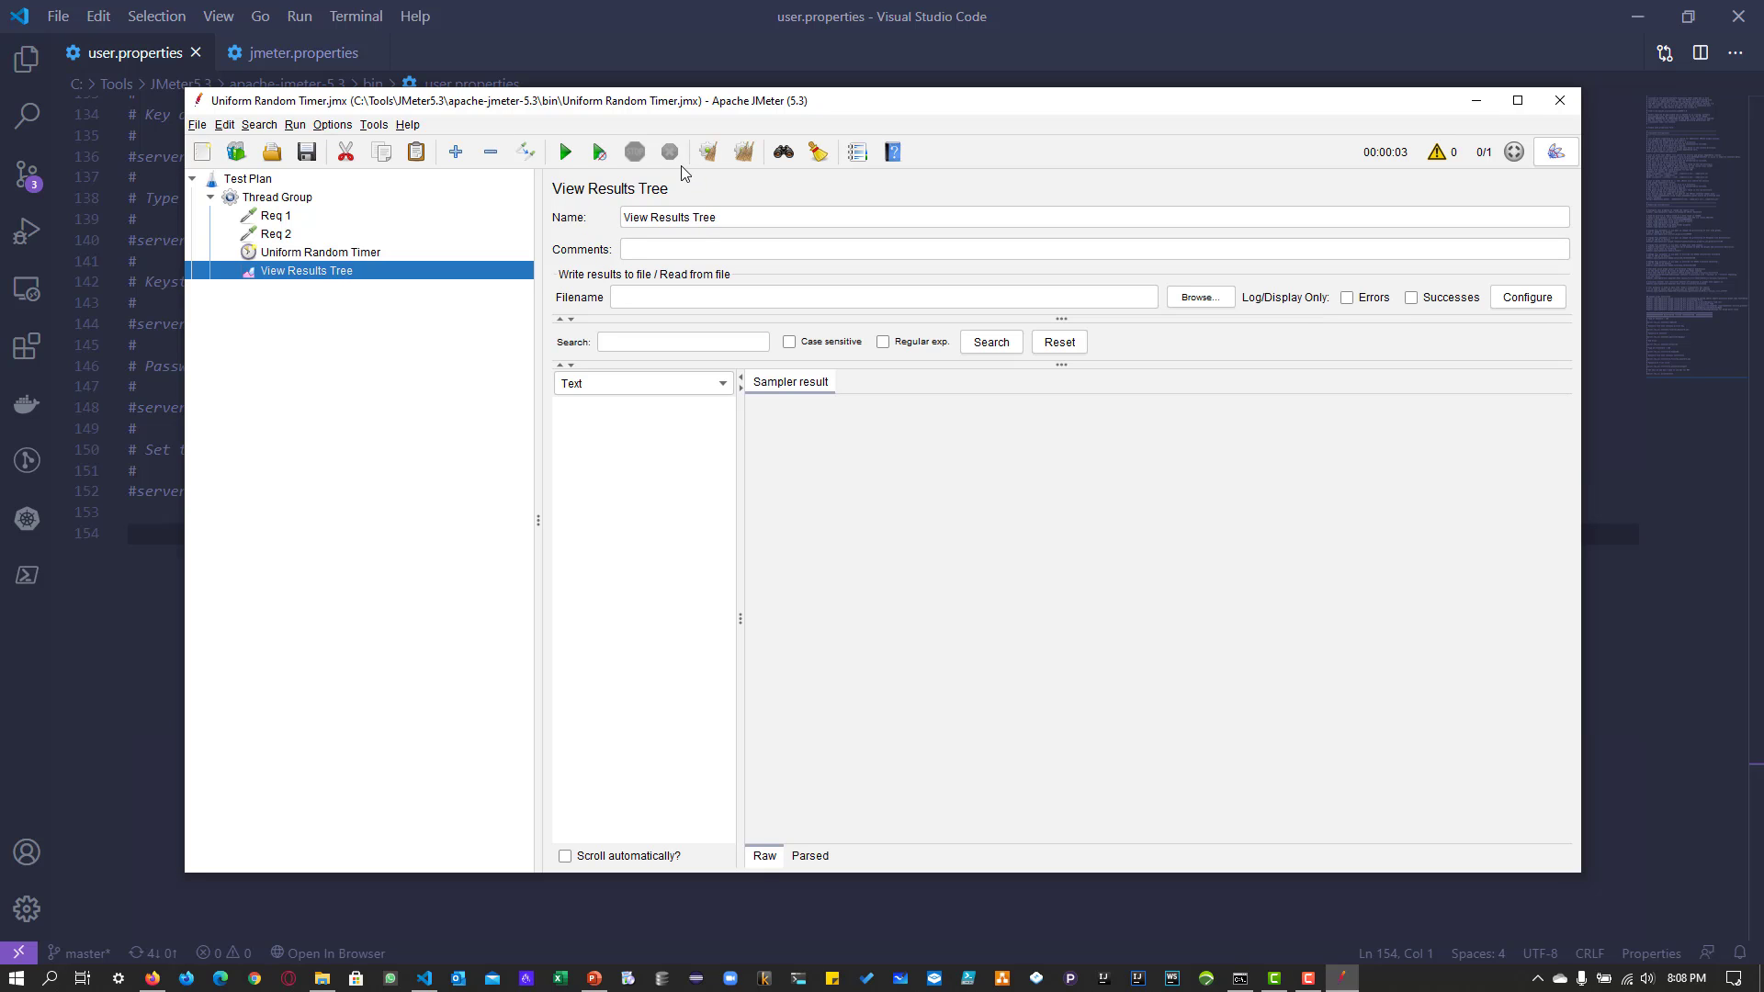
# Run the plan for passing Req 1 and Req 2 samples, then reselect the timer
pyautogui.click(566, 152)
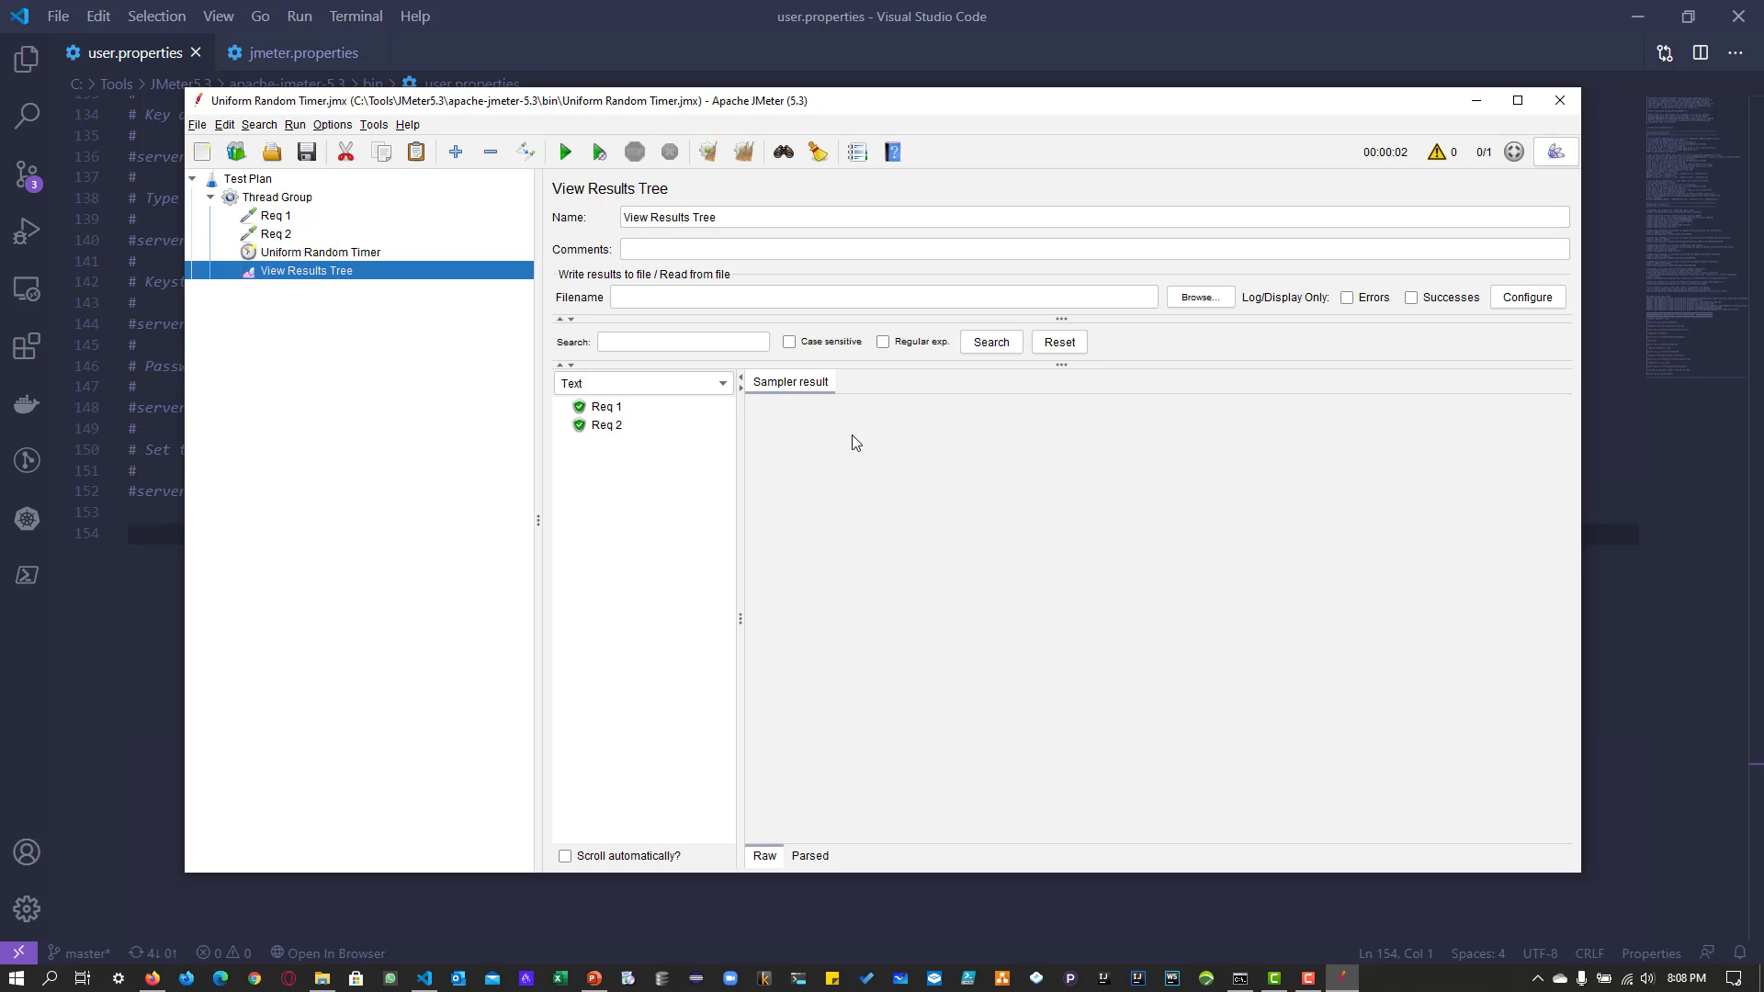
pyautogui.moveTo(670, 427)
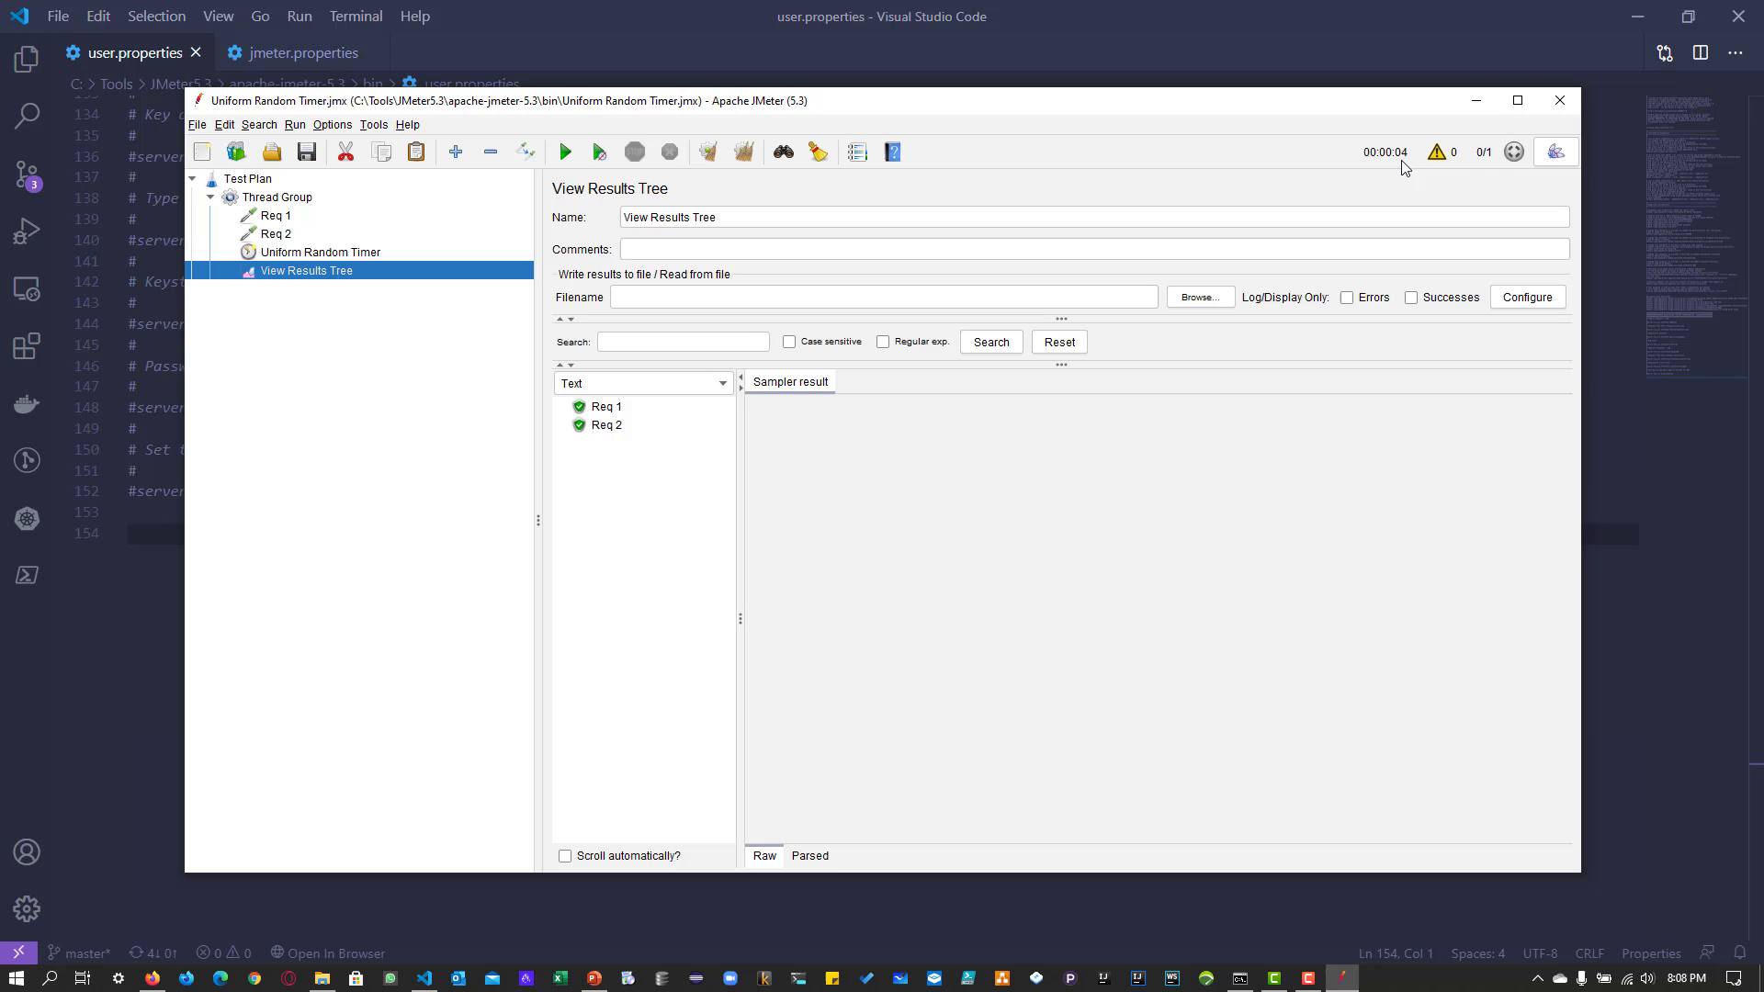
pyautogui.click(319, 250)
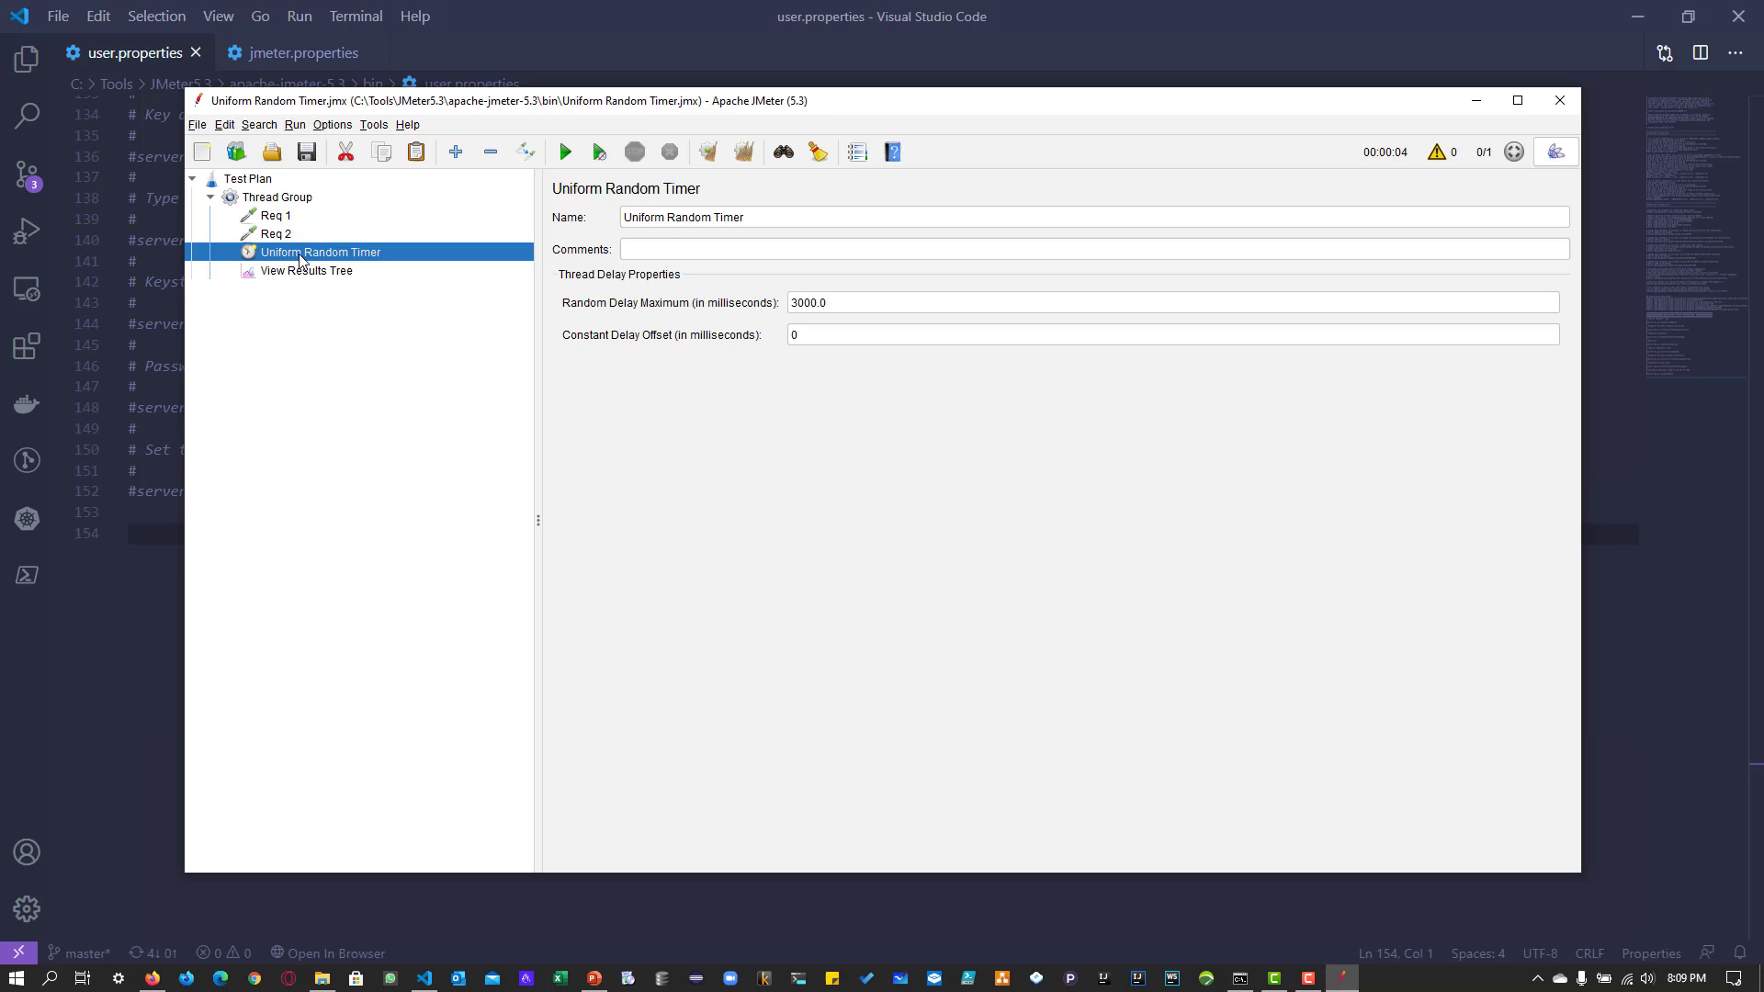
pyautogui.moveTo(232, 180)
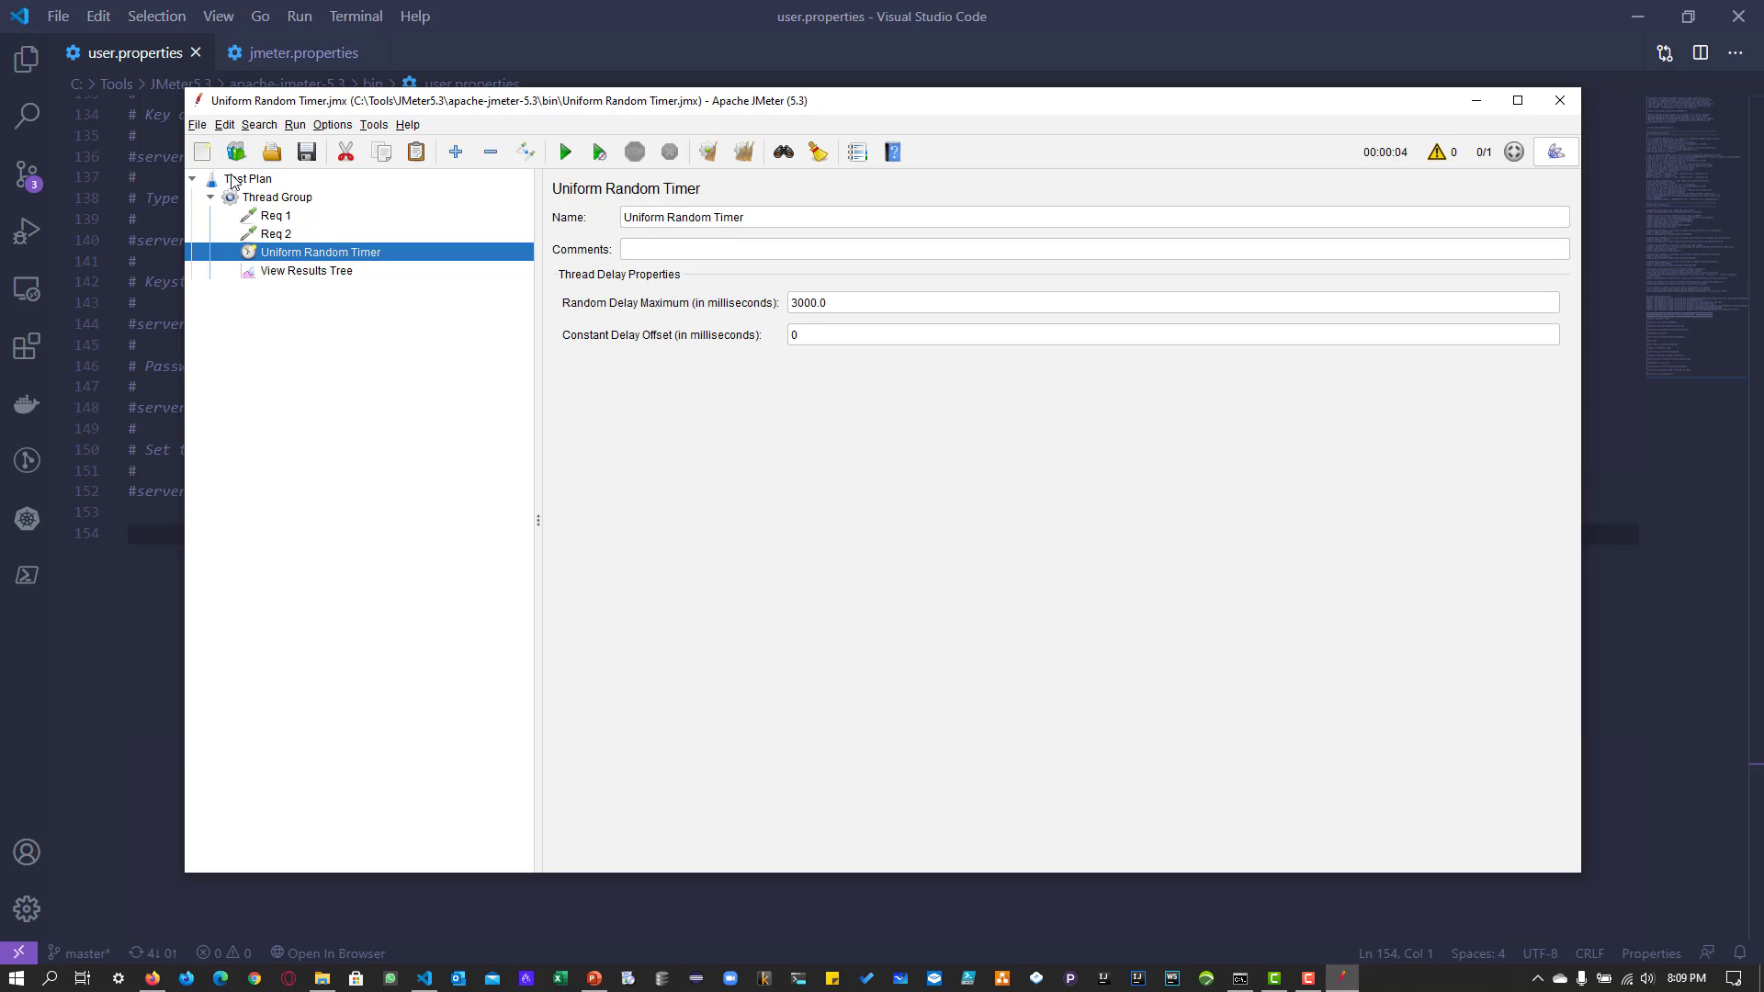
# Find 'think tim' in jmeter.properties and select the Think Time block for copying
pyautogui.click(299, 54)
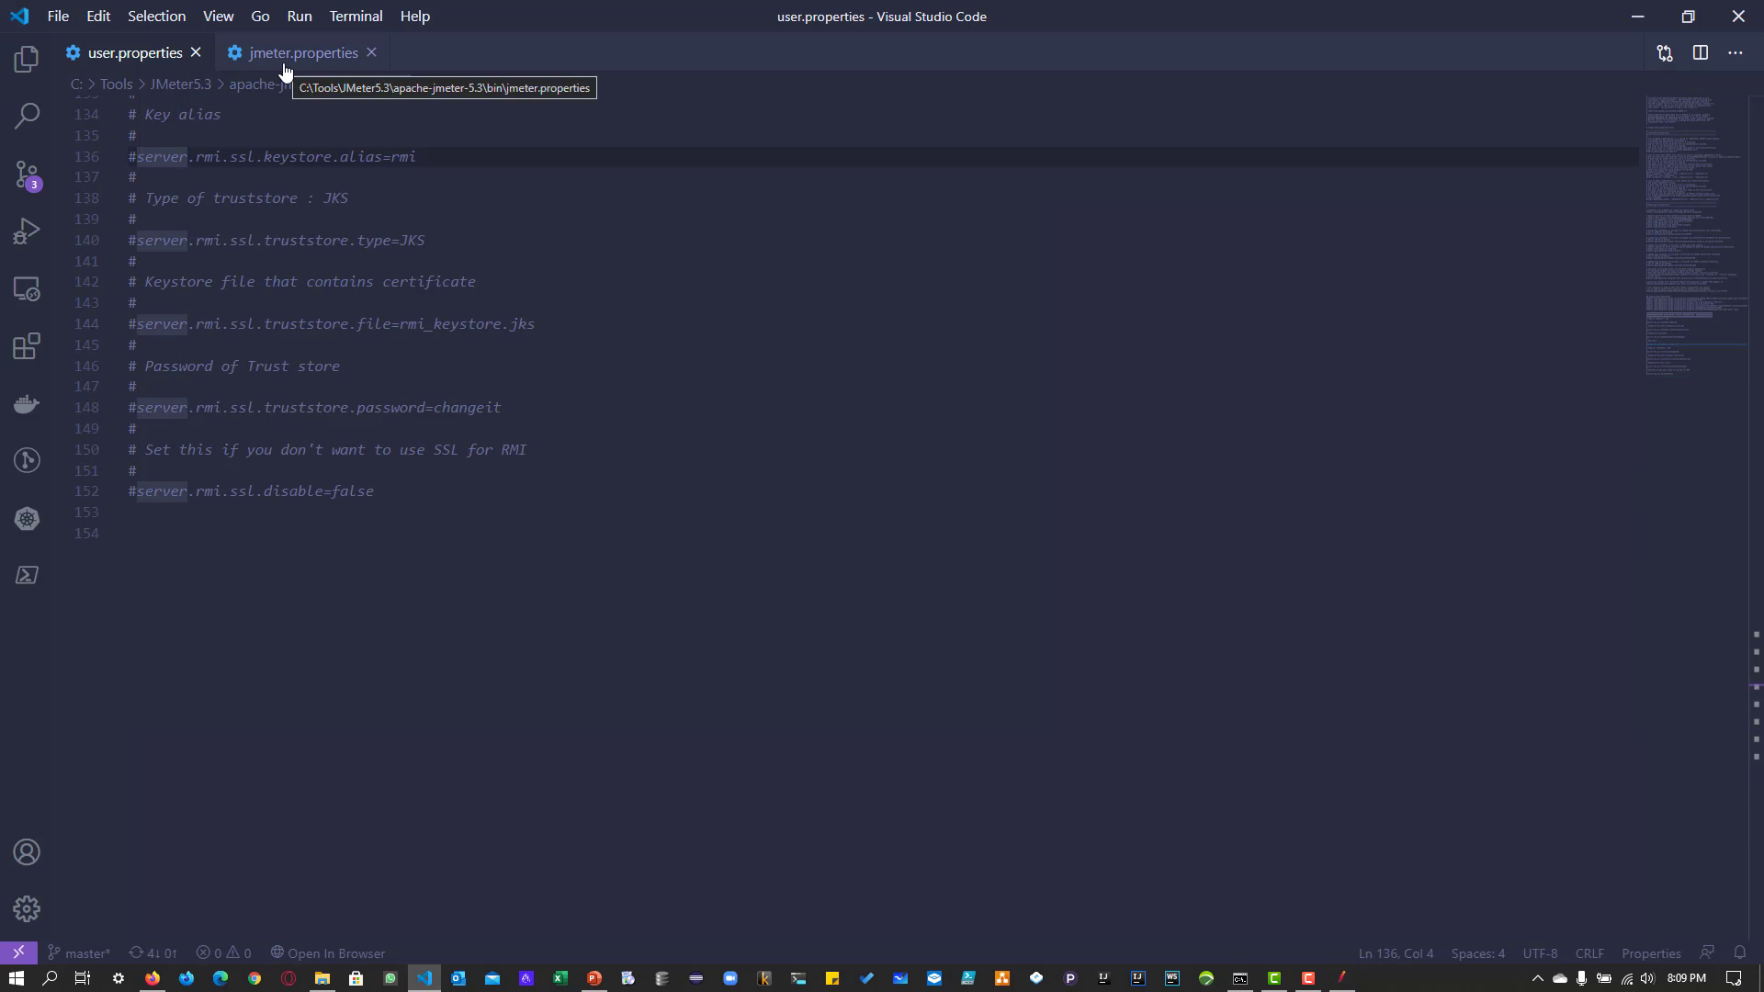
pyautogui.click(300, 51)
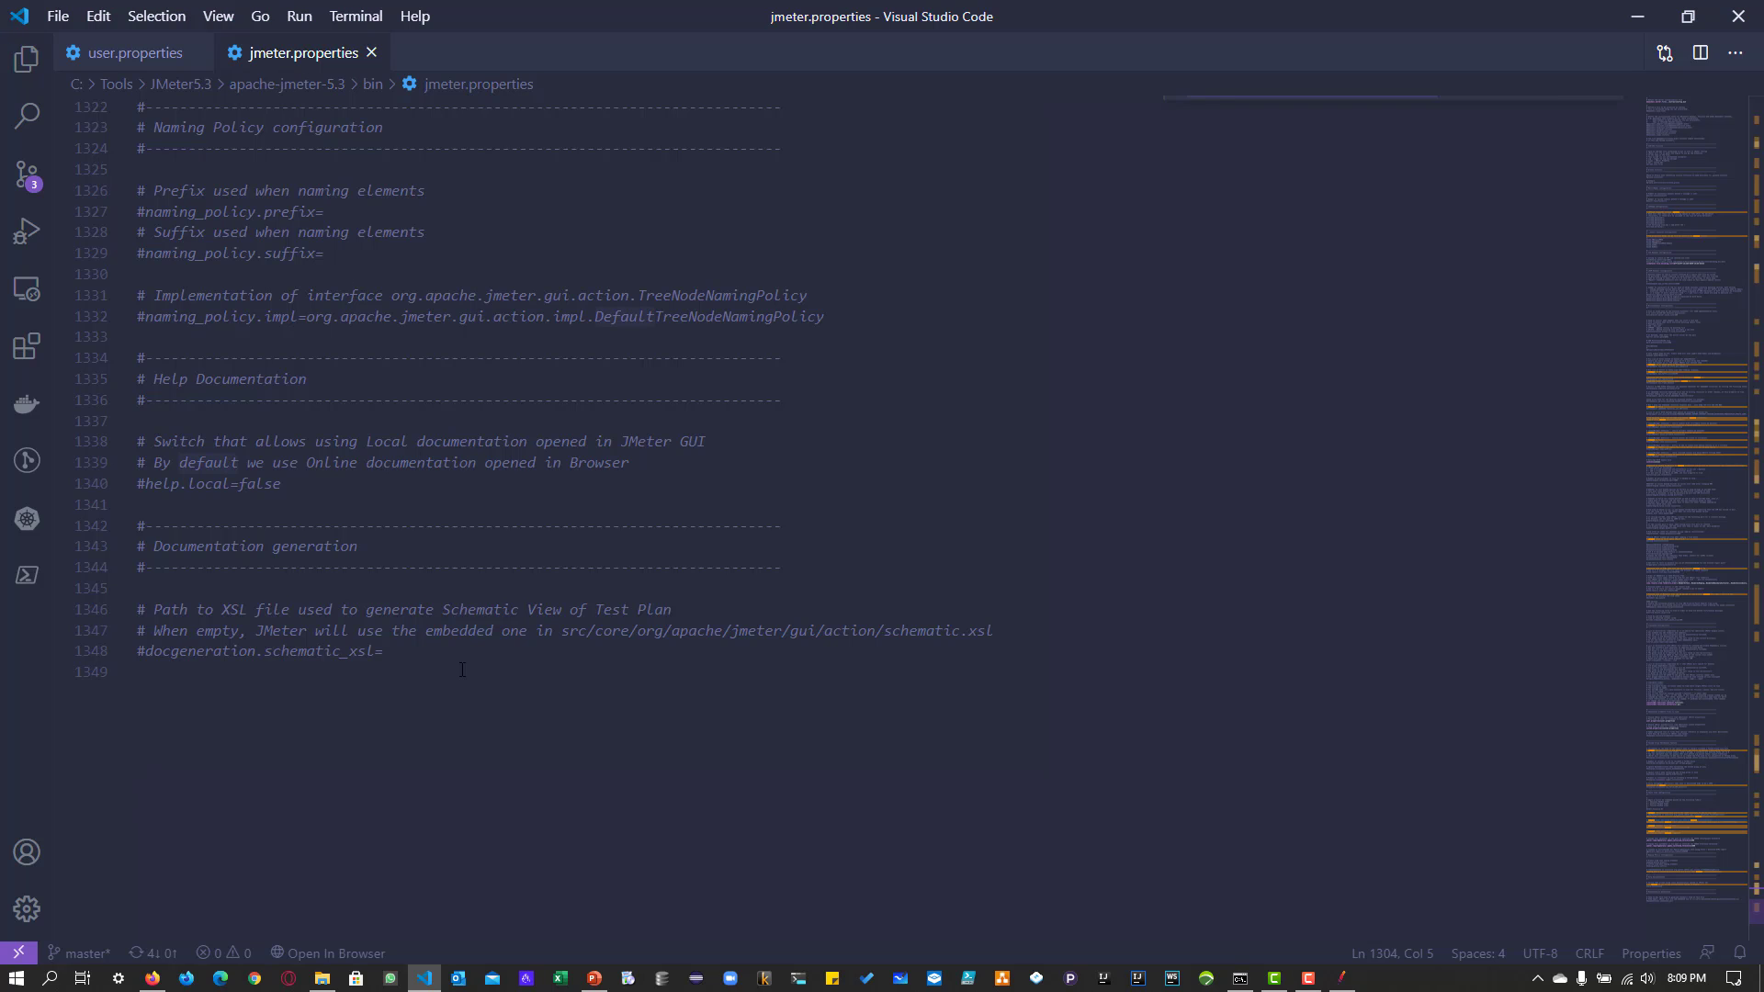
pyautogui.write('think tim')
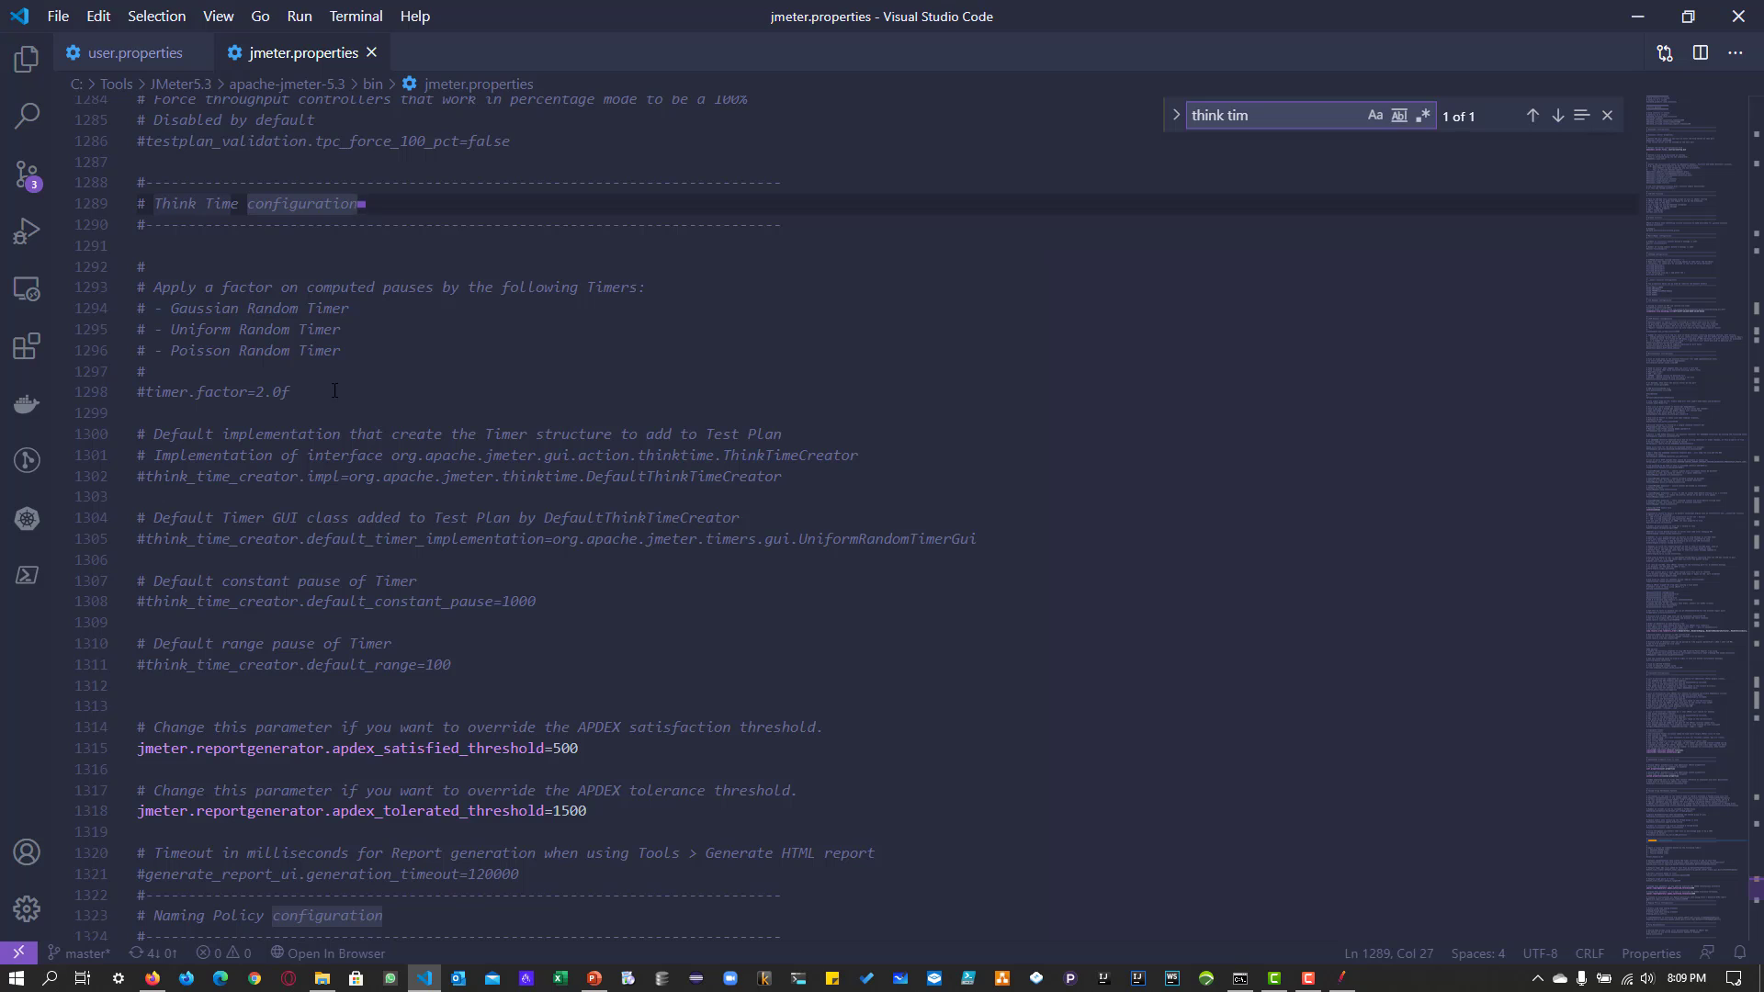
pyautogui.moveTo(141, 182); pyautogui.dragTo(289, 391)
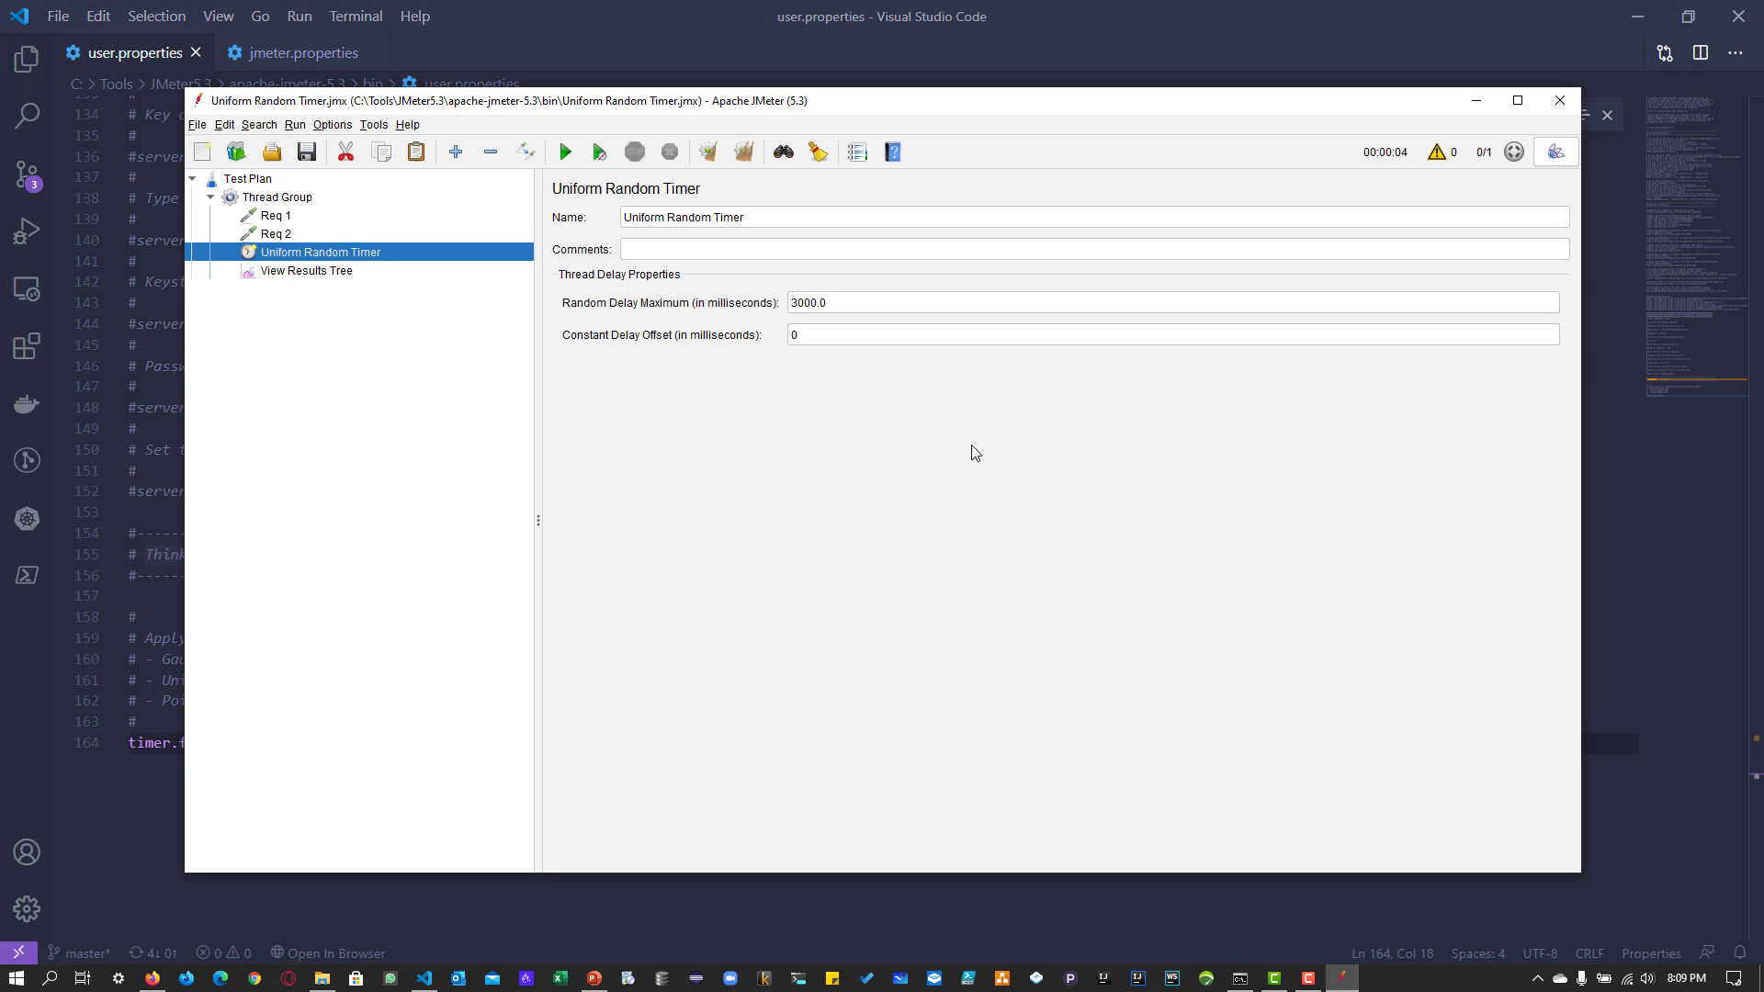
pyautogui.moveTo(970, 463)
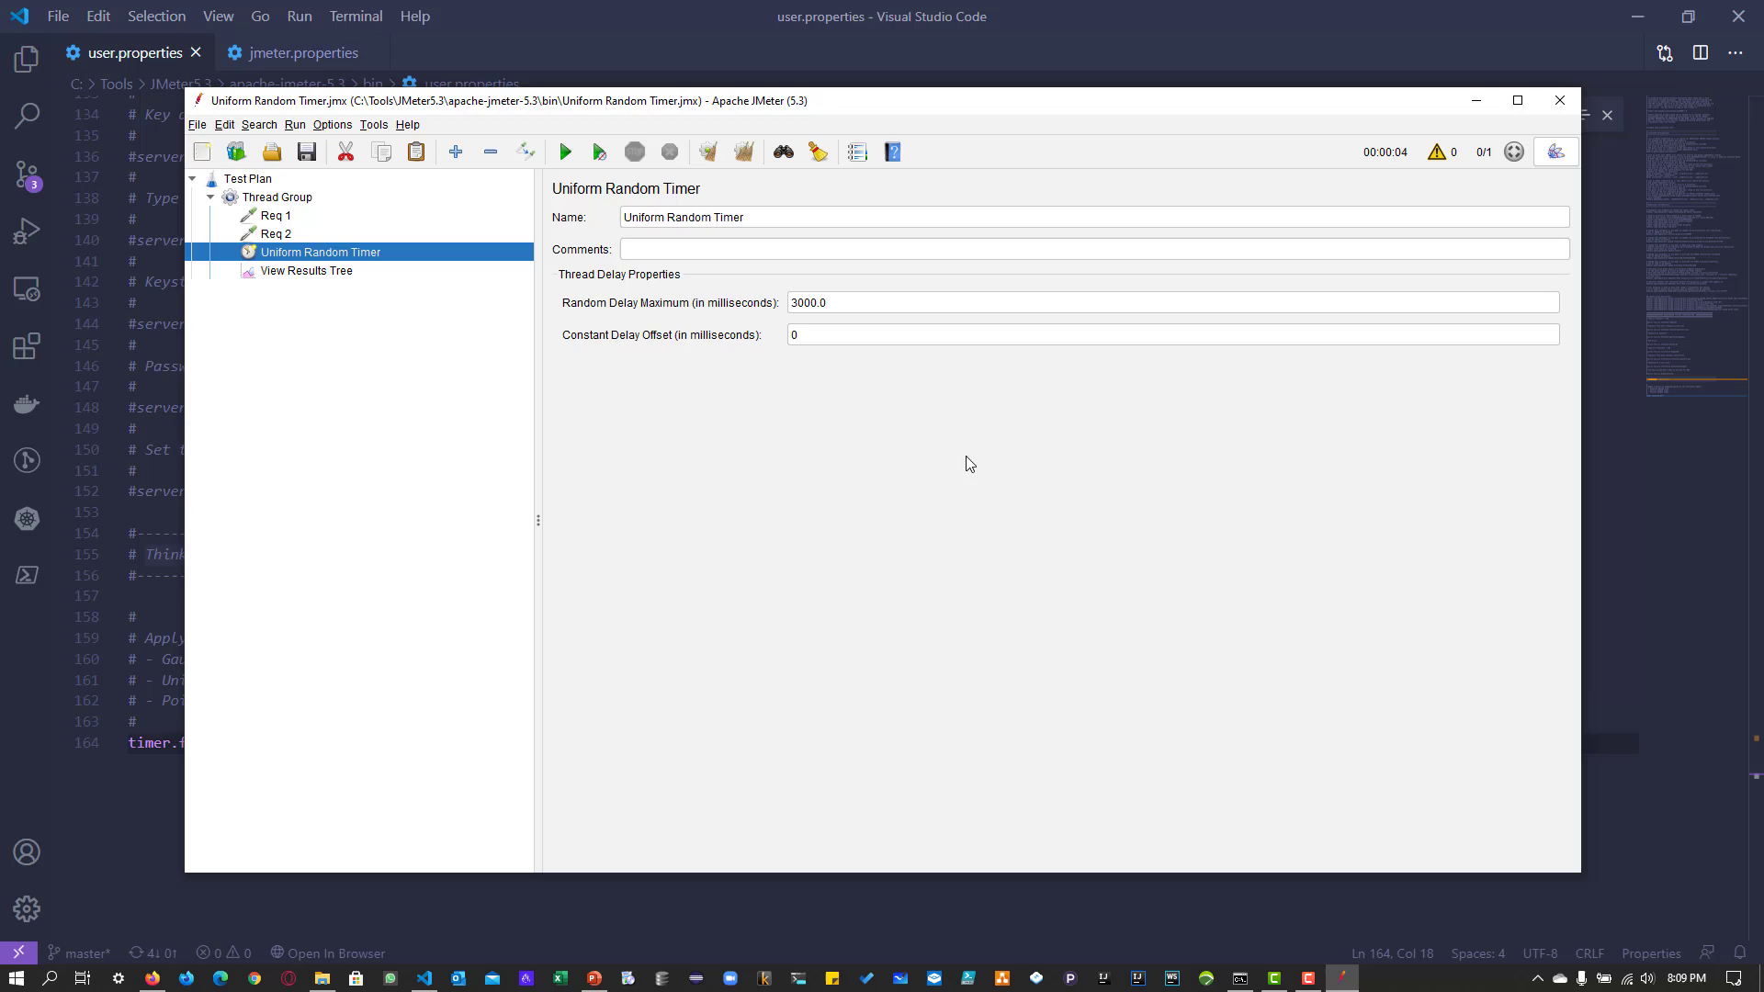
pyautogui.moveTo(177, 742)
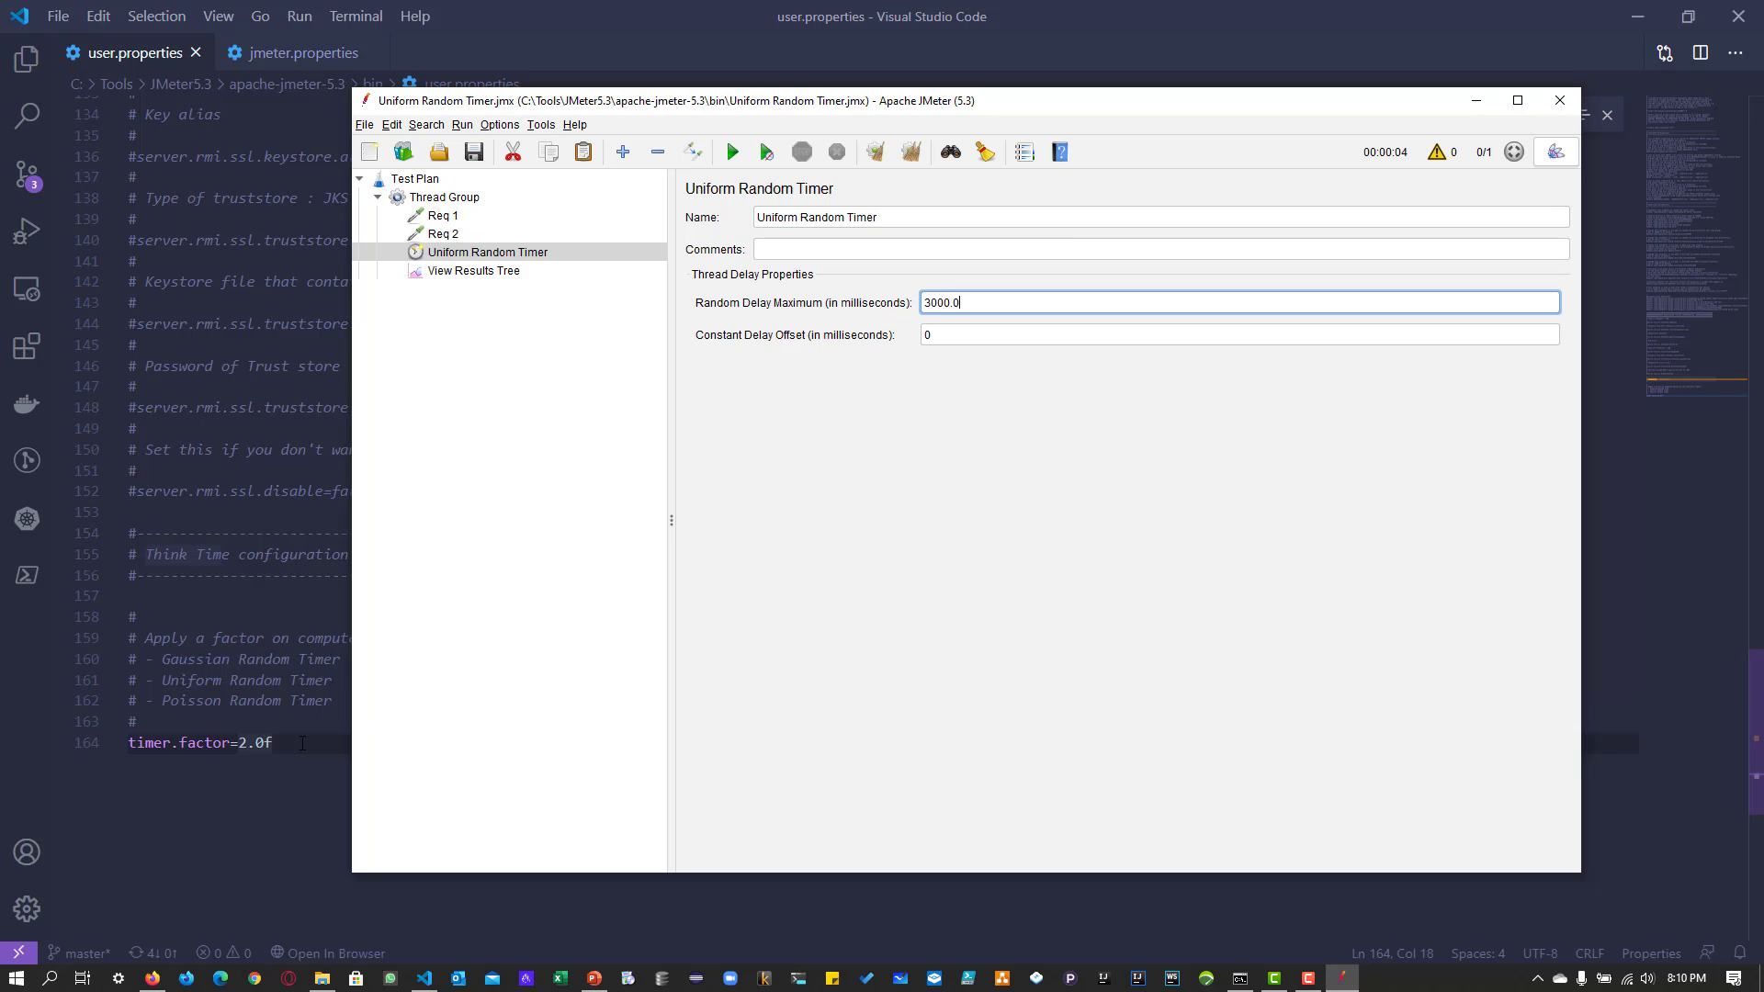
# Restart JMeter from the File menu so it picks up timer.factor=2.0f
pyautogui.click(364, 124)
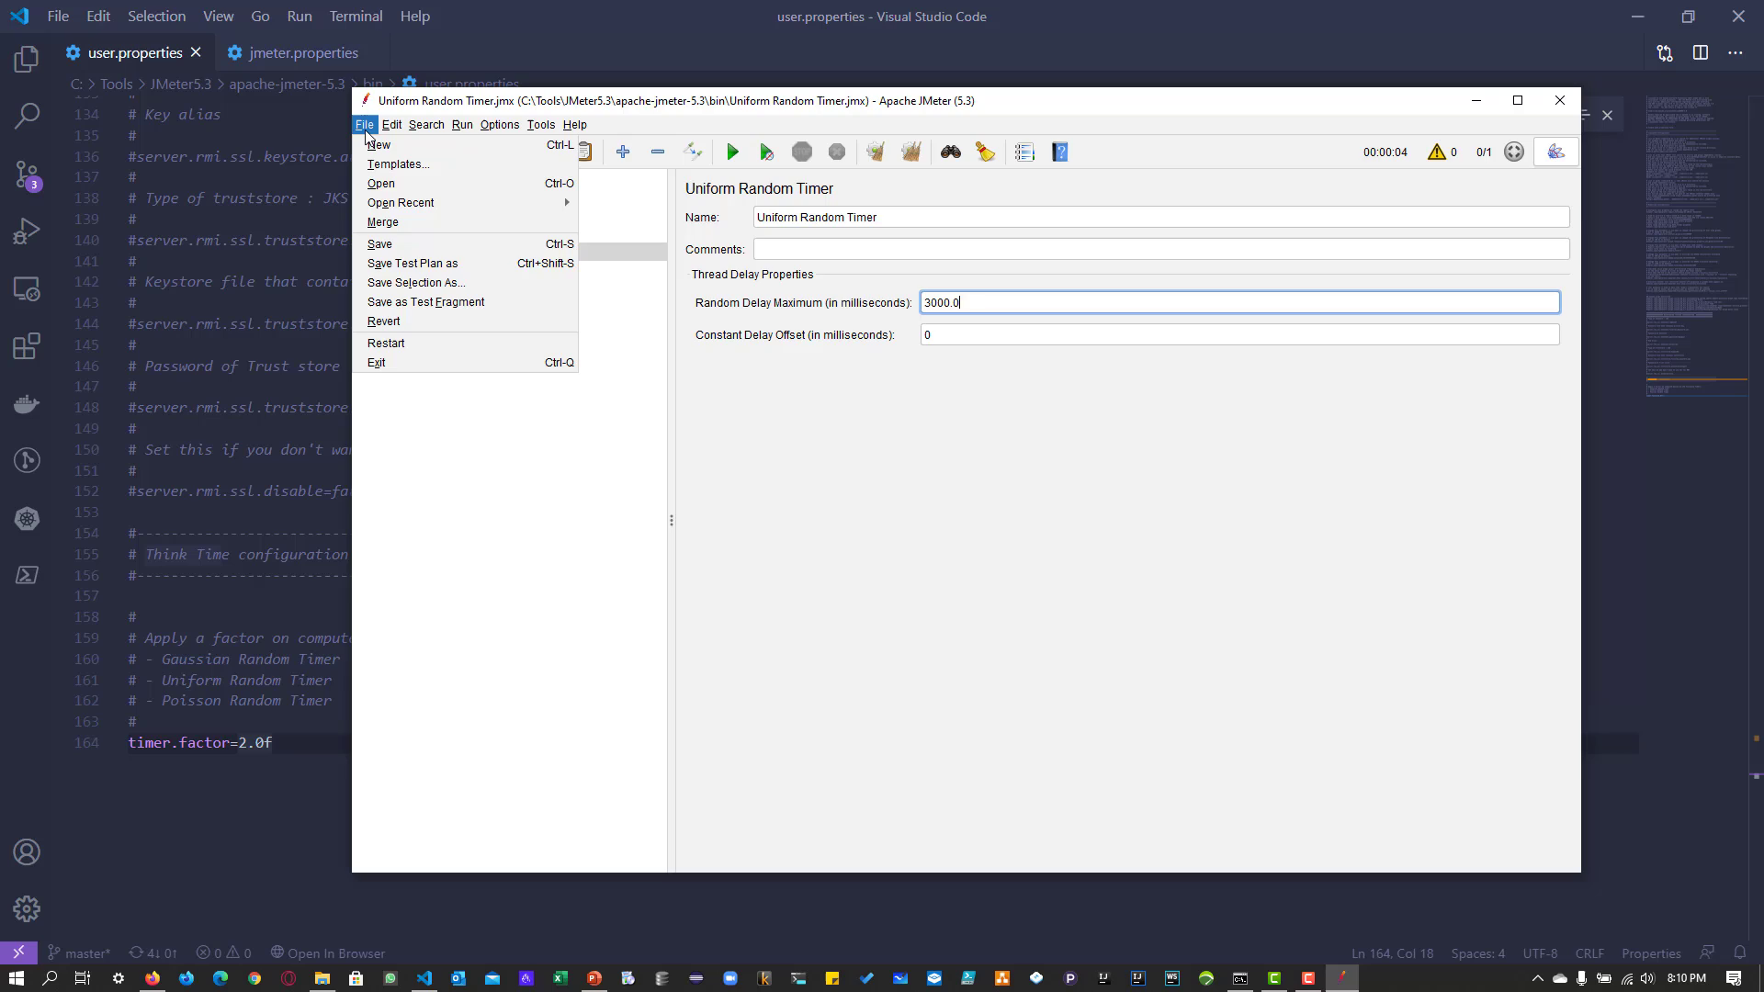
pyautogui.click(364, 124)
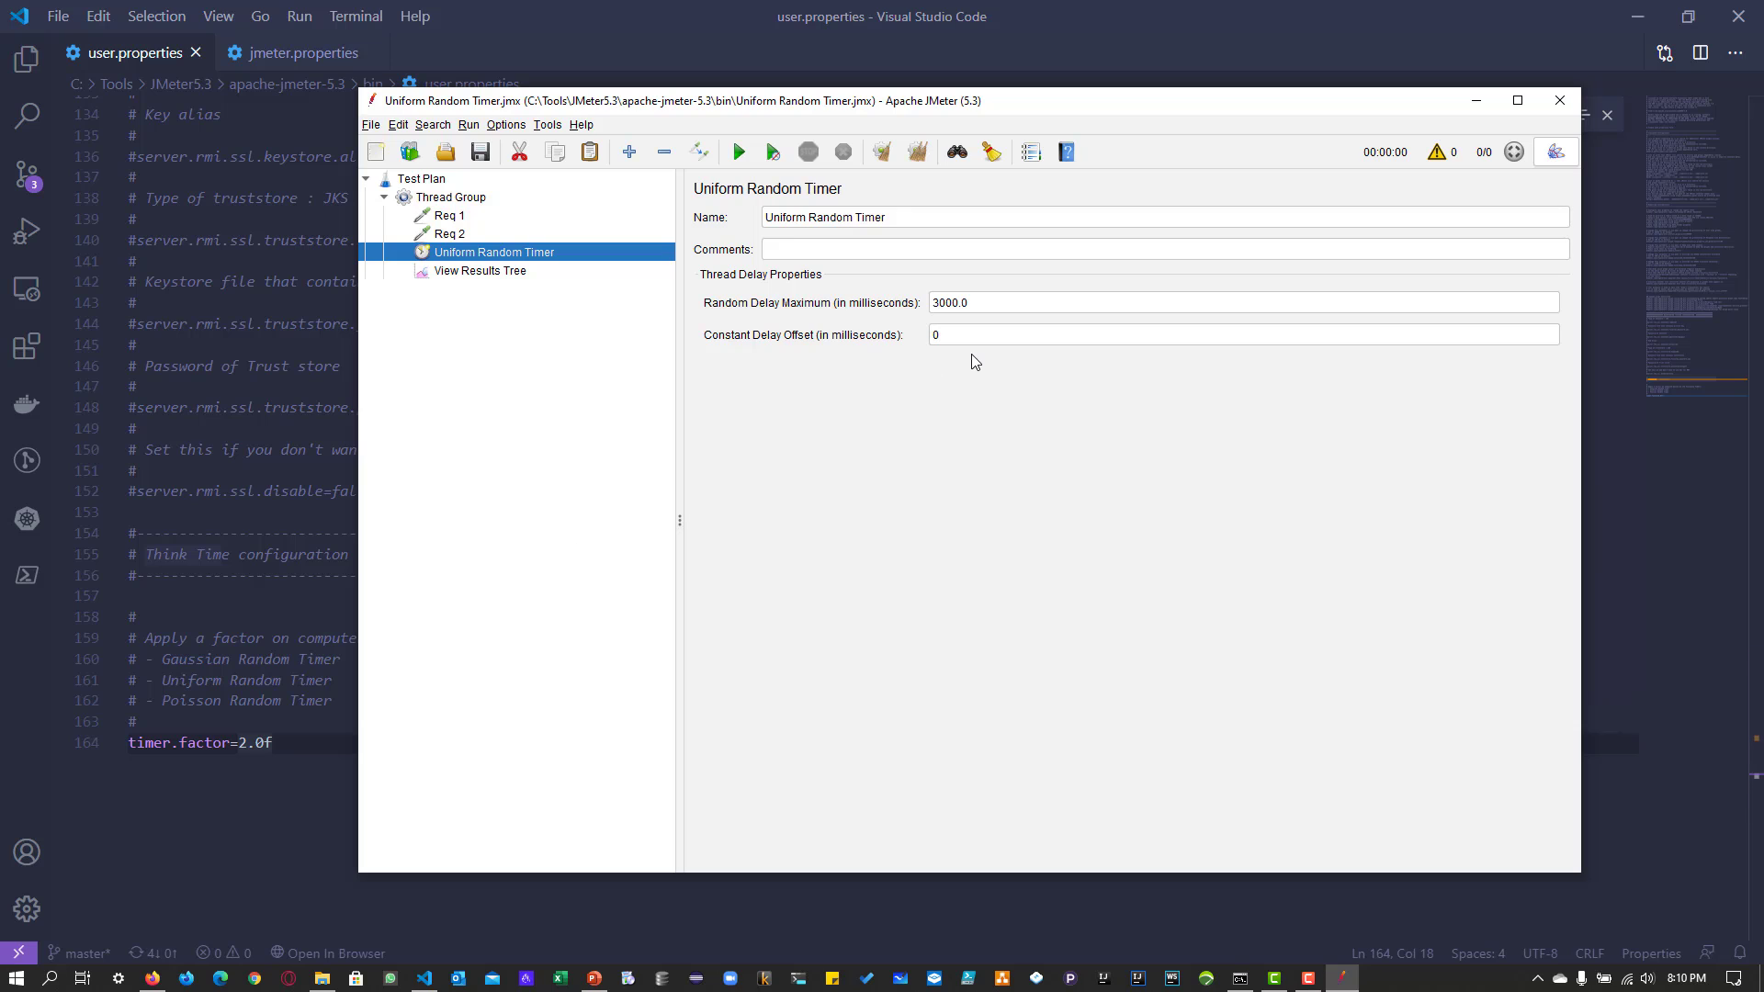
# Run the plan repeatedly until View Results Tree holds four passing Req 1/Req 2 pairs
pyautogui.click(481, 270)
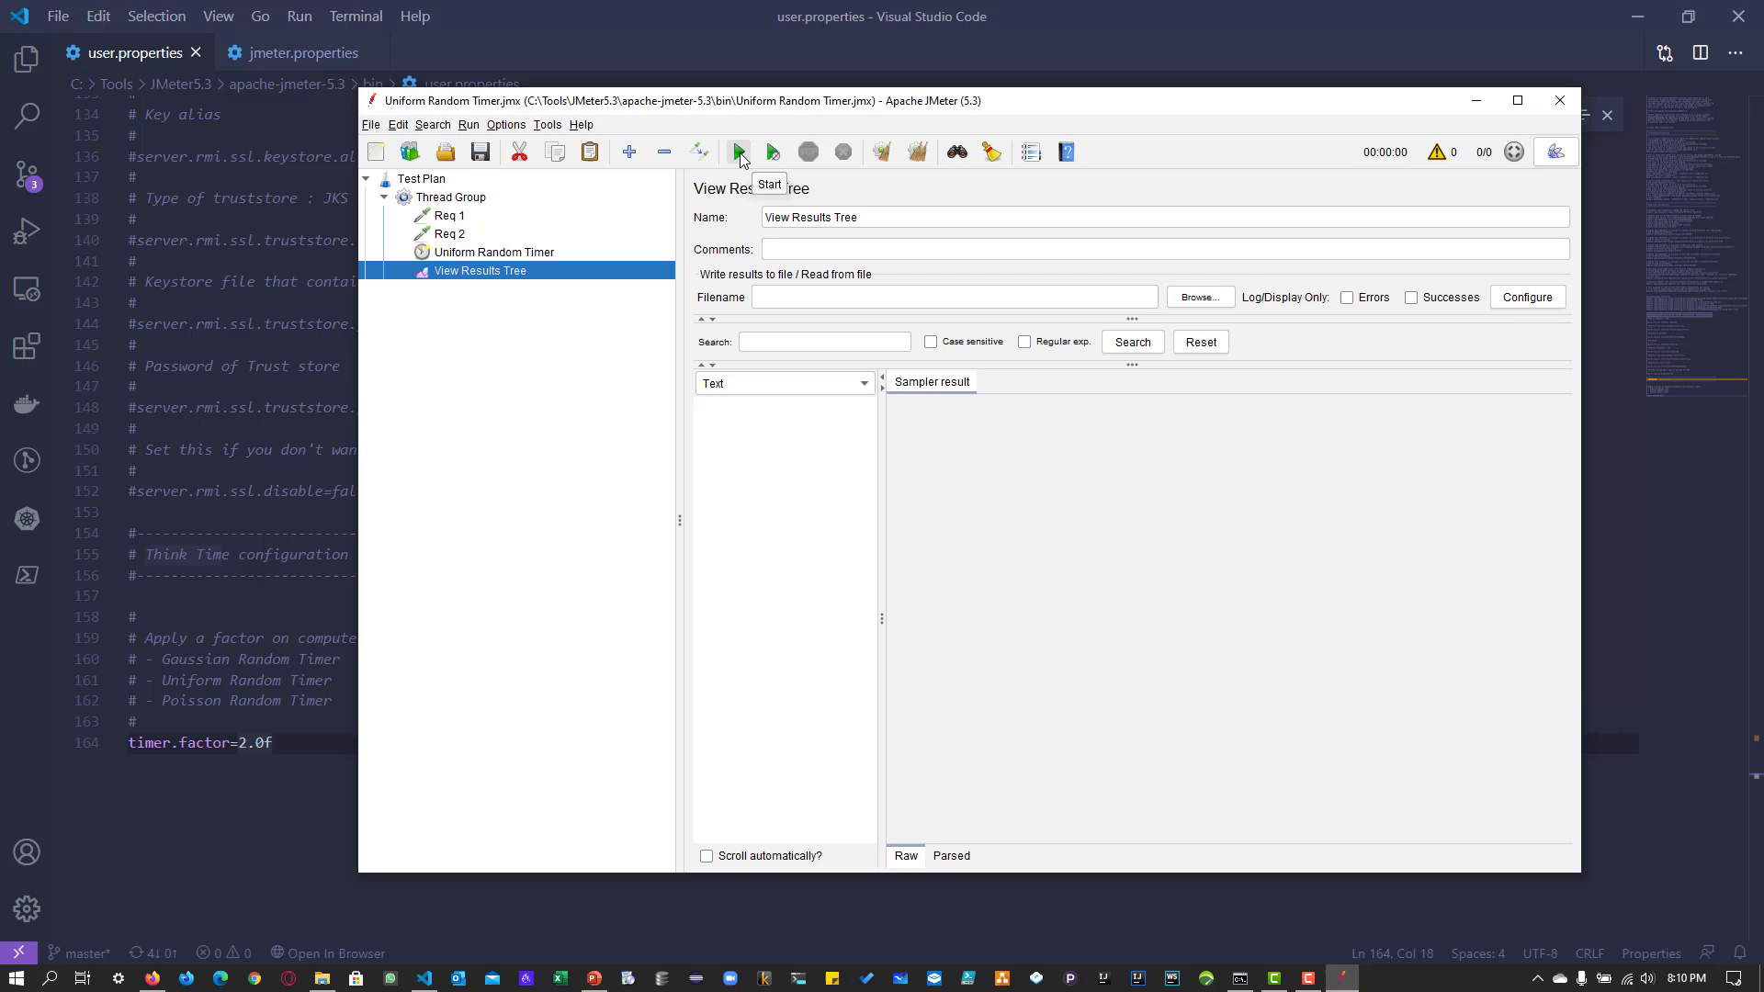
pyautogui.click(738, 151)
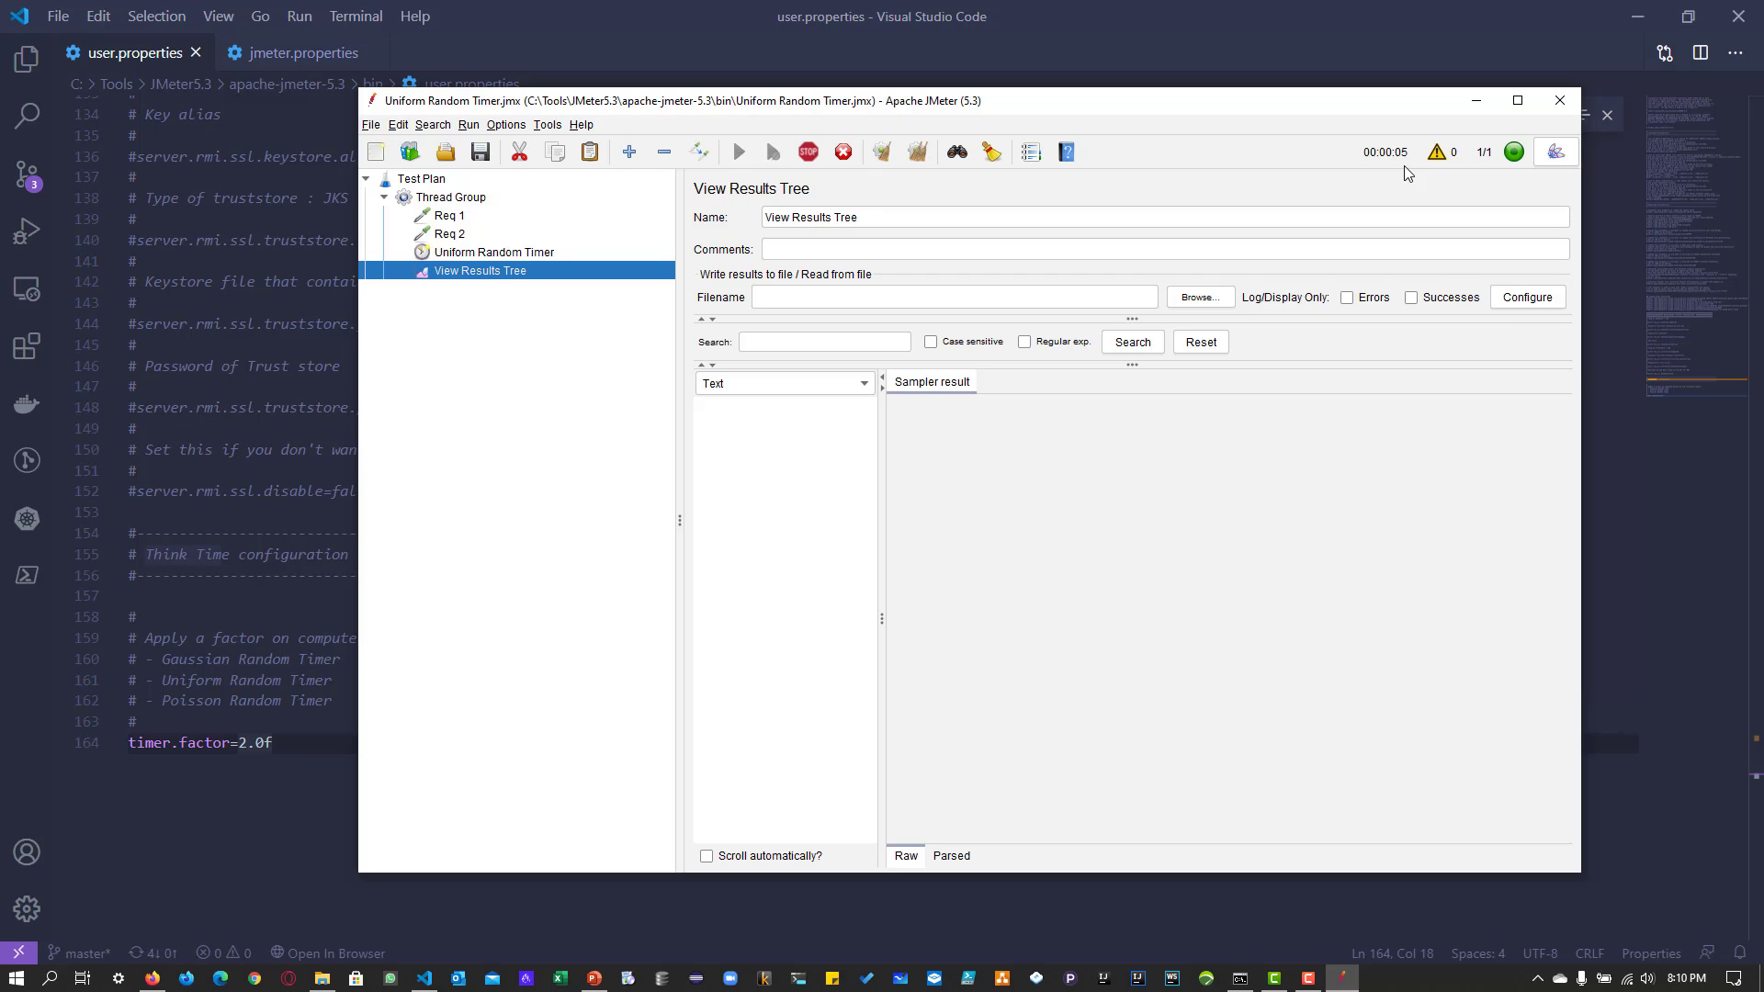
pyautogui.click(738, 151)
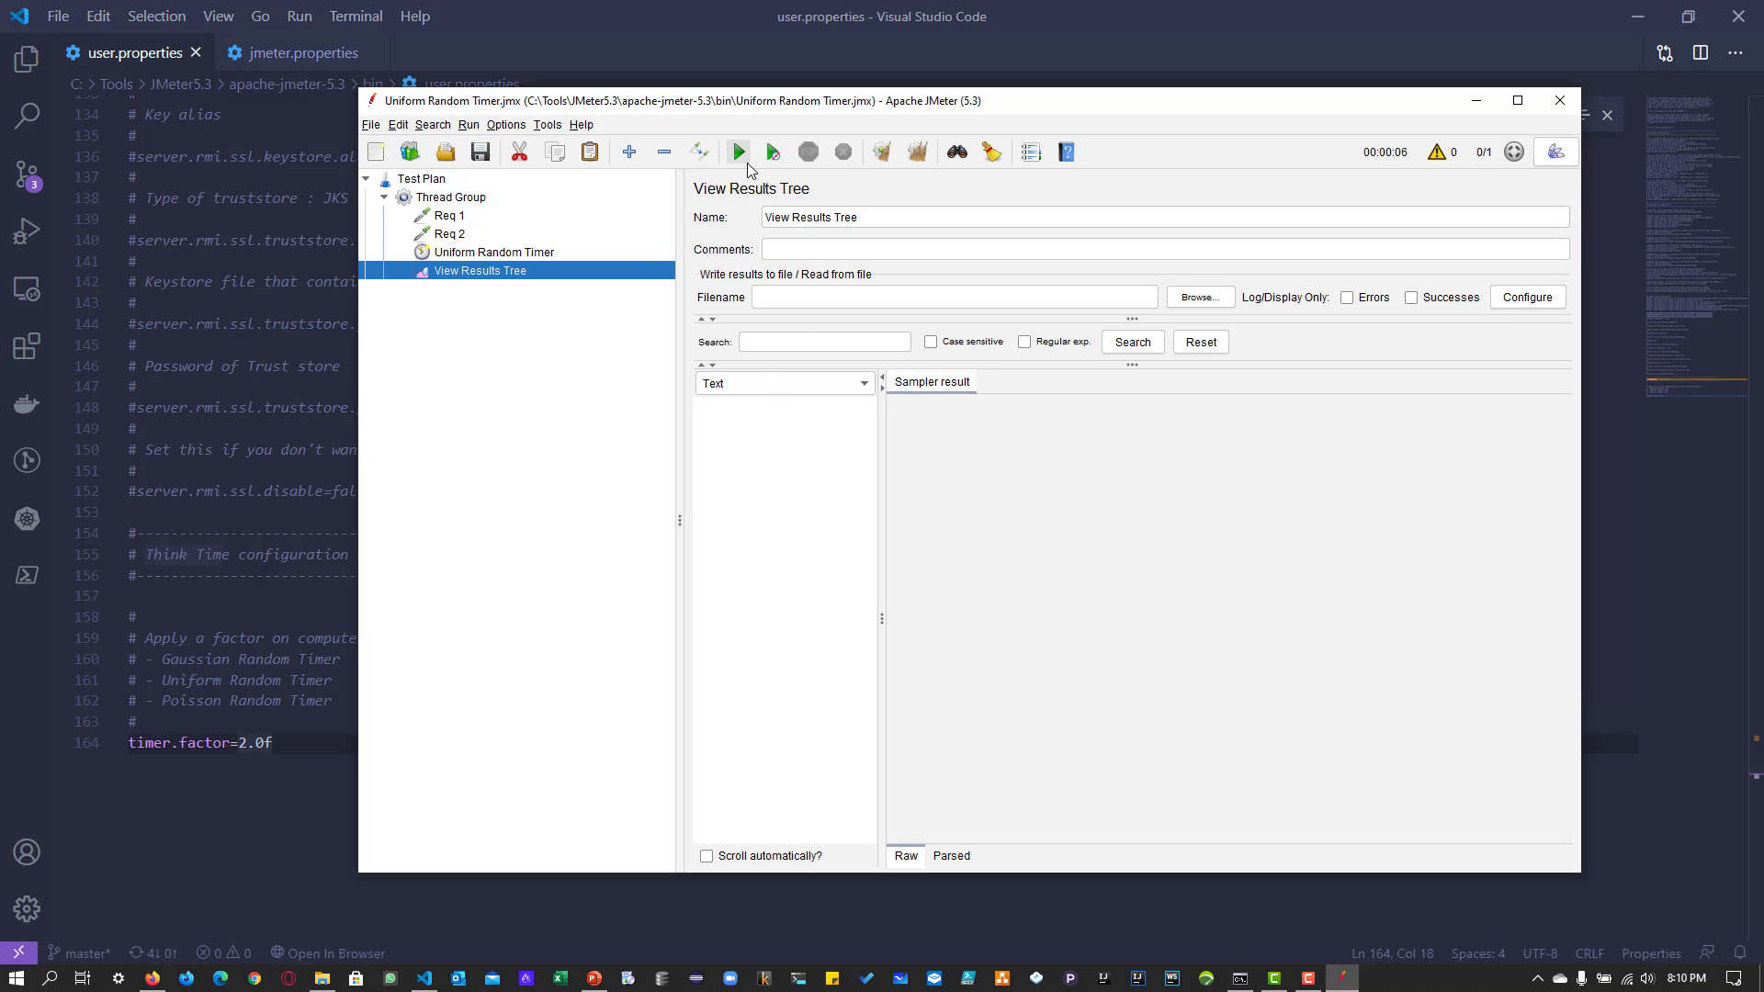
pyautogui.click(737, 152)
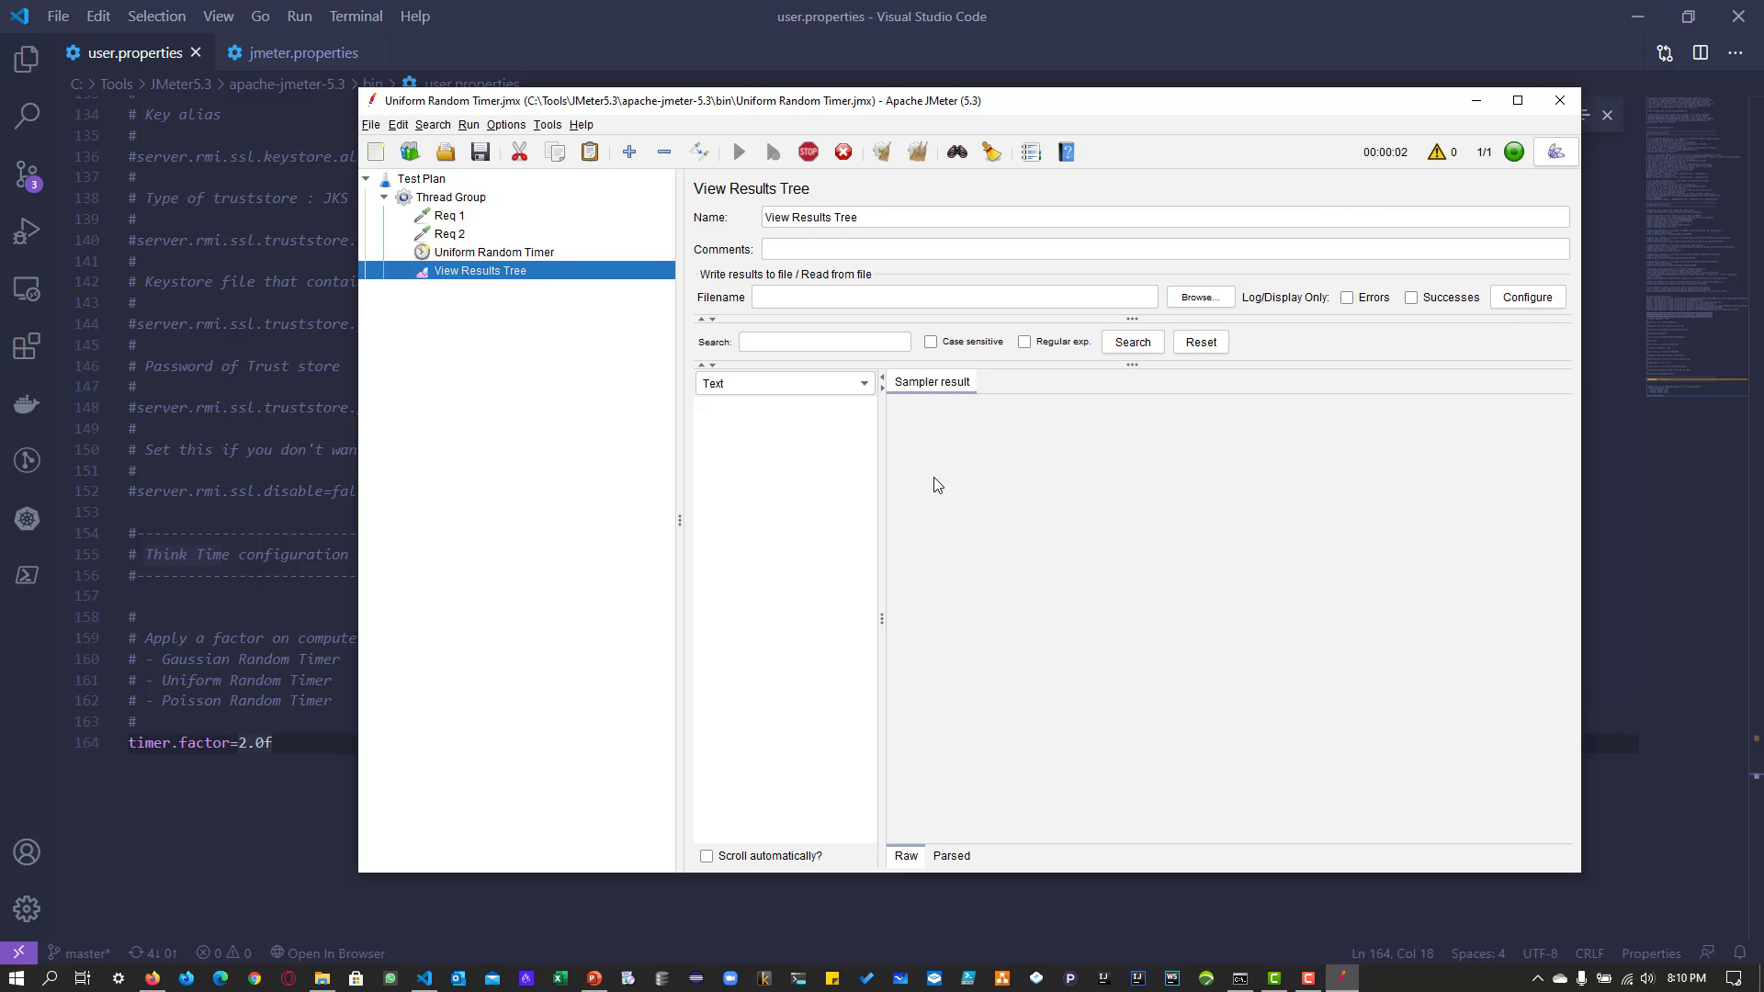
pyautogui.moveTo(1409, 185)
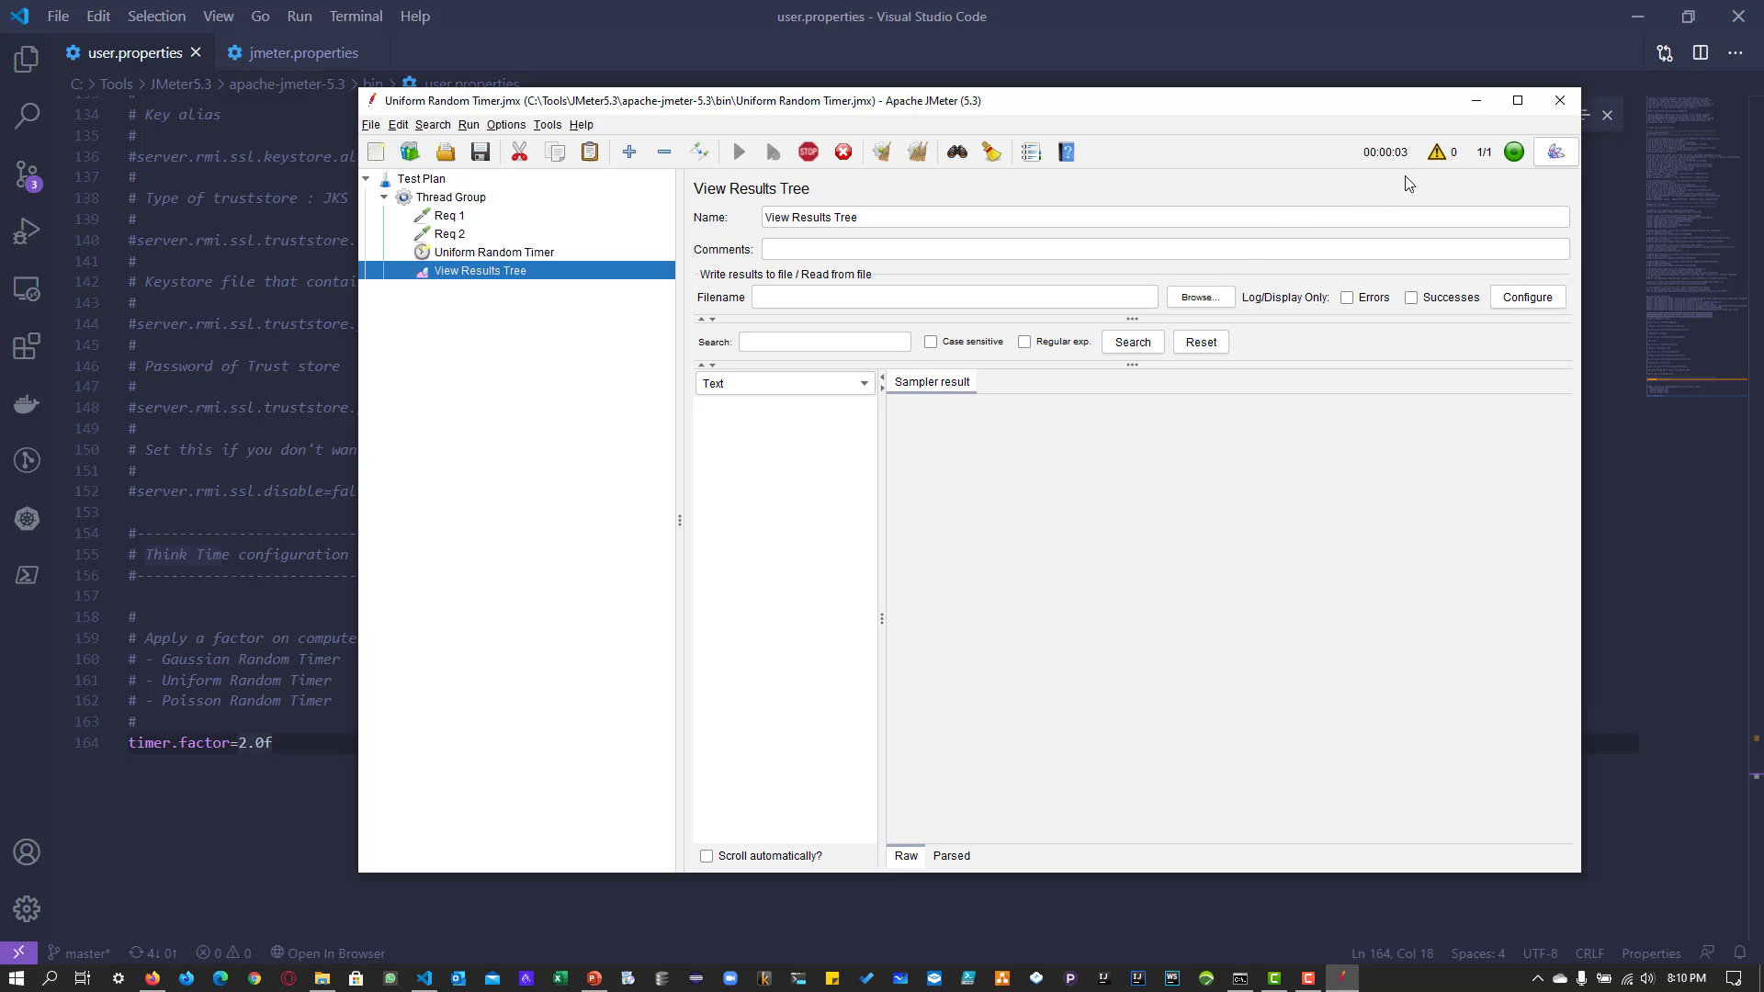
pyautogui.click(739, 152)
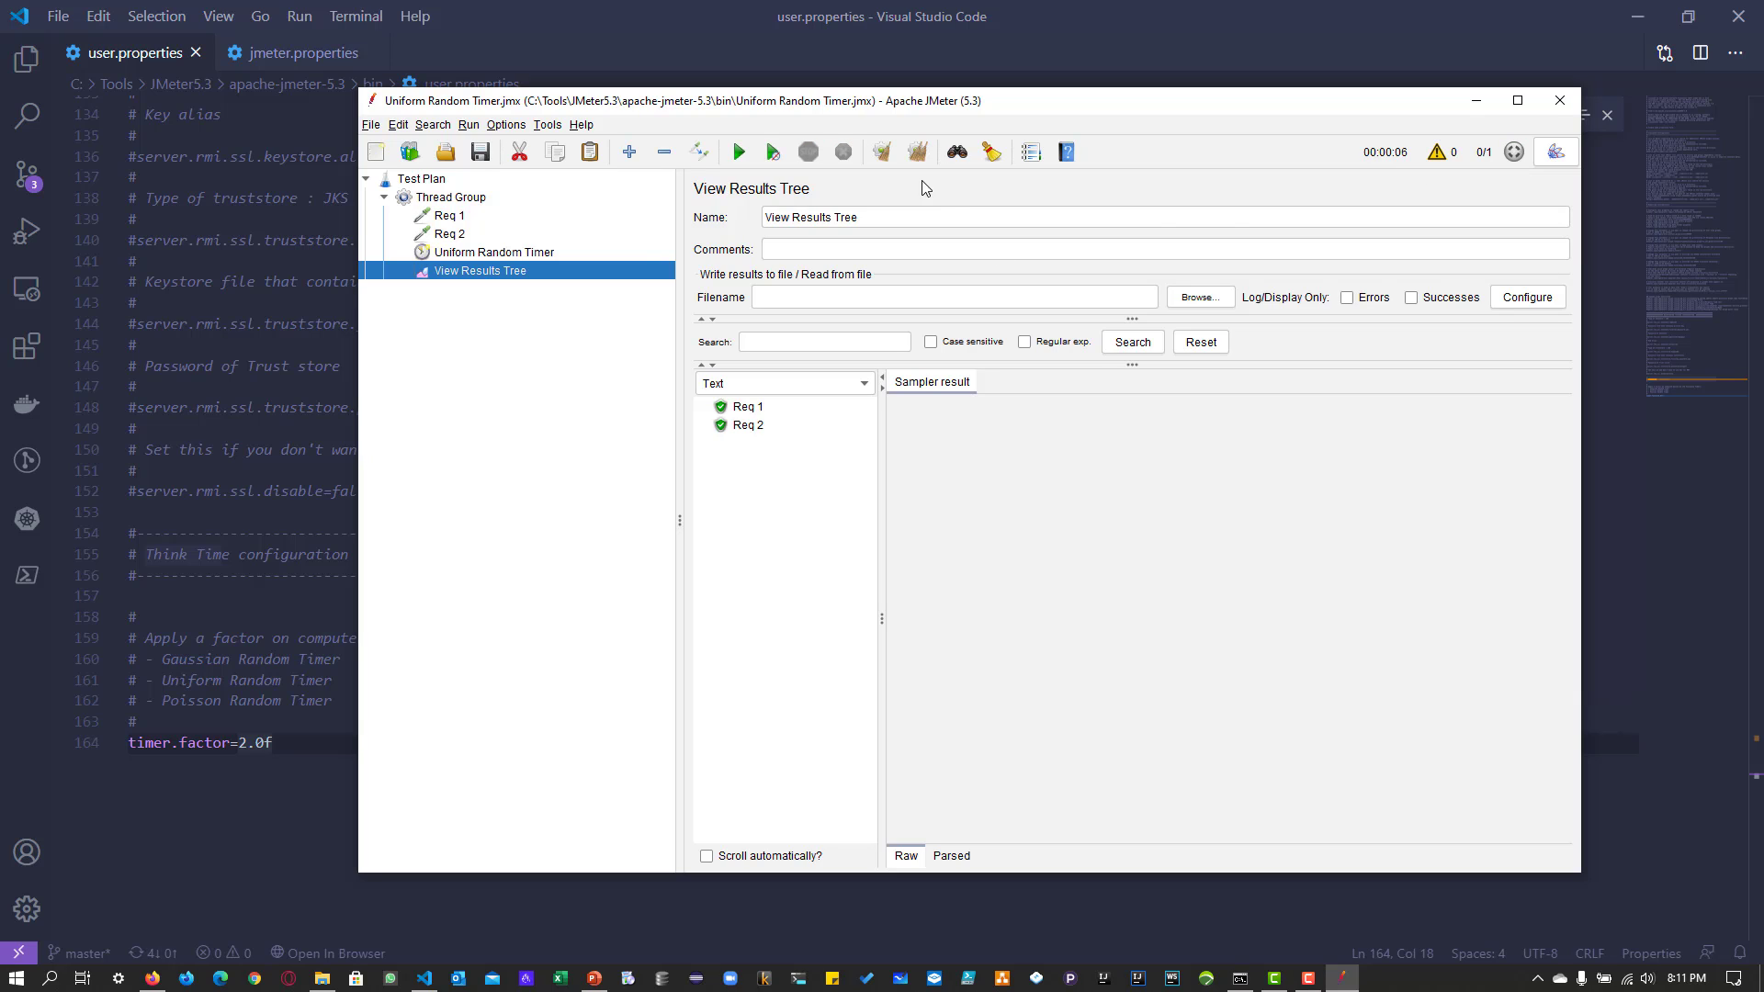
pyautogui.click(738, 151)
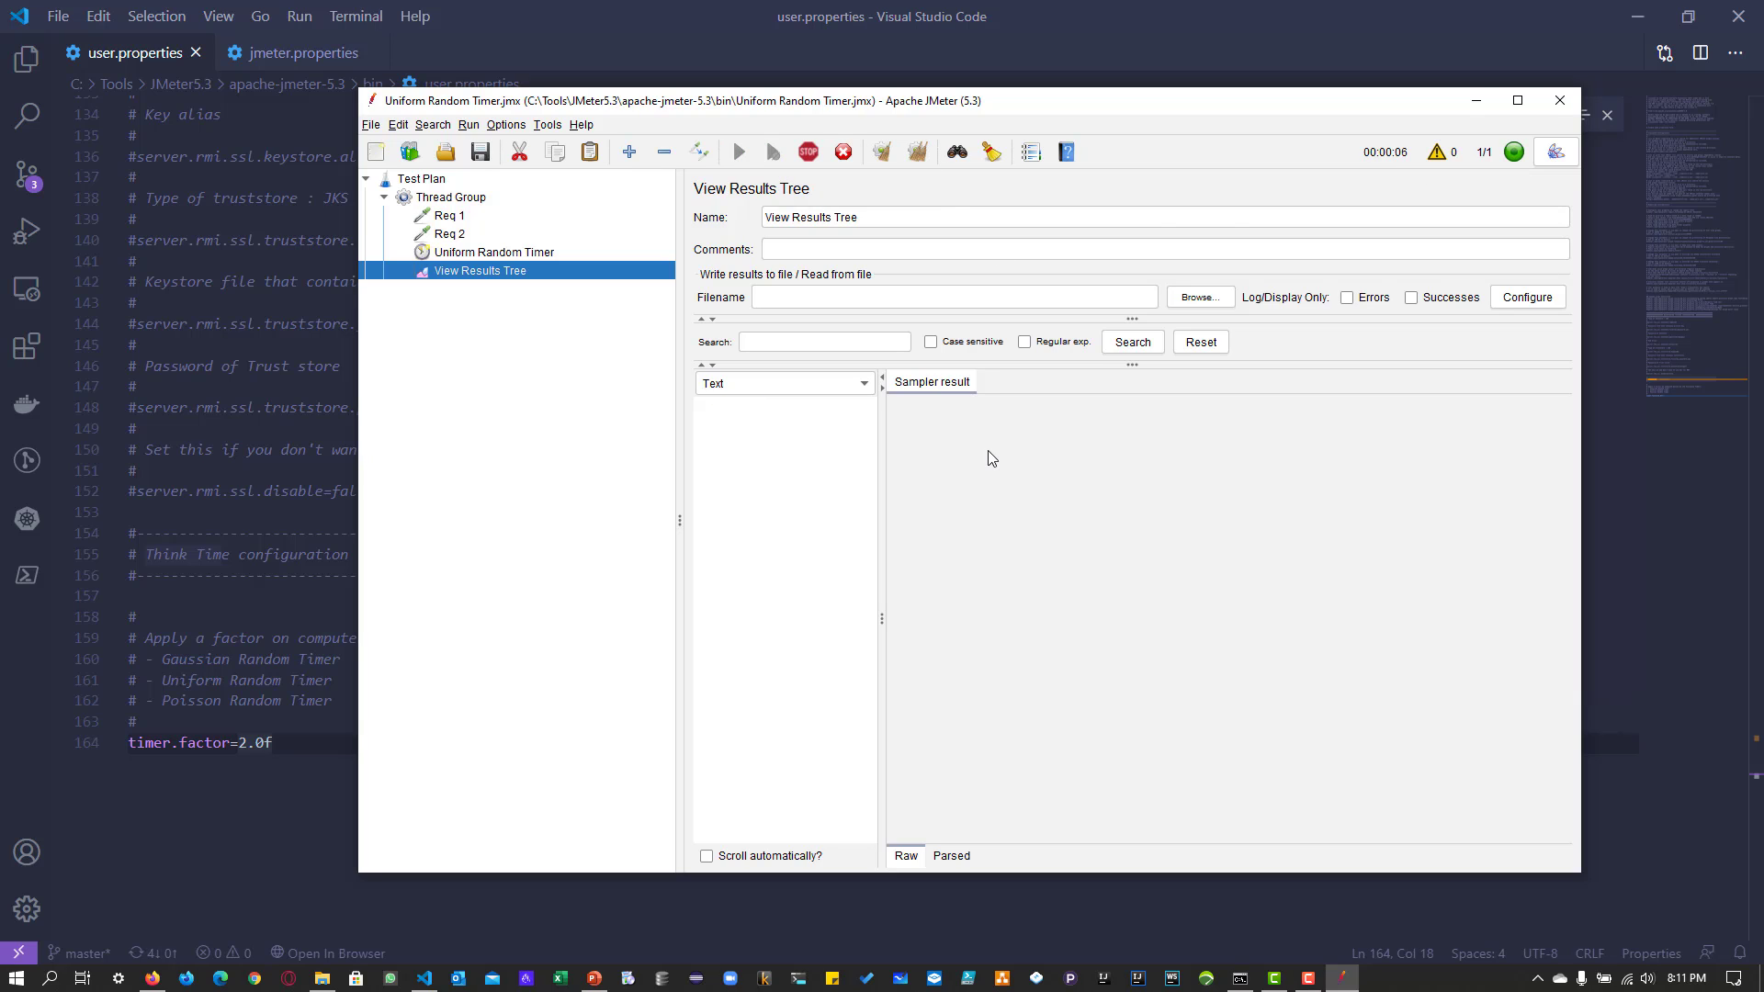
pyautogui.click(739, 152)
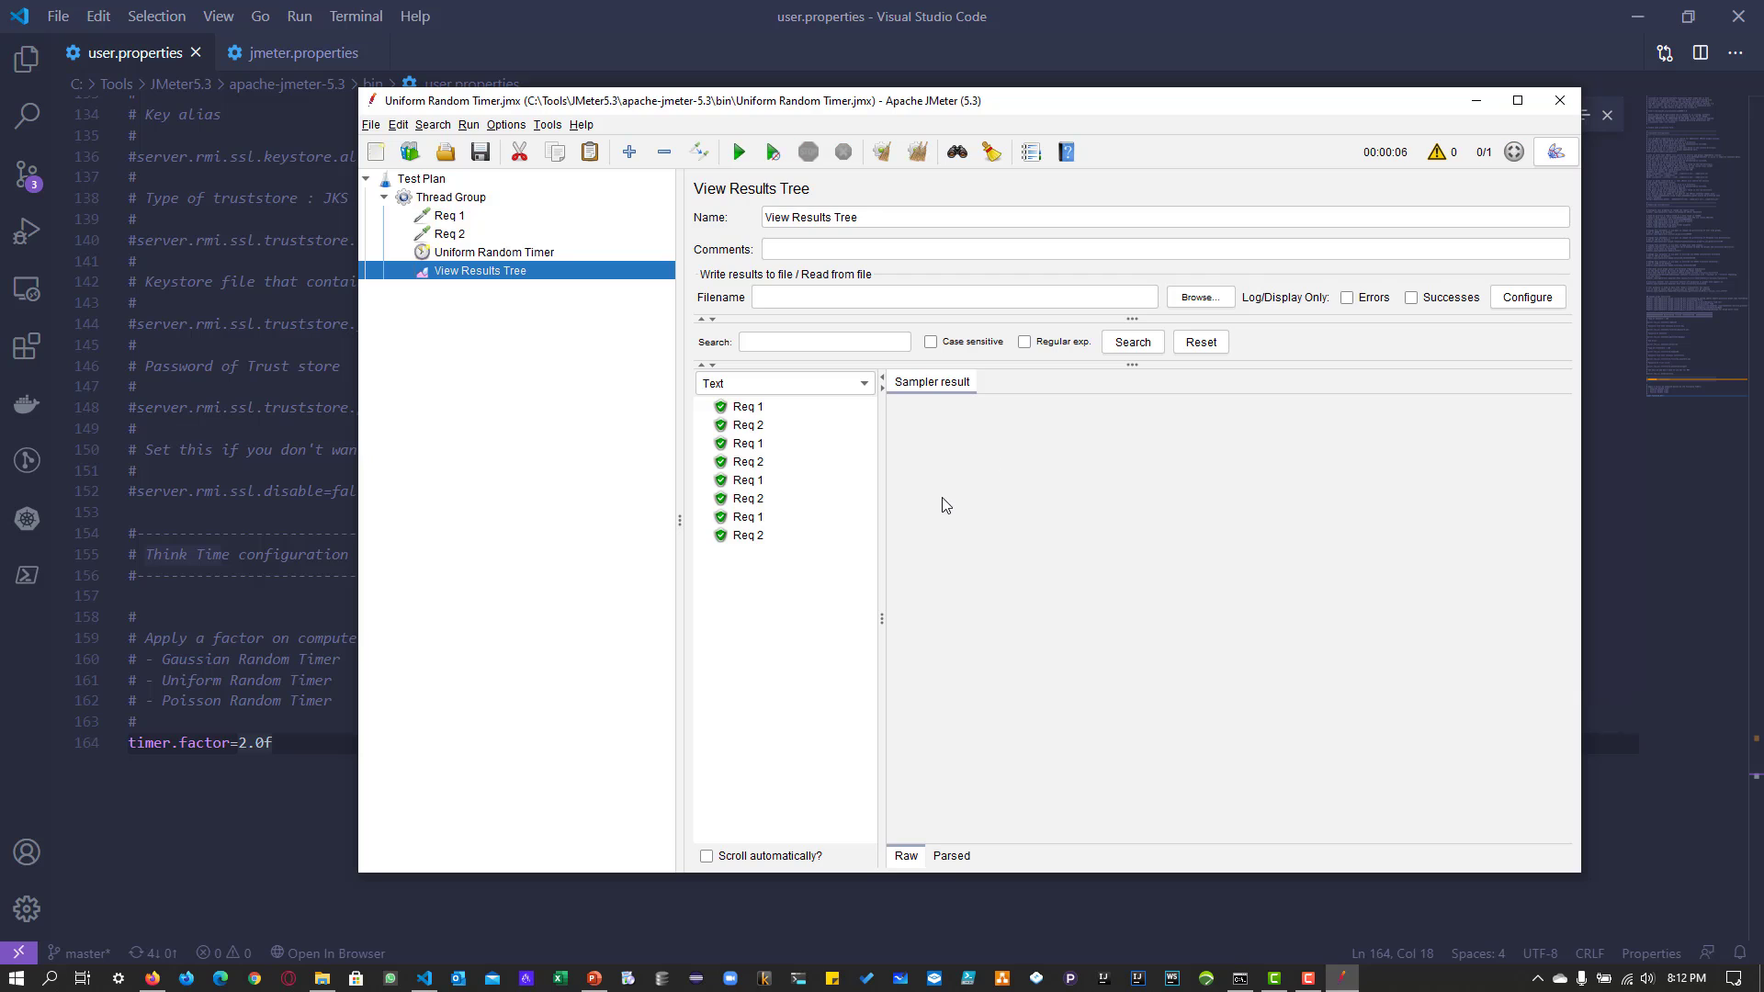